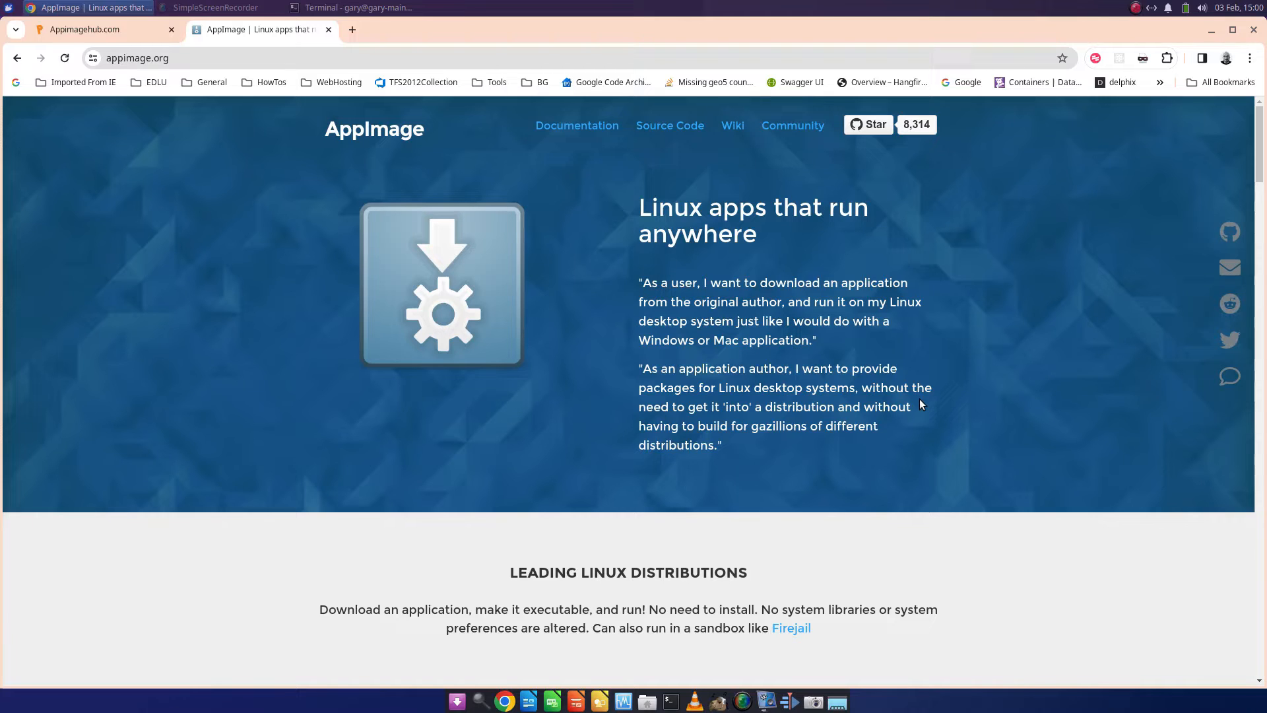
pyautogui.moveTo(321, 564)
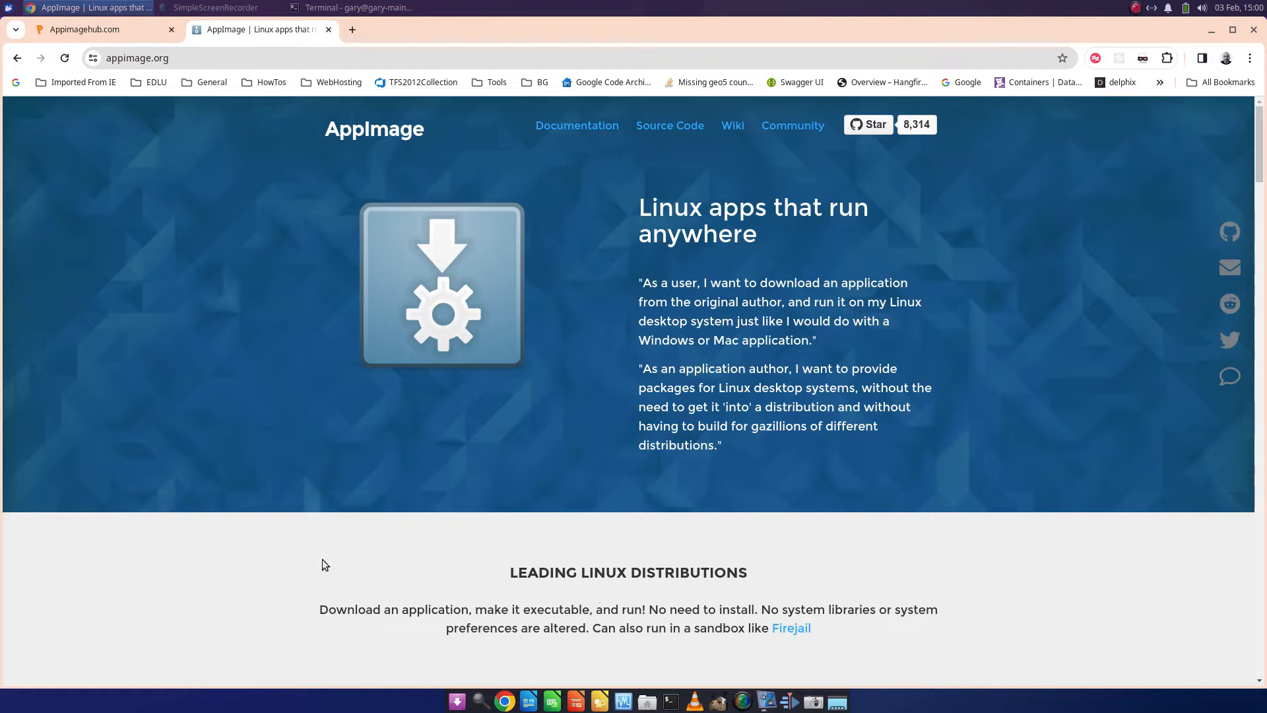
pyautogui.moveTo(471, 629)
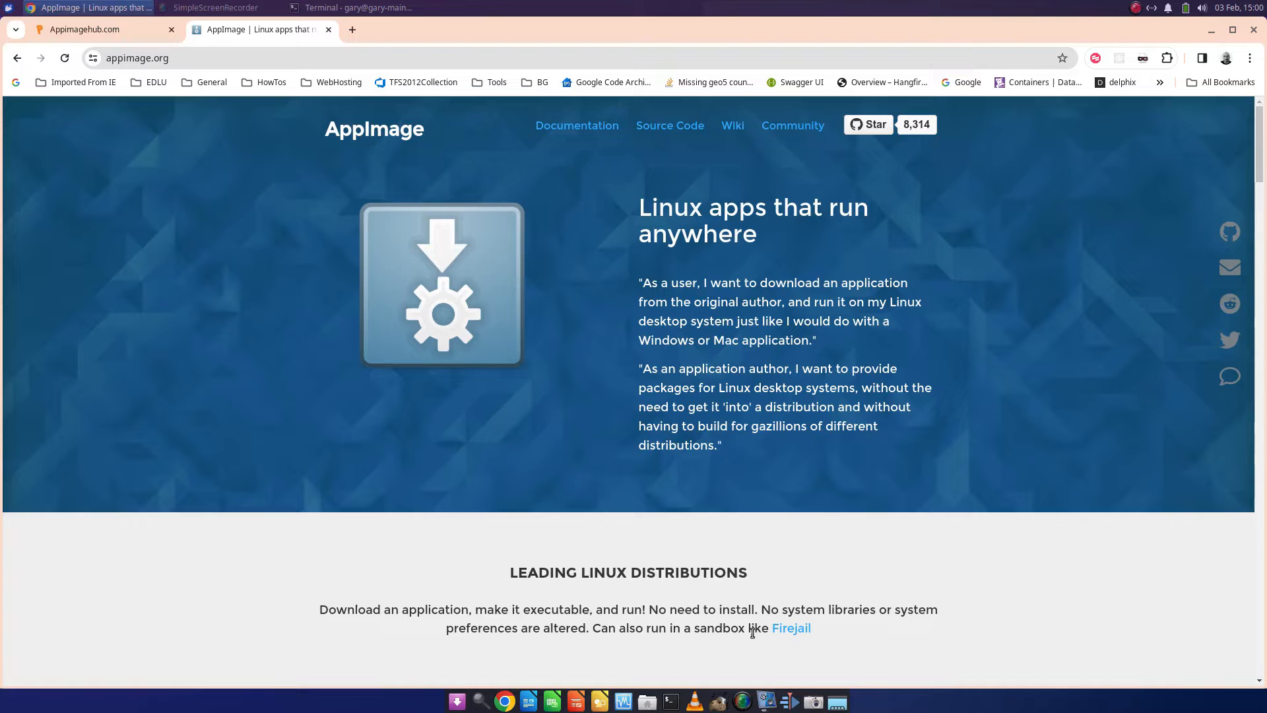
pyautogui.moveTo(843, 630)
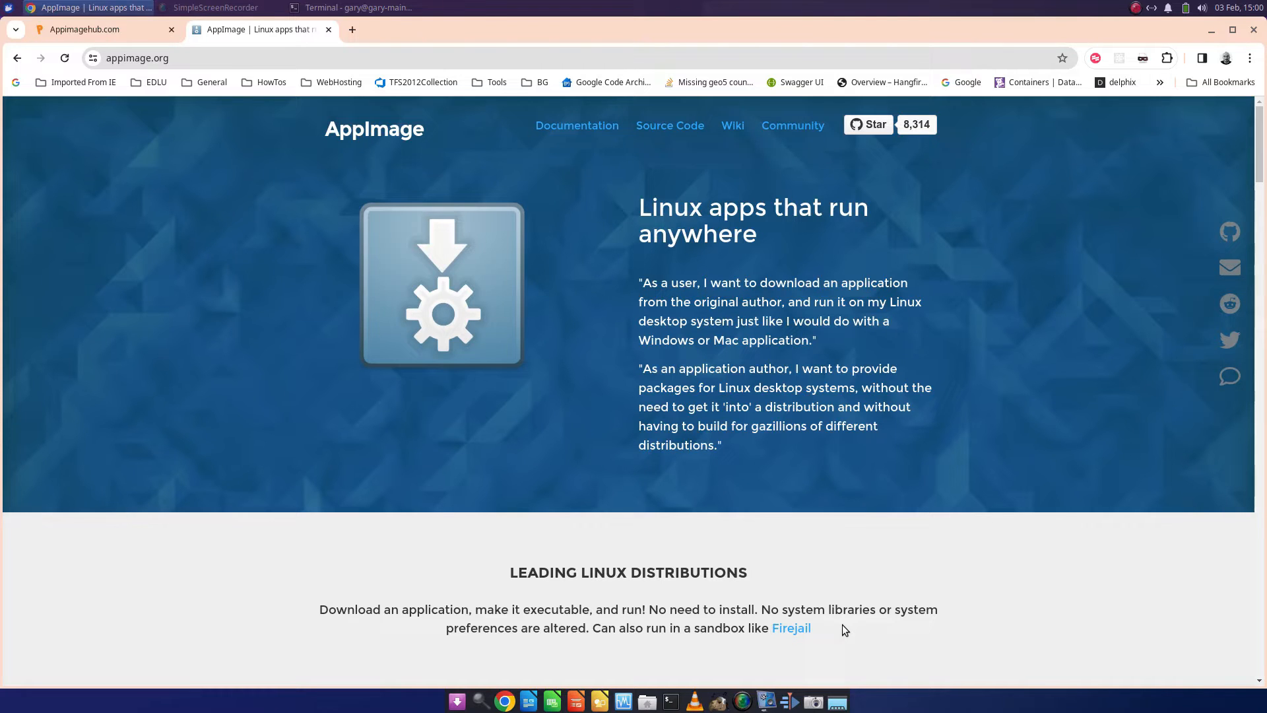
# Step: Scroll the current page, then switch to the AppImageHub tab
pyautogui.scroll(-3)
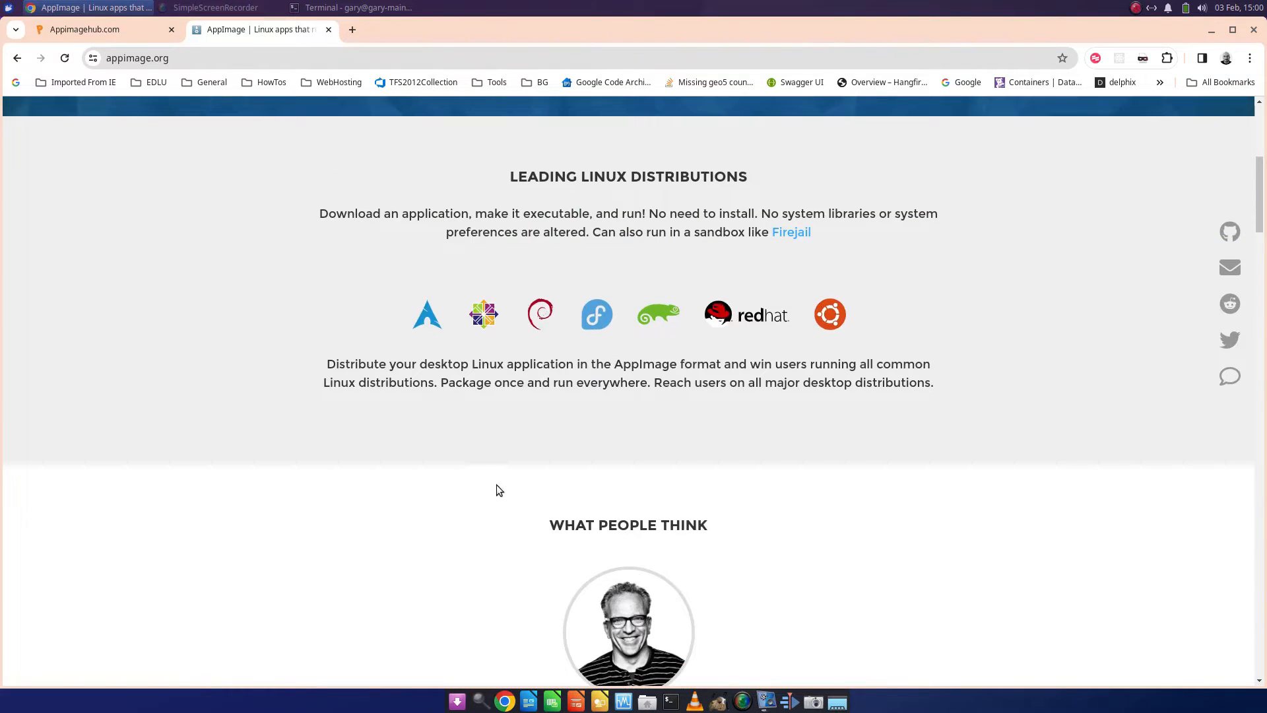
pyautogui.moveTo(652, 443)
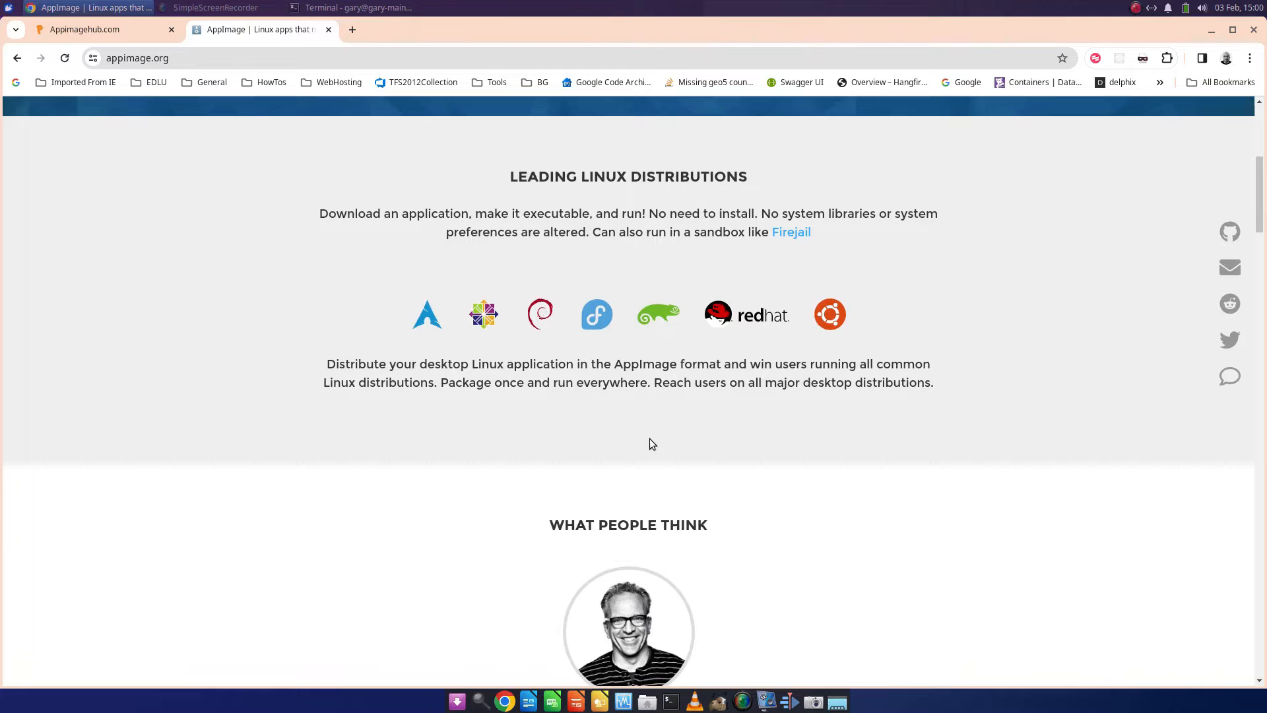
pyautogui.moveTo(501, 324)
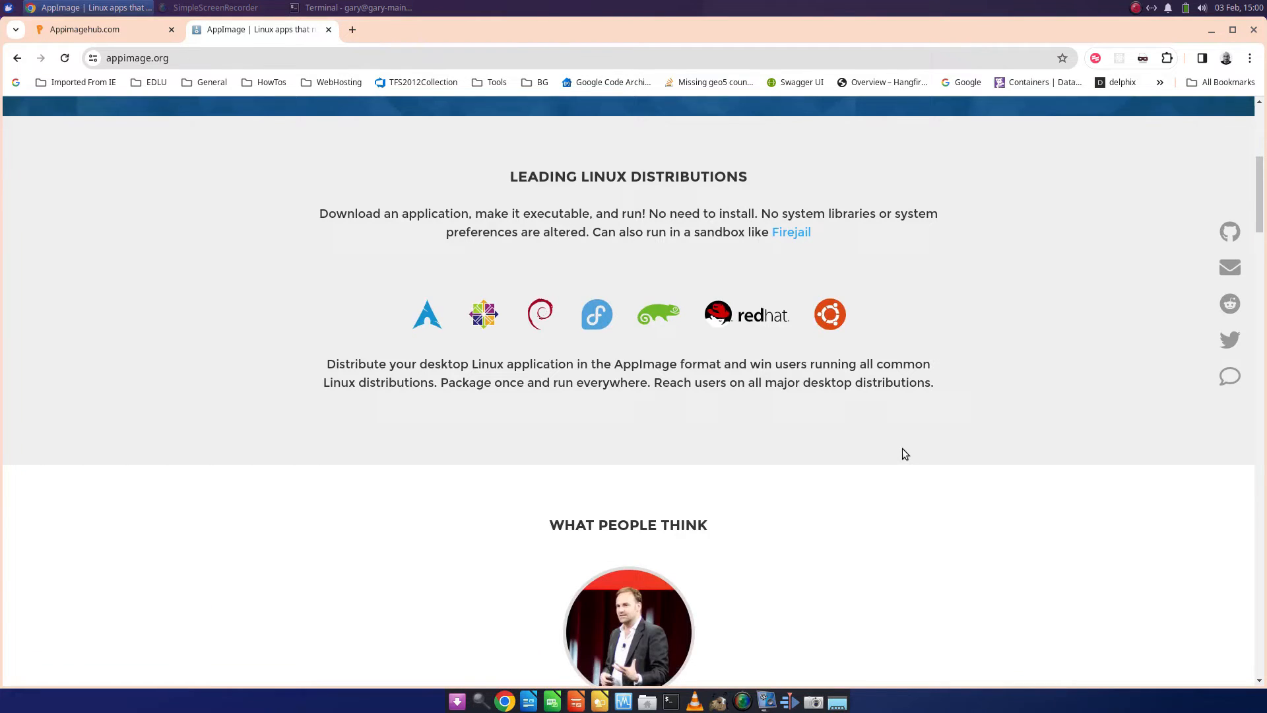
pyautogui.scroll(-3)
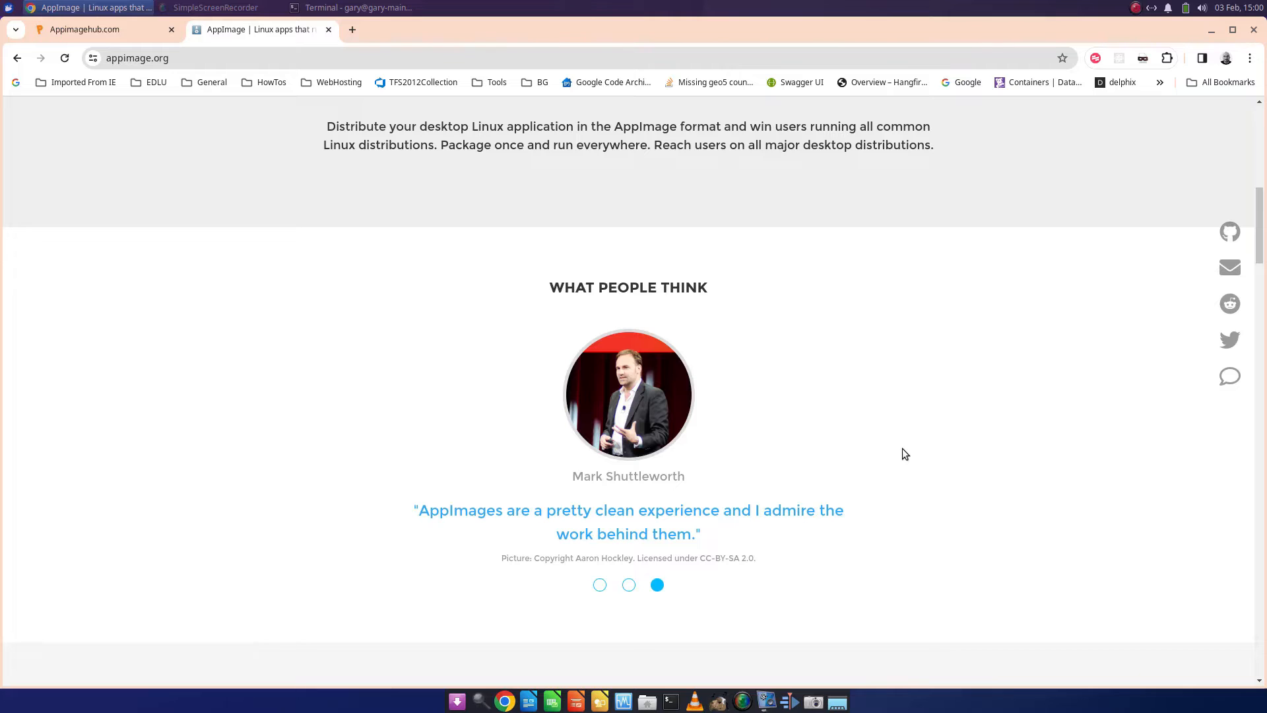
pyautogui.scroll(3)
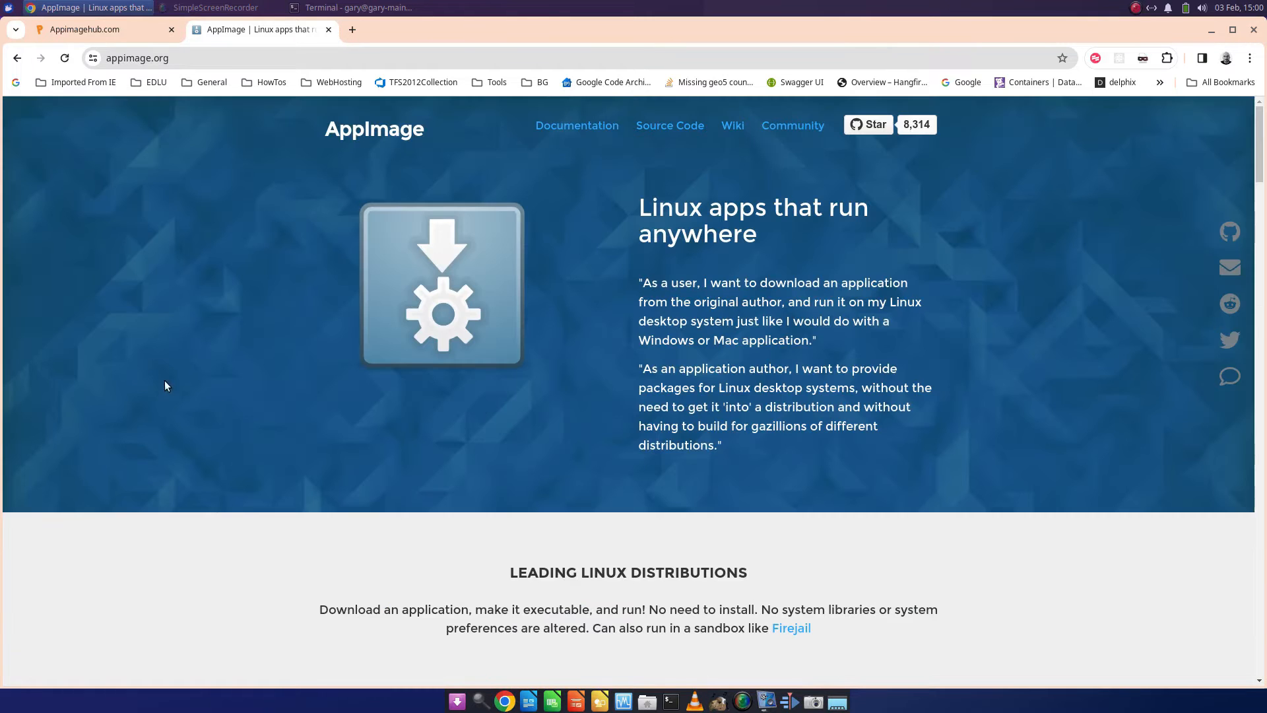
pyautogui.moveTo(131, 130)
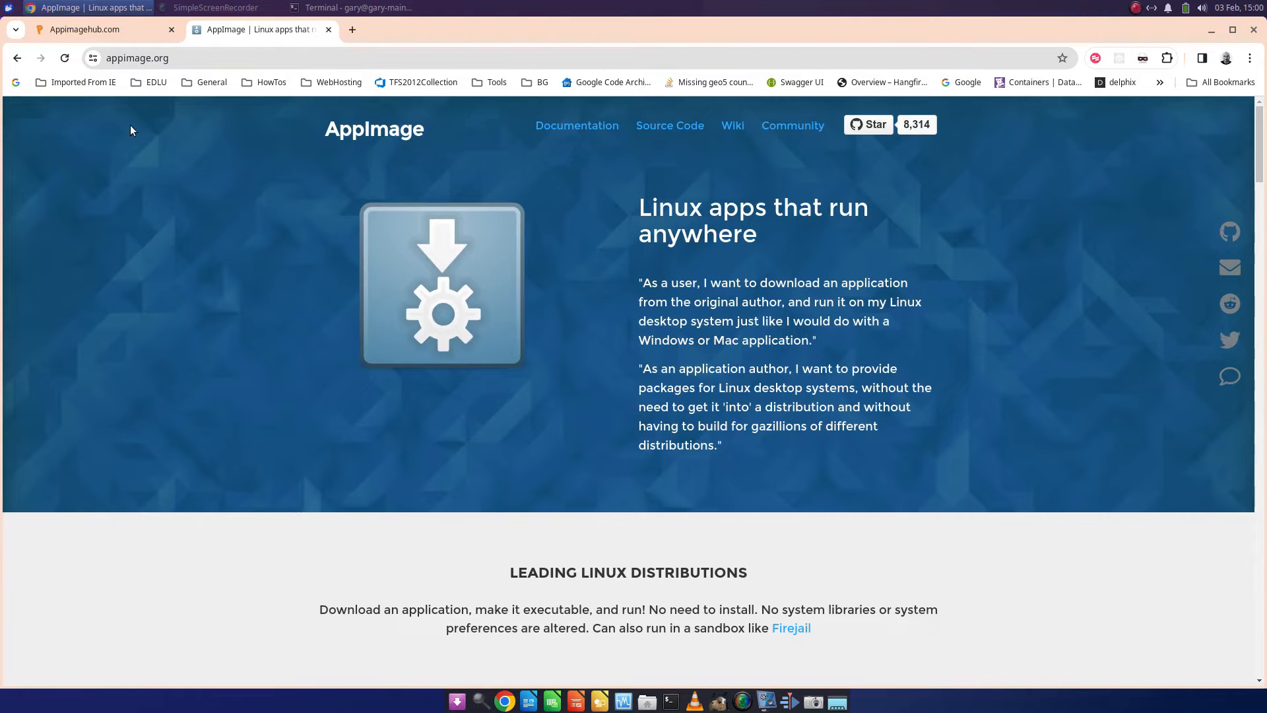
pyautogui.click(85, 29)
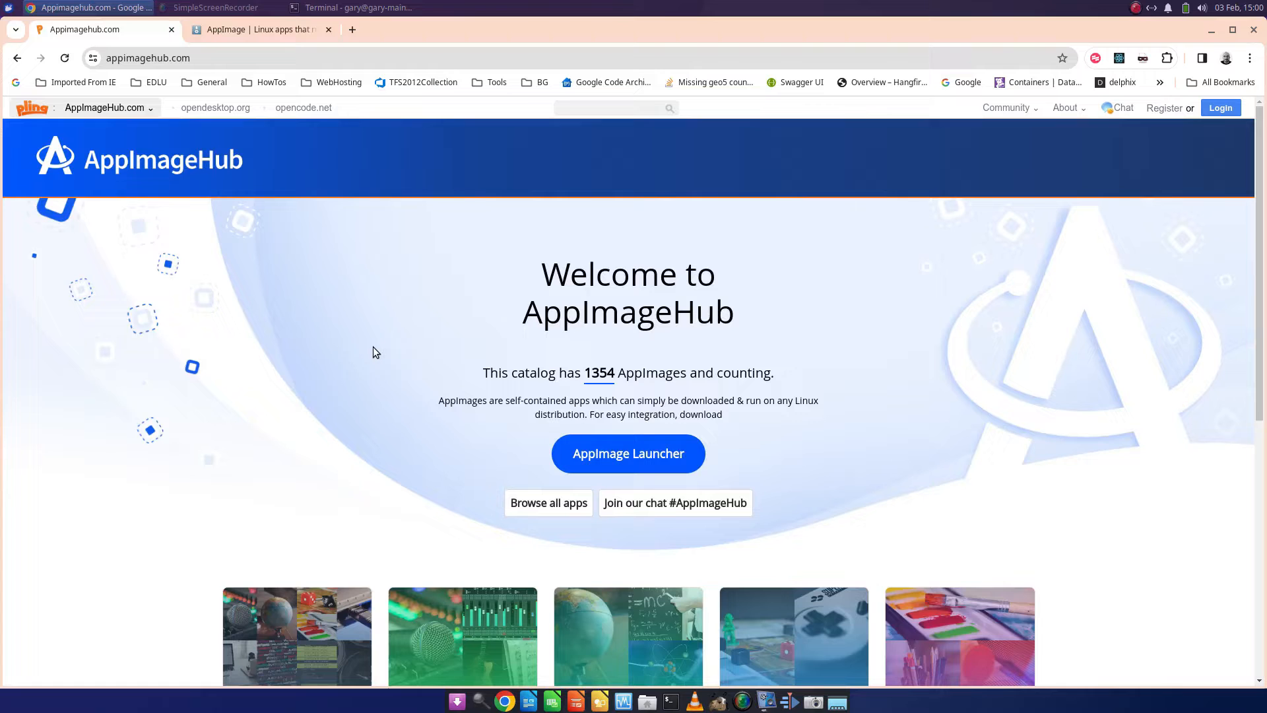
# Step: Scroll through AppImageHub's category tiles to reach the Programming category listings
pyautogui.scroll(-3)
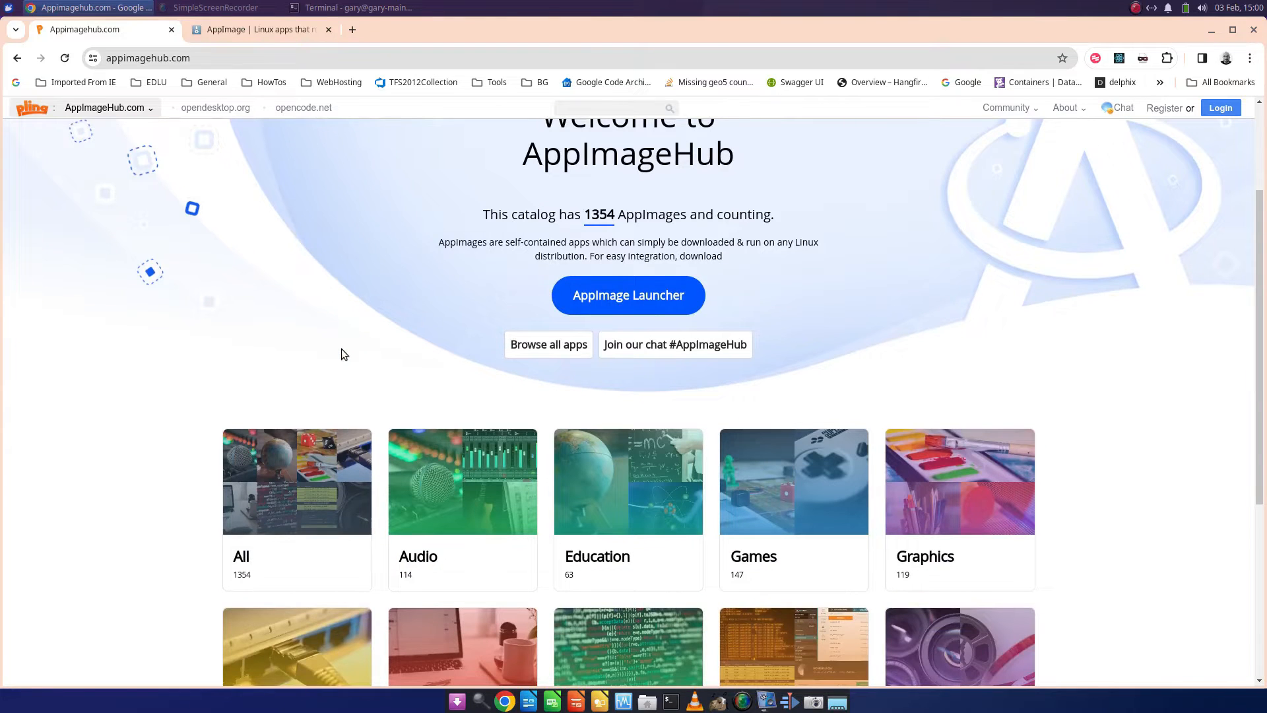
pyautogui.scroll(-3)
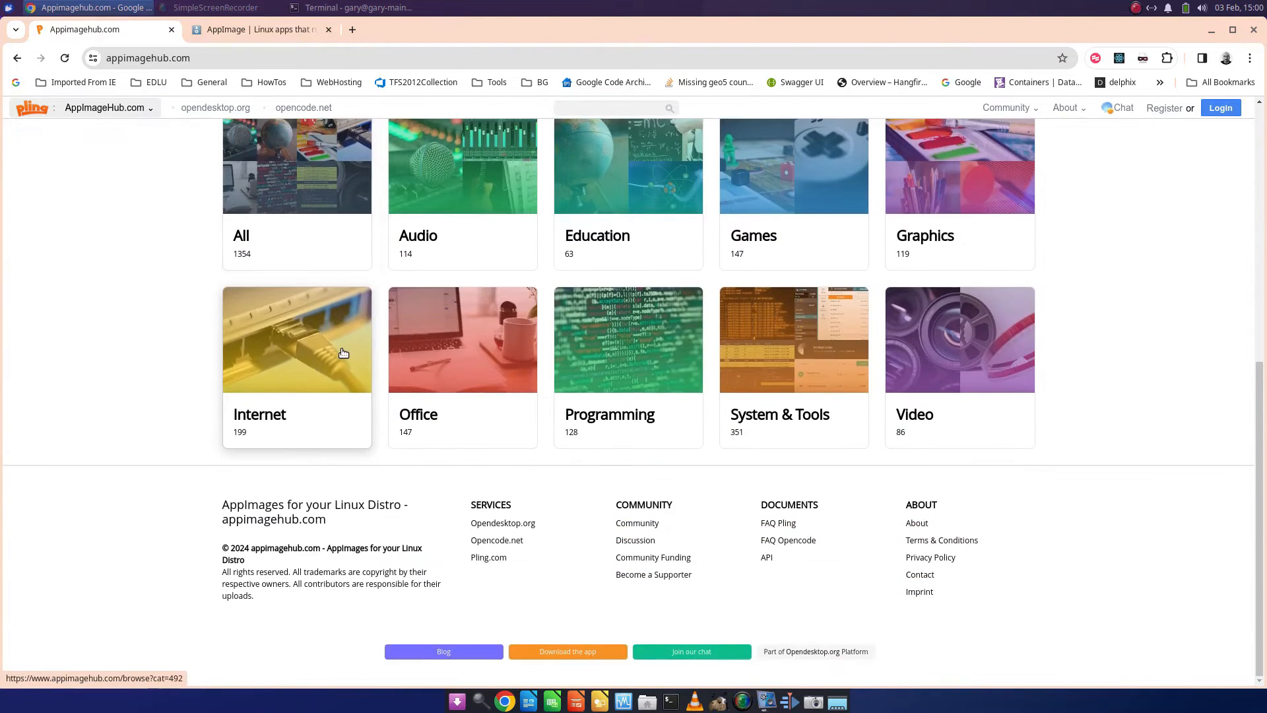
pyautogui.scroll(3)
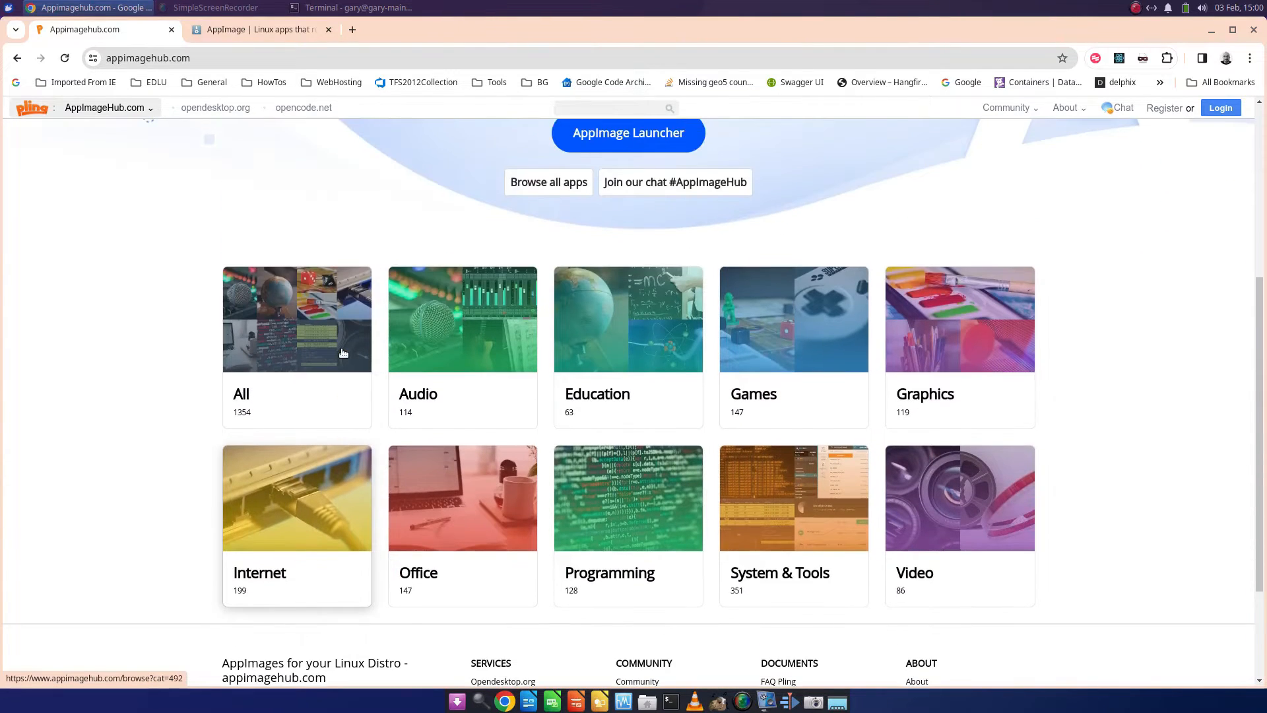
pyautogui.scroll(3)
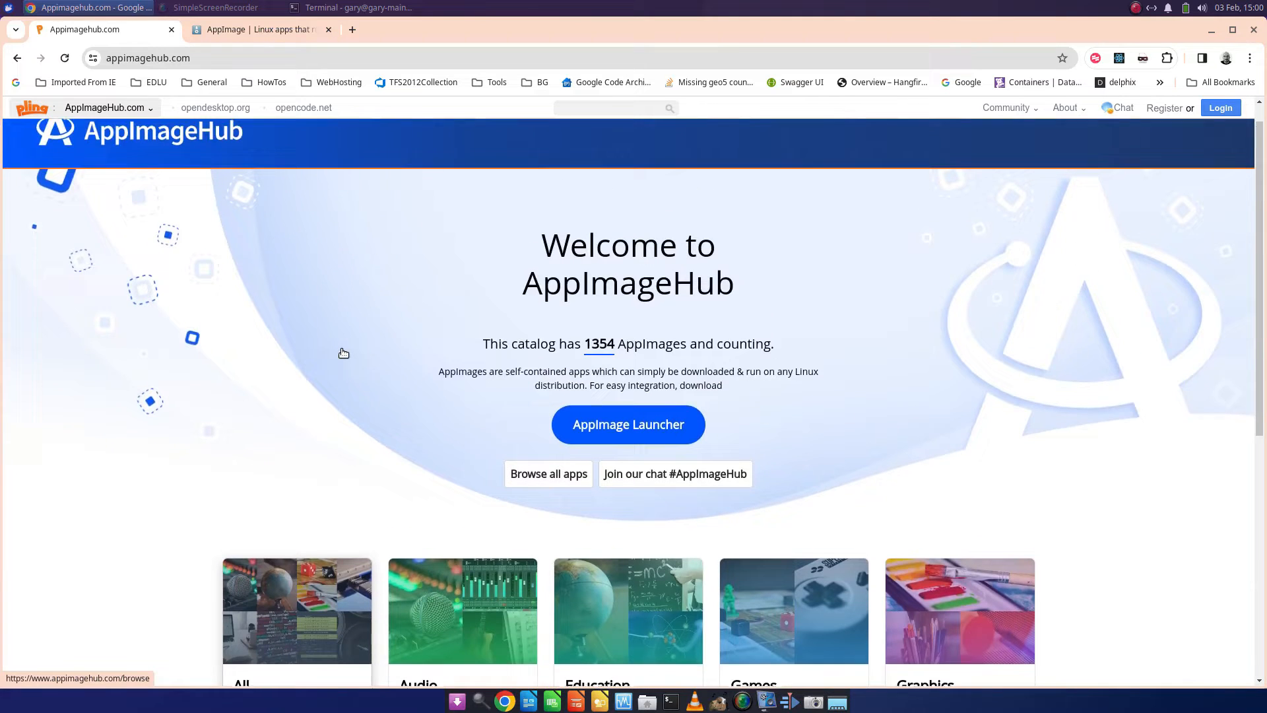
pyautogui.scroll(3)
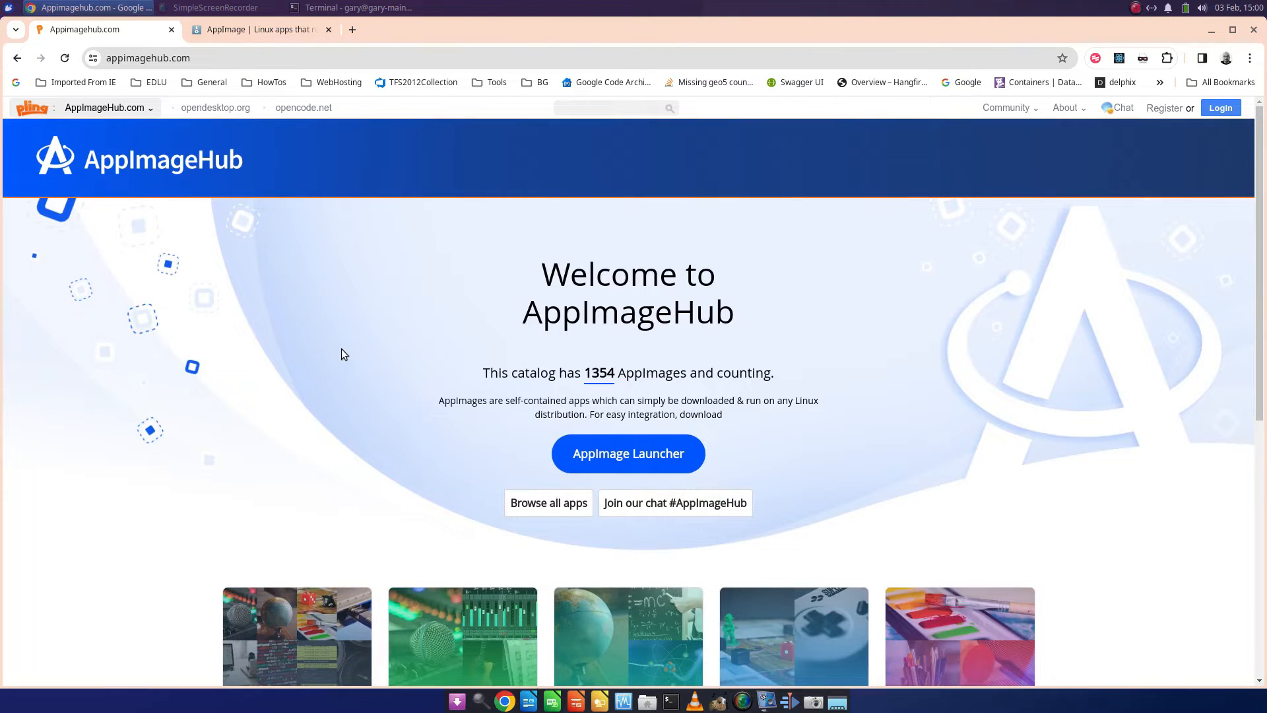
pyautogui.scroll(-3)
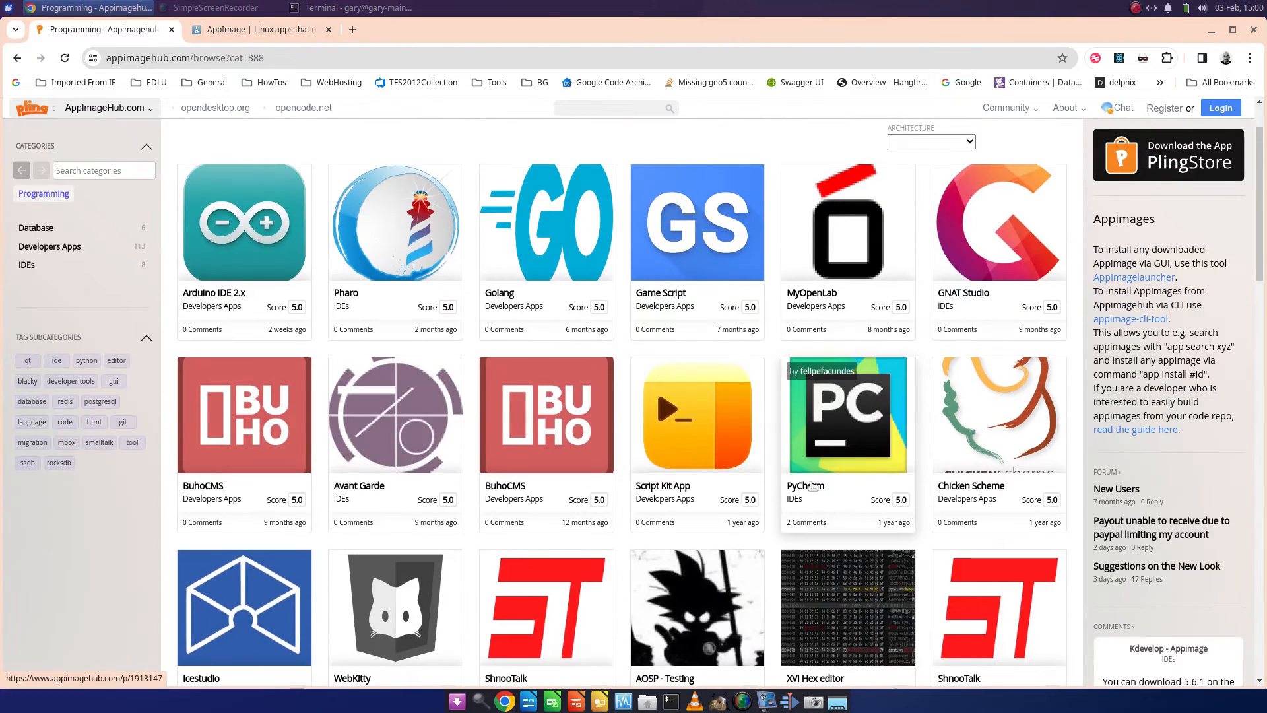
pyautogui.click(847, 415)
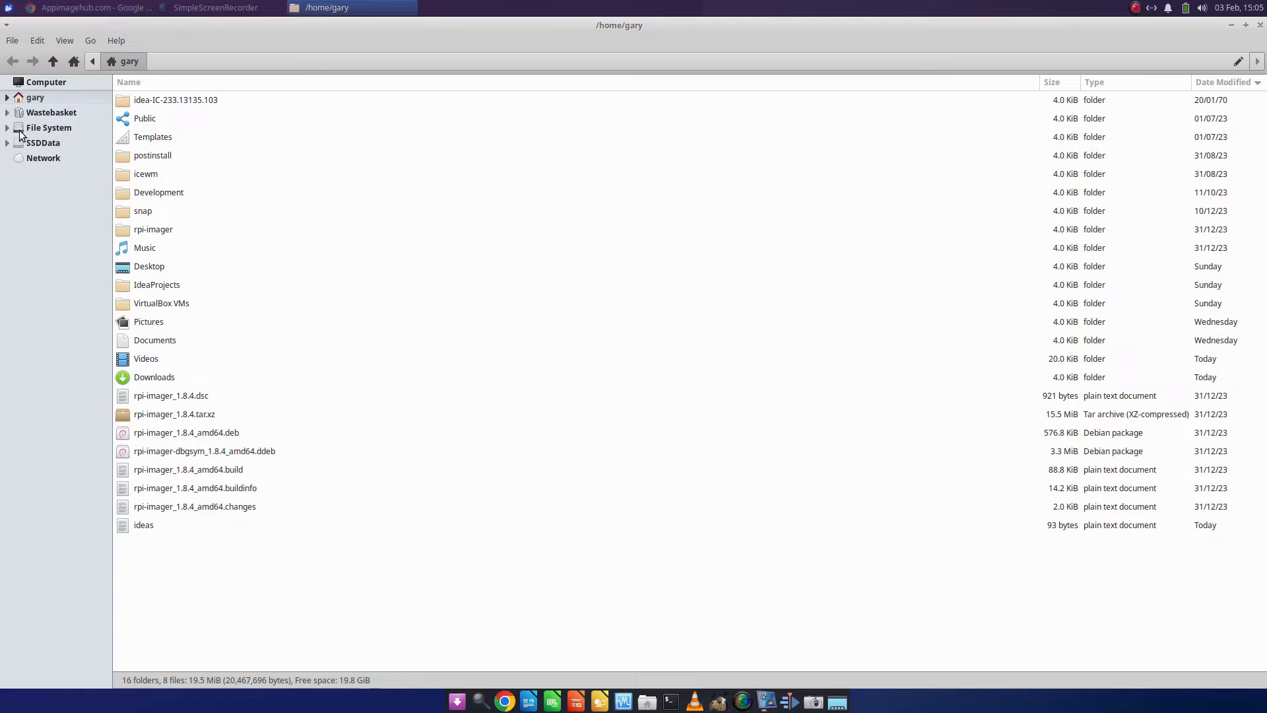
pyautogui.moveTo(184, 305)
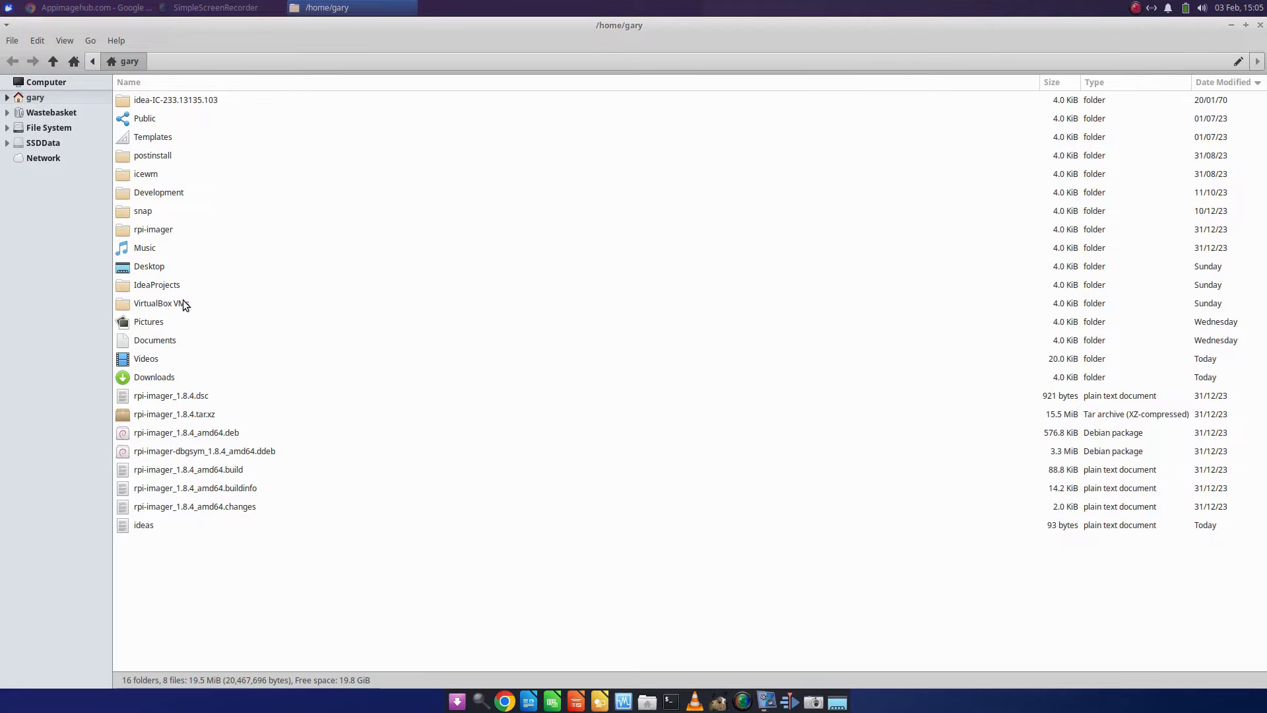
pyautogui.moveTo(188, 324)
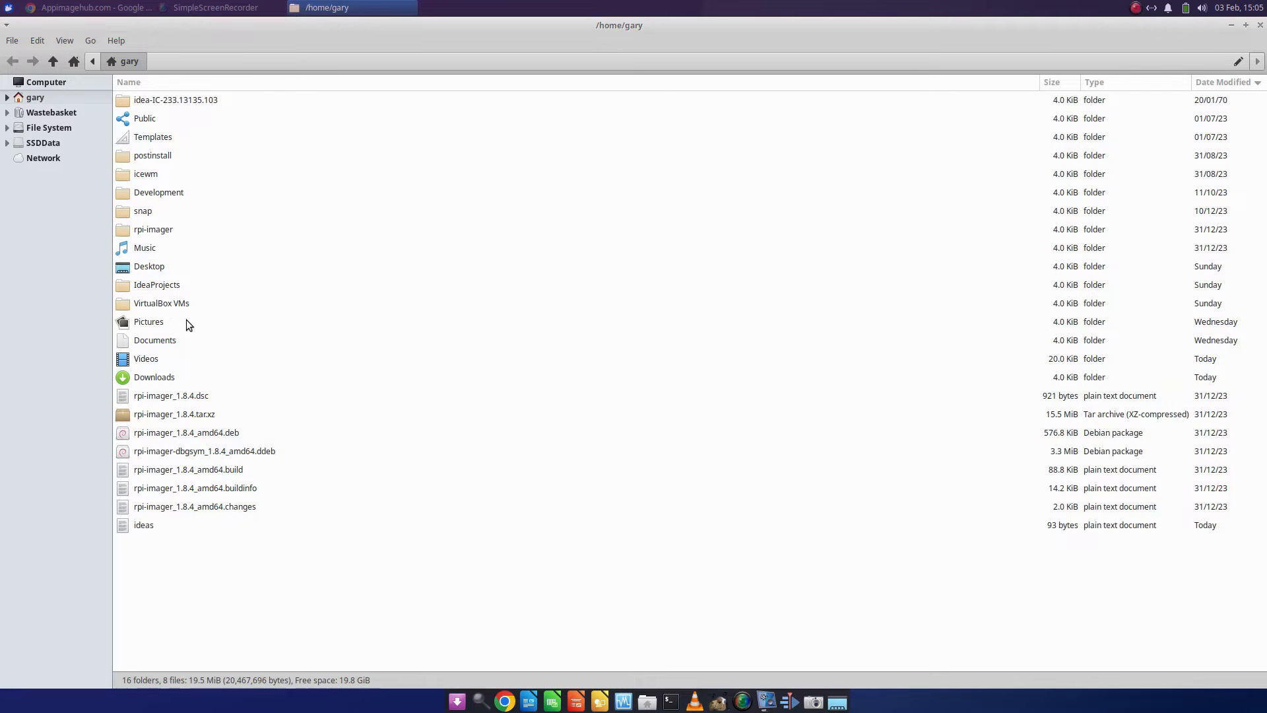
# Step: Open Downloads and select the PyCharm Community Edition AppImage
pyautogui.doubleClick(154, 377)
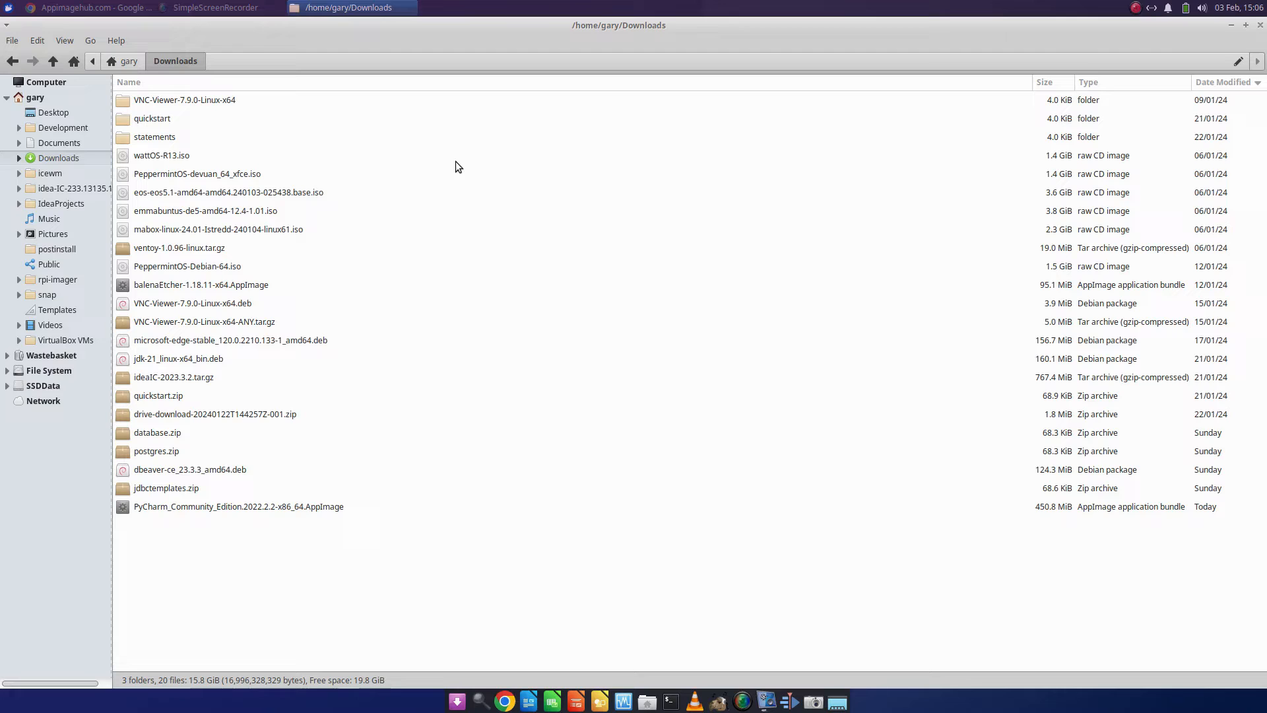
pyautogui.moveTo(271, 523)
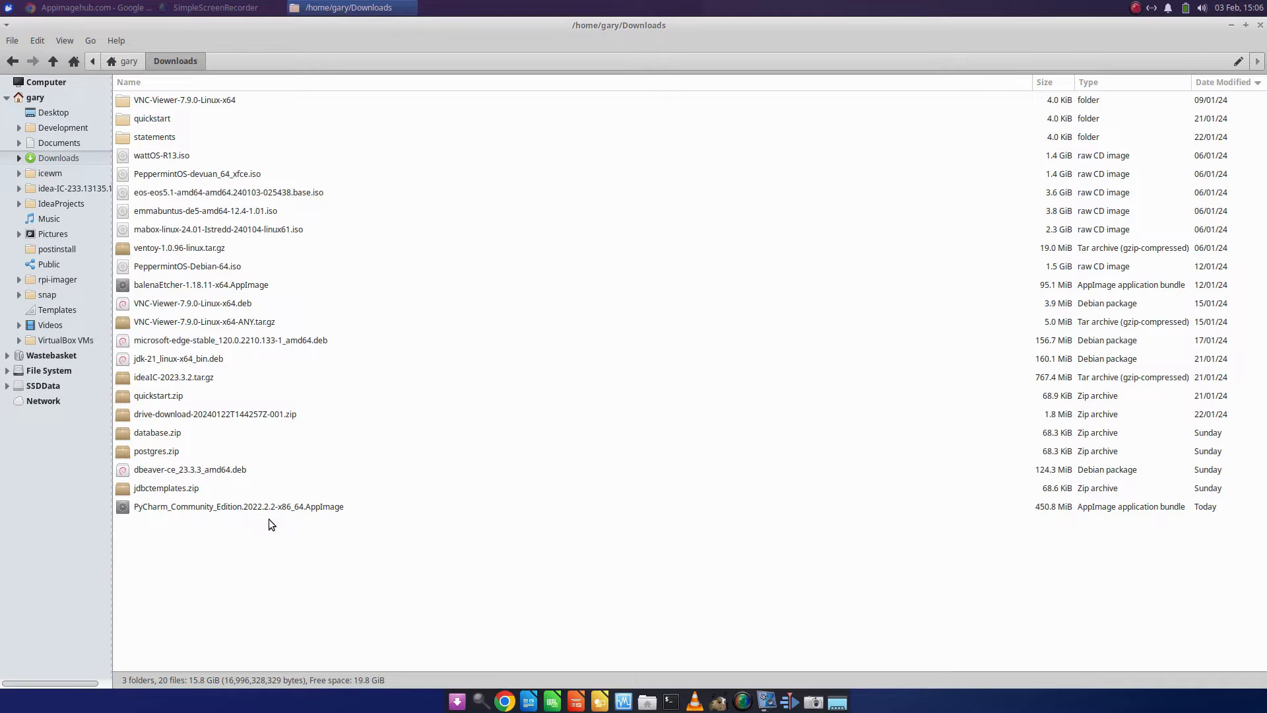
pyautogui.click(238, 507)
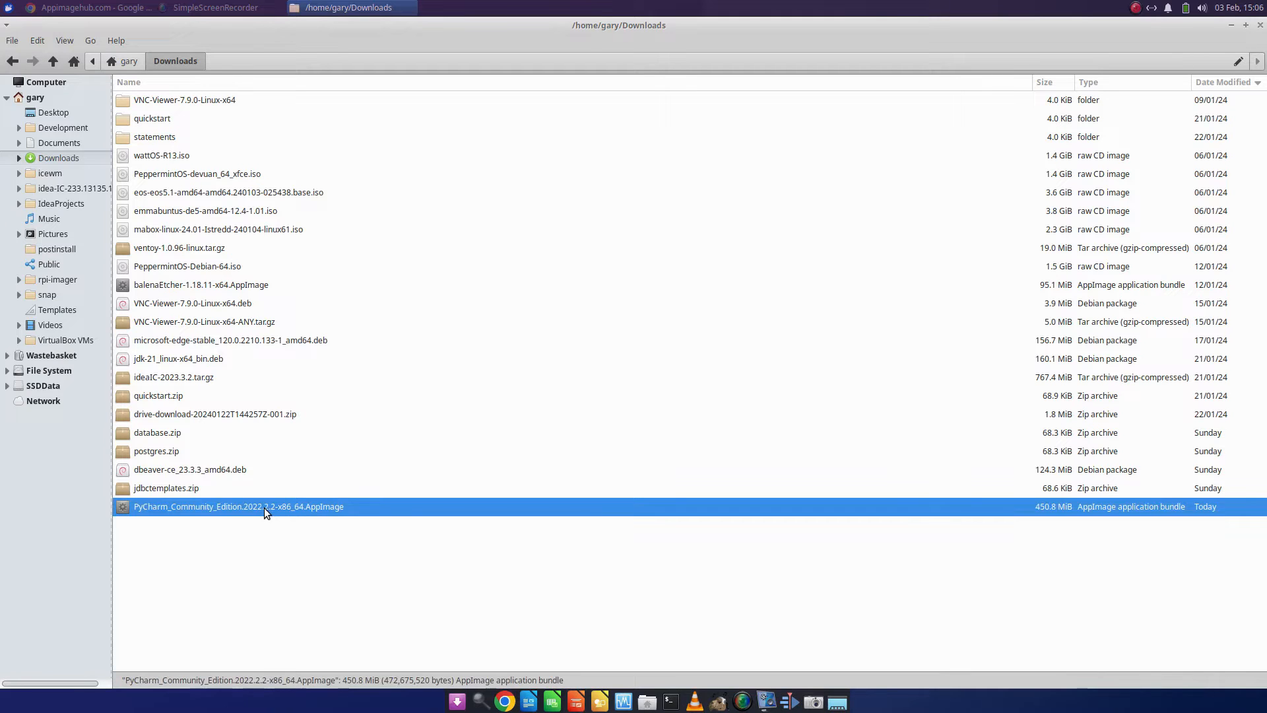
# Step: Tick 'Allow this file to run as a program' in the PyCharm AppImage's Permissions
pyautogui.rightClick(238, 507)
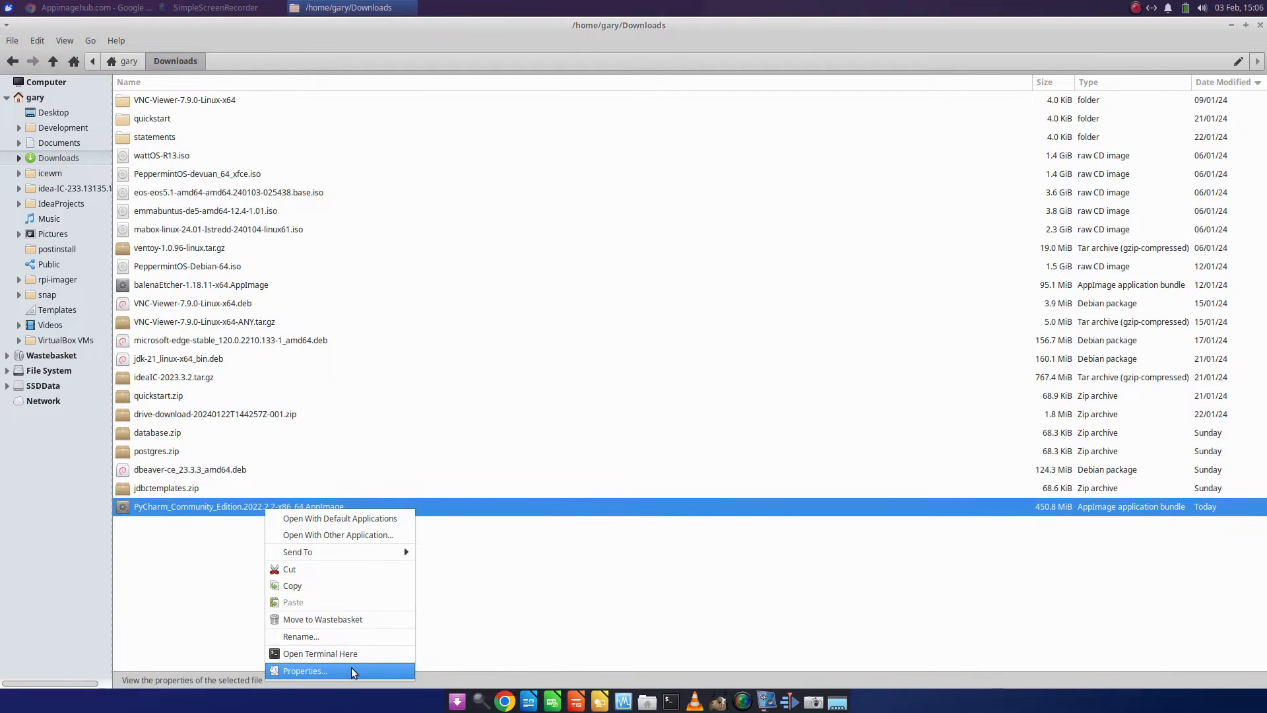
pyautogui.click(305, 671)
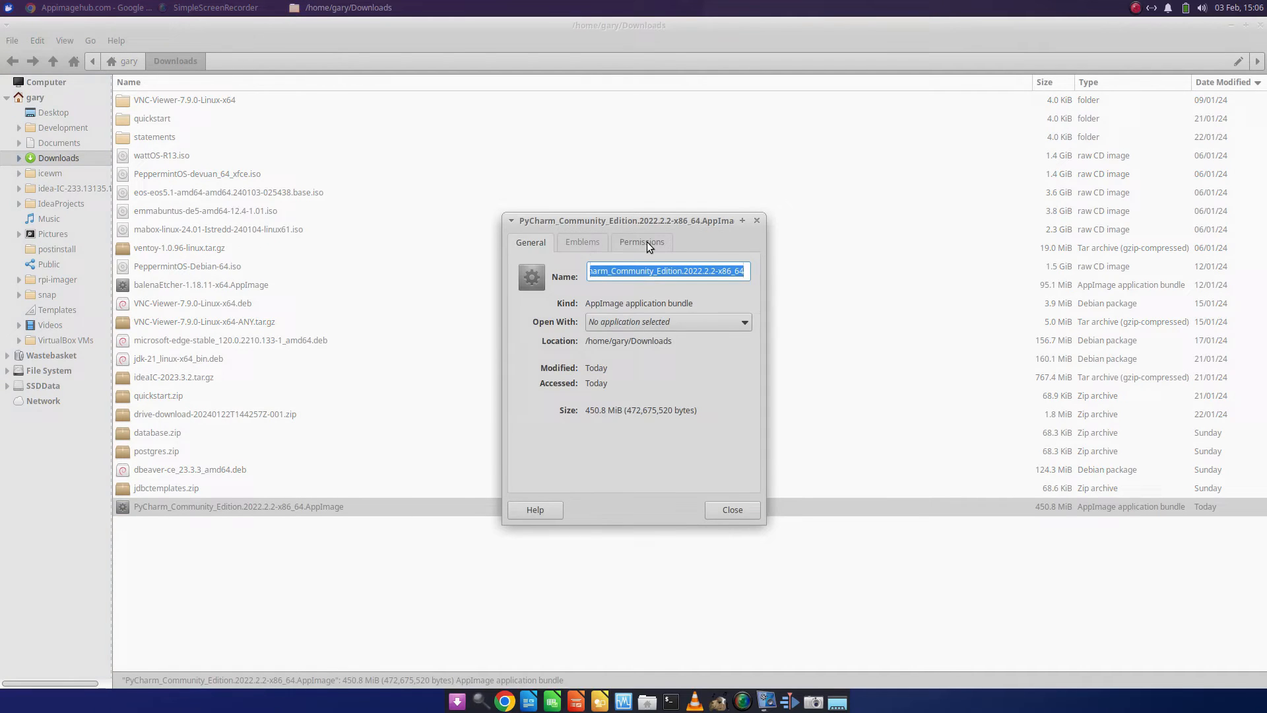
pyautogui.click(641, 243)
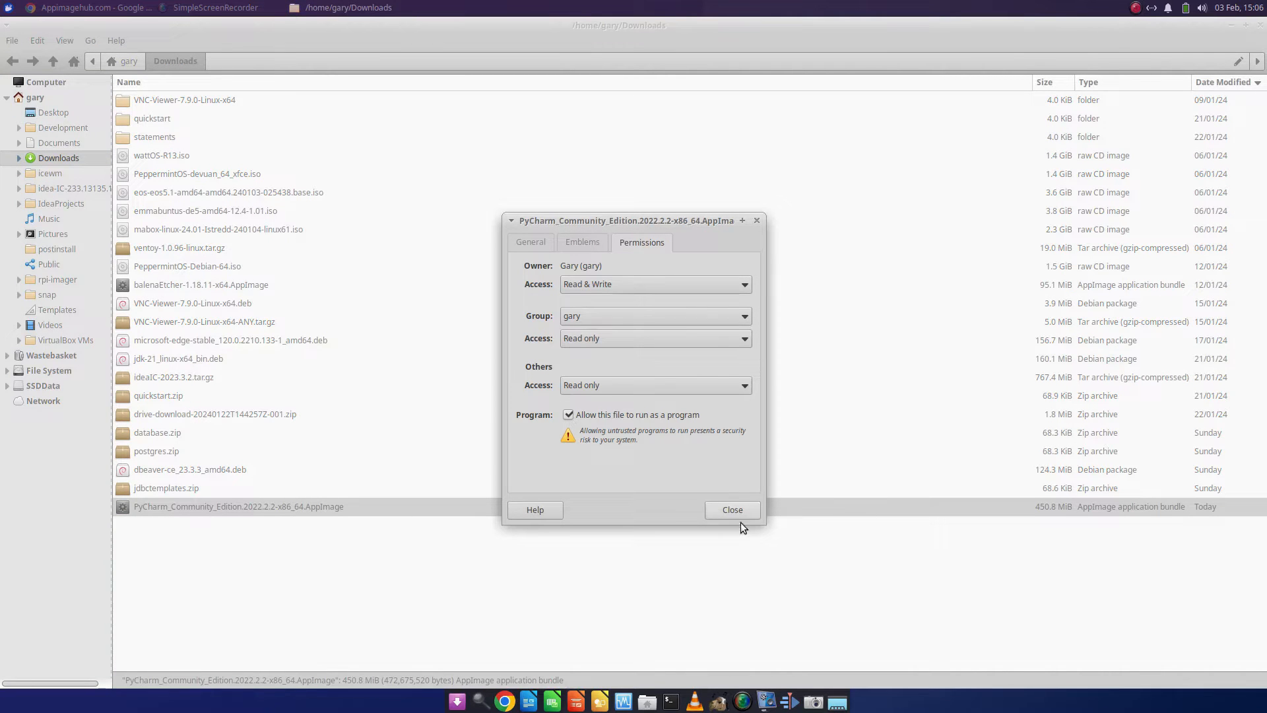
pyautogui.click(731, 509)
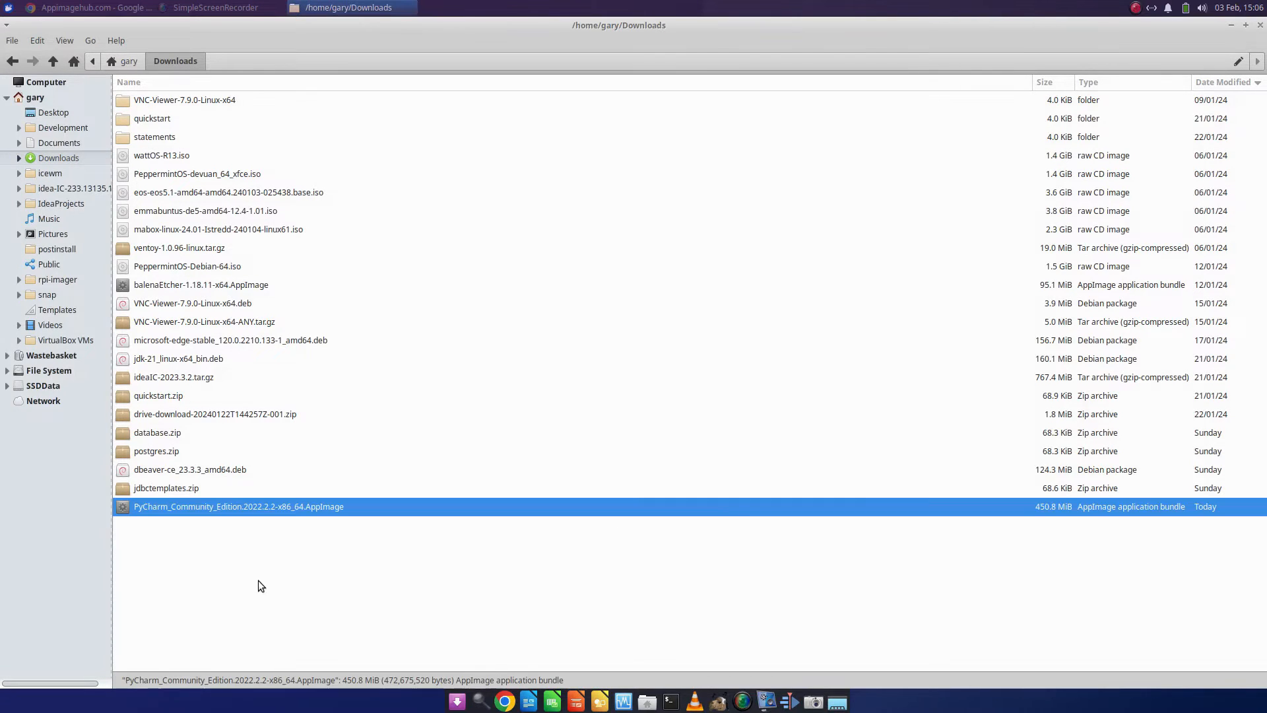
pyautogui.moveTo(255, 517)
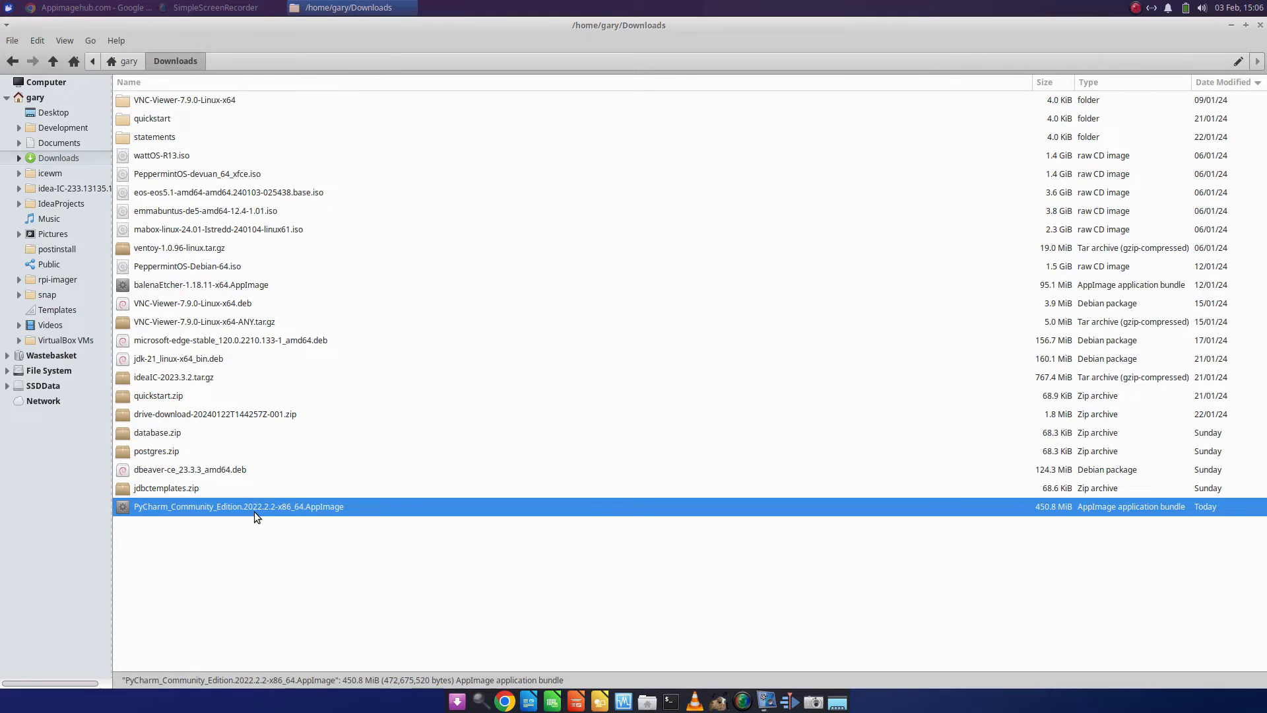
# Step: Launch the PyCharm AppImage without importing settings, then close its welcome window
pyautogui.doubleClick(238, 506)
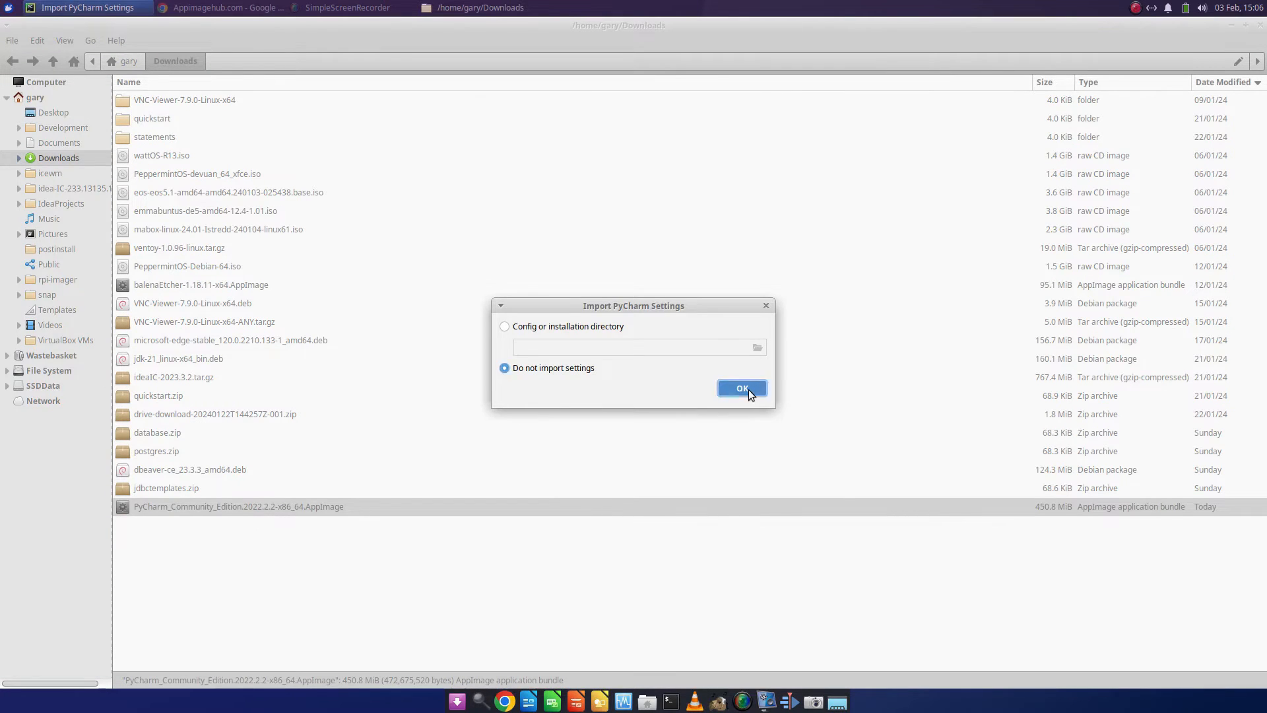
pyautogui.click(741, 389)
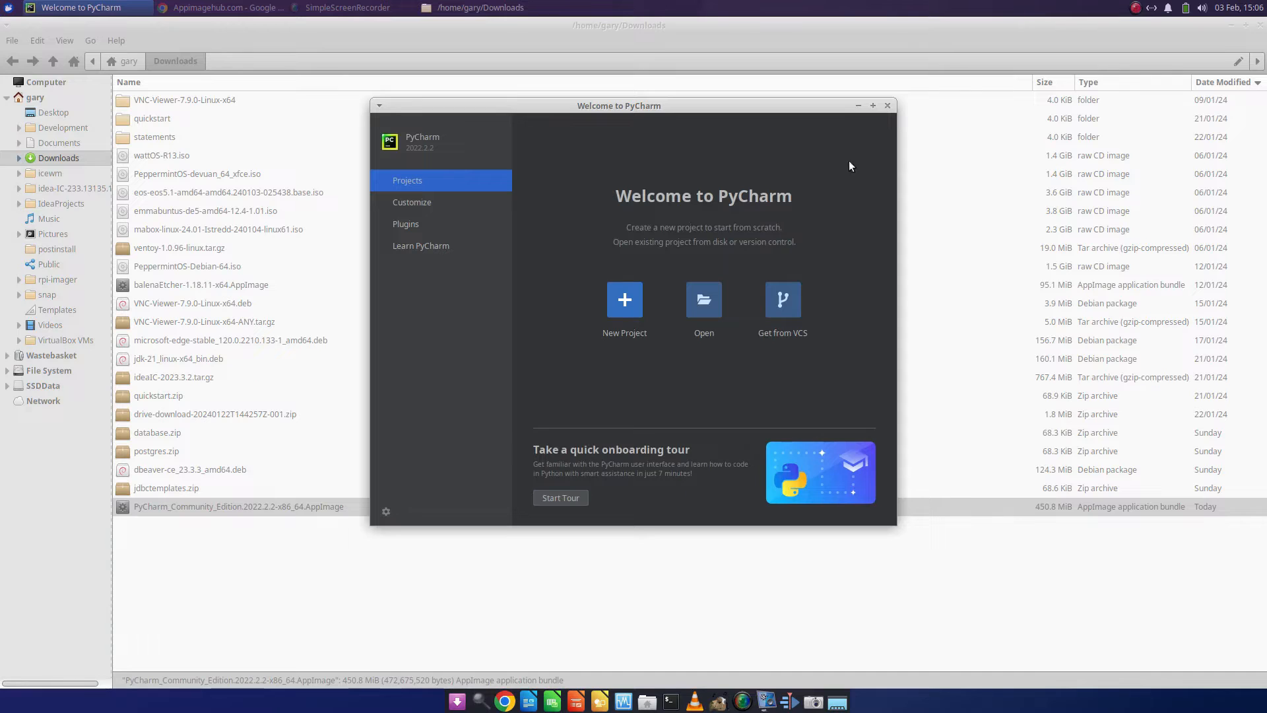
pyautogui.click(887, 105)
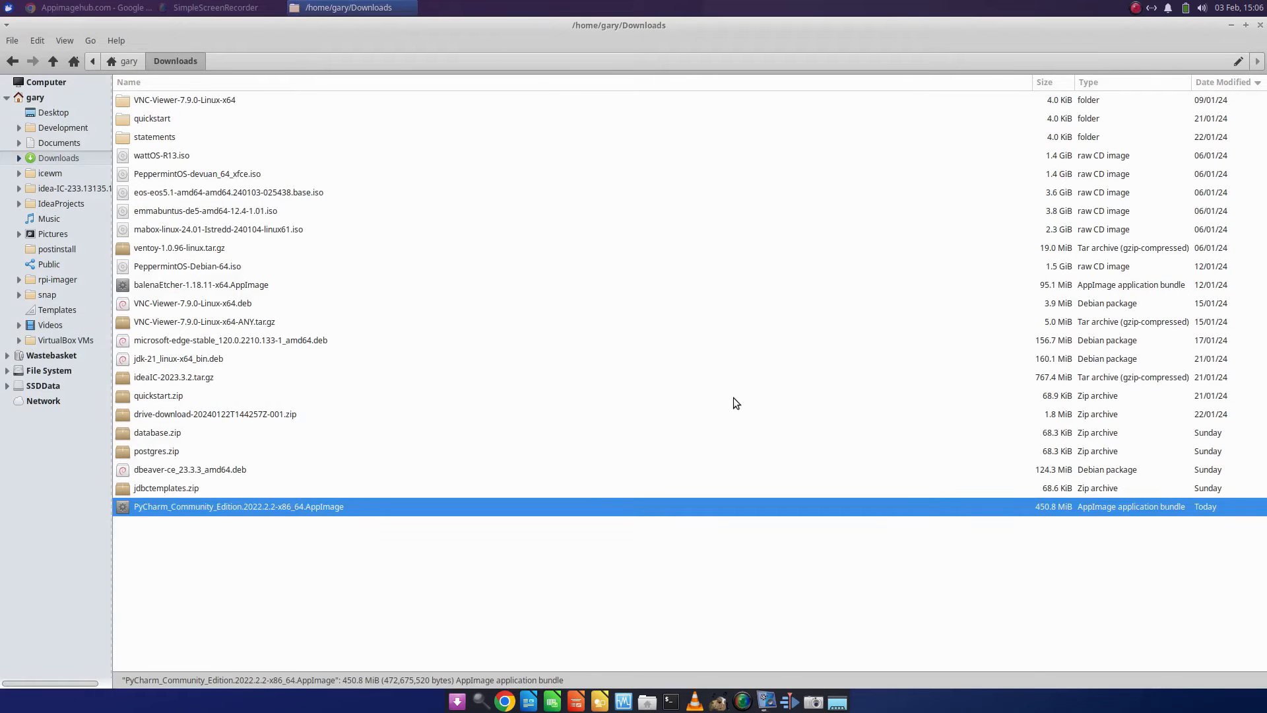
pyautogui.moveTo(887, 370)
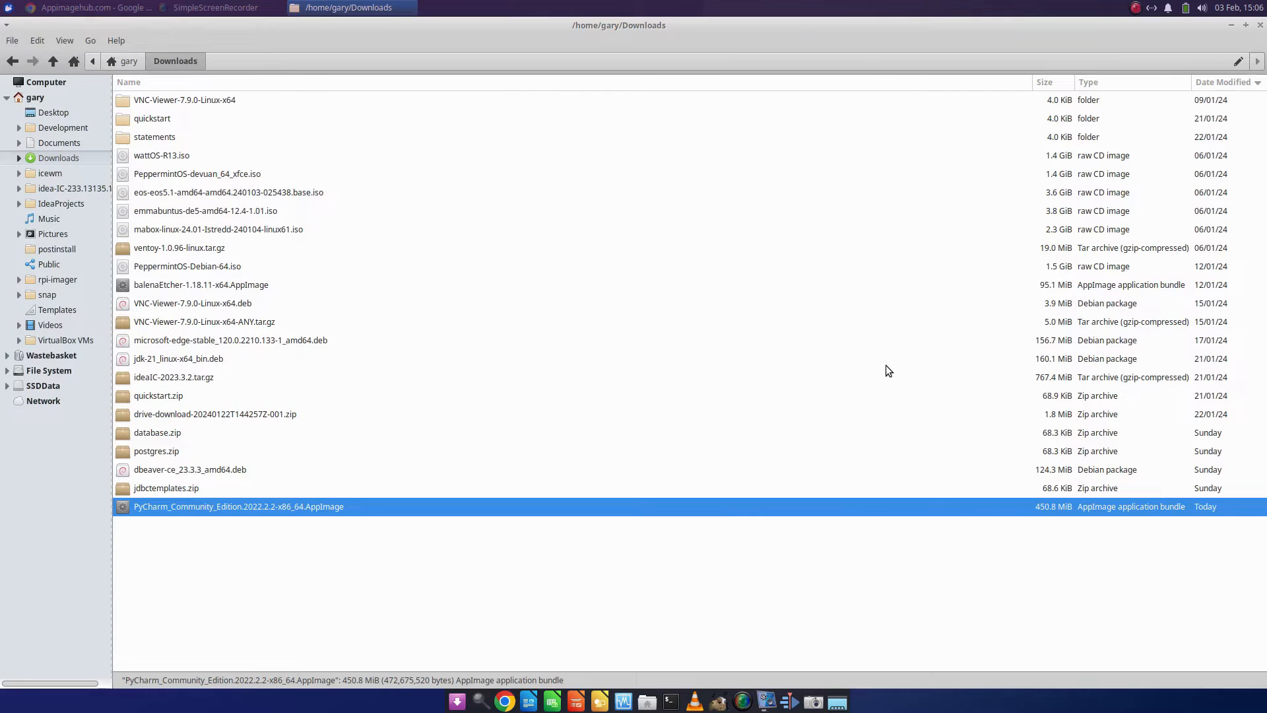
pyautogui.moveTo(1048, 235)
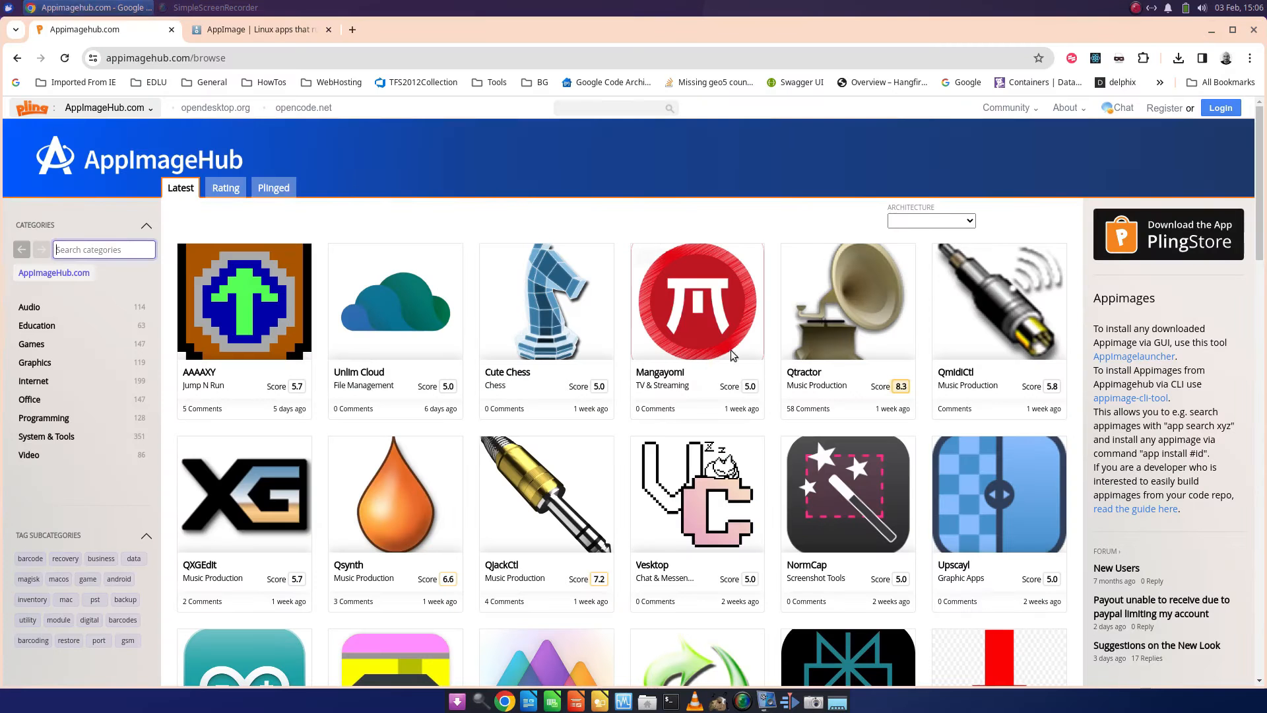
pyautogui.moveTo(115, 392)
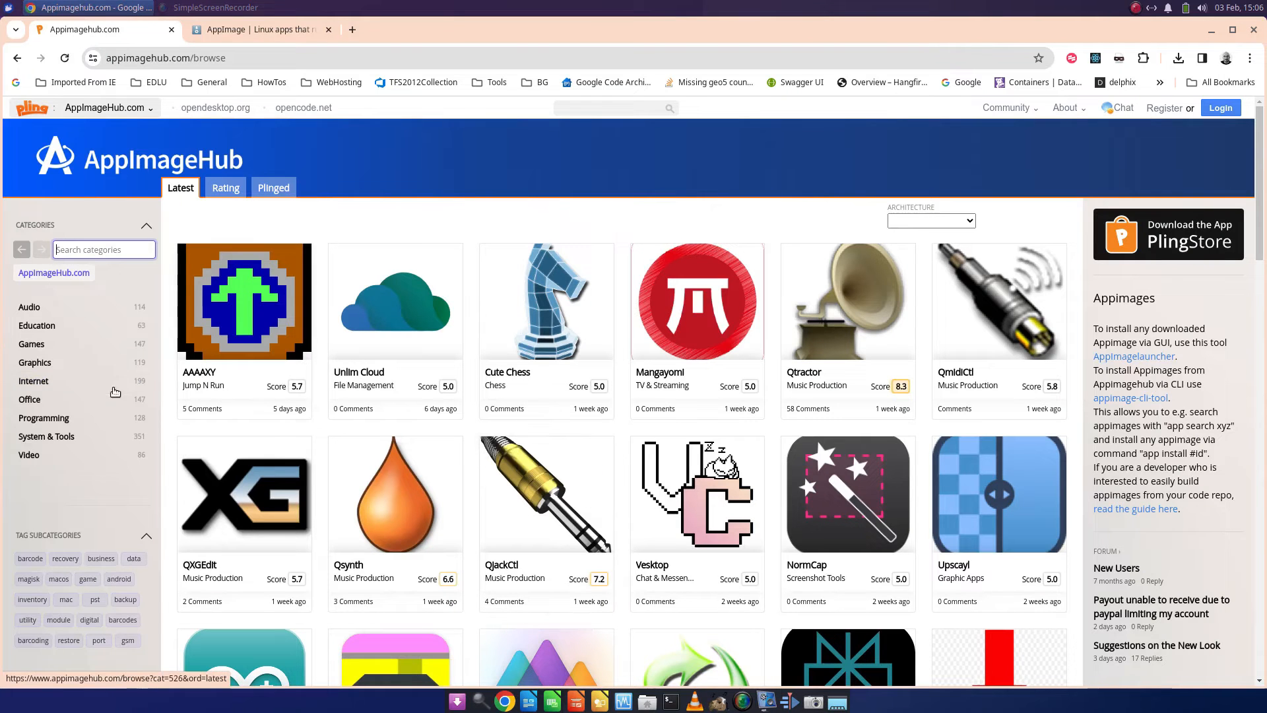
pyautogui.moveTo(295, 64)
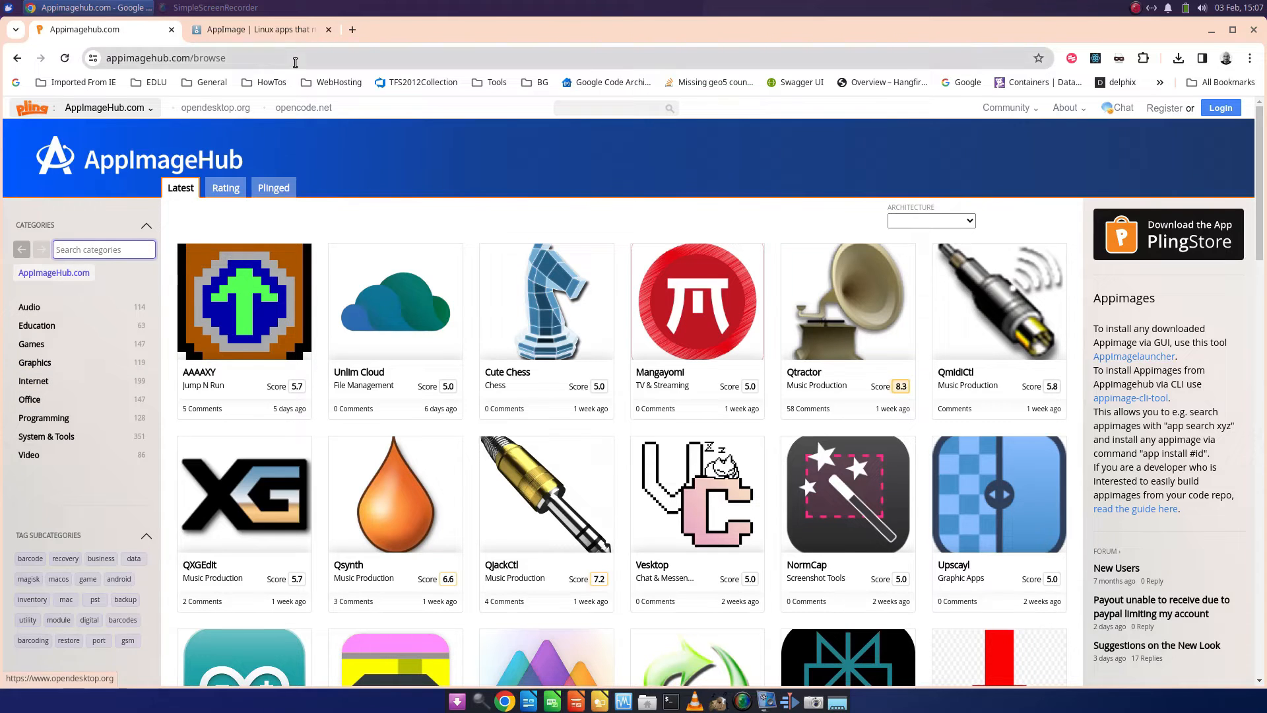
# Step: Go to etcher.io and scroll to the Download Etcher table
pyautogui.write('etcher.io')
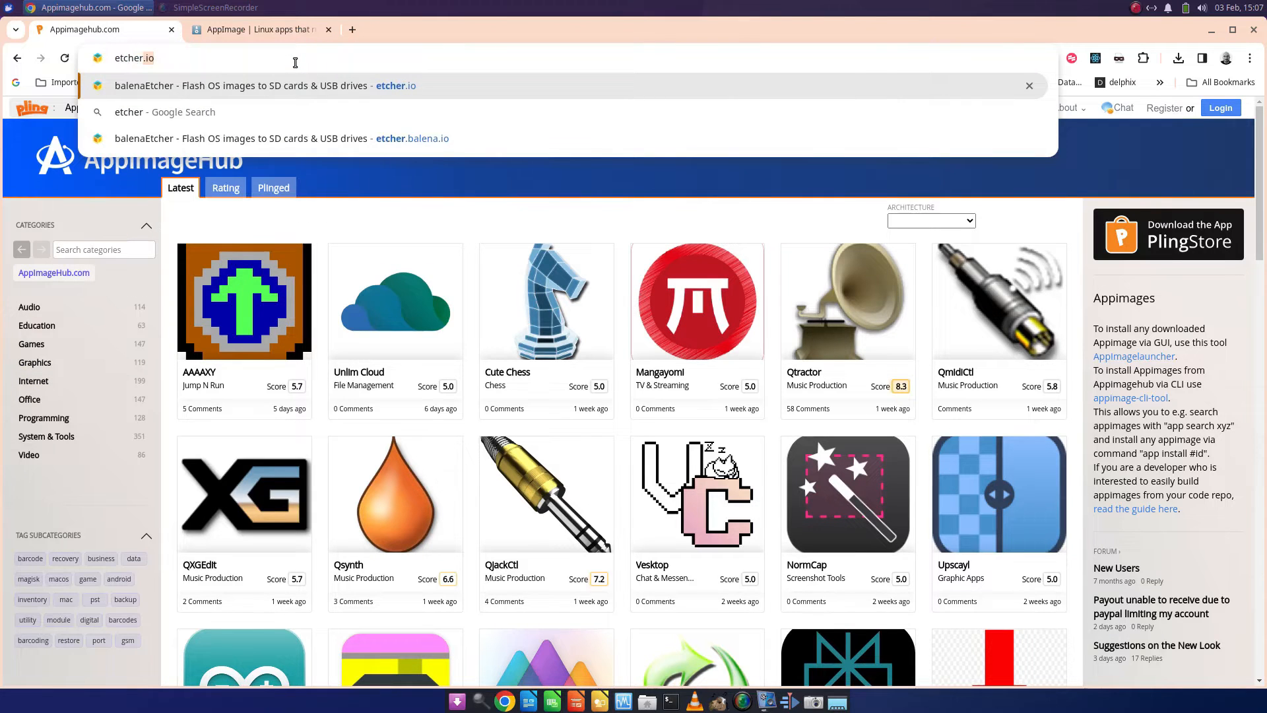
pyautogui.click(412, 137)
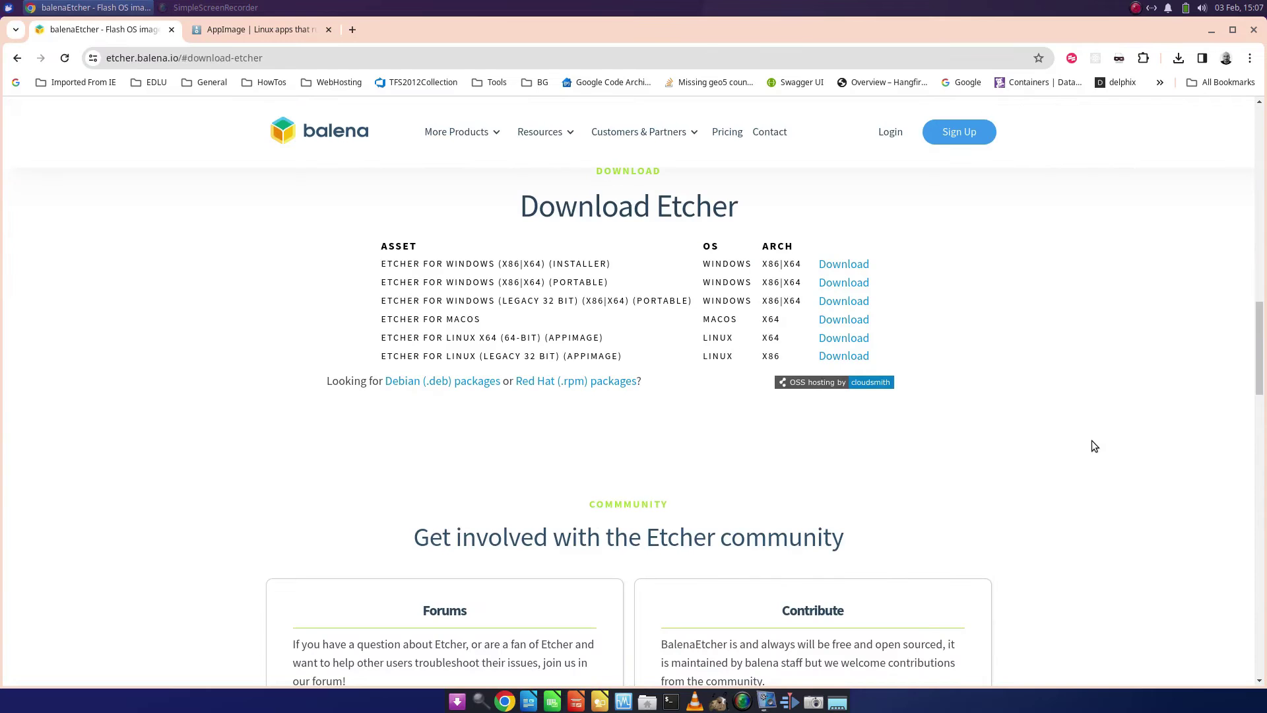
pyautogui.moveTo(672, 270)
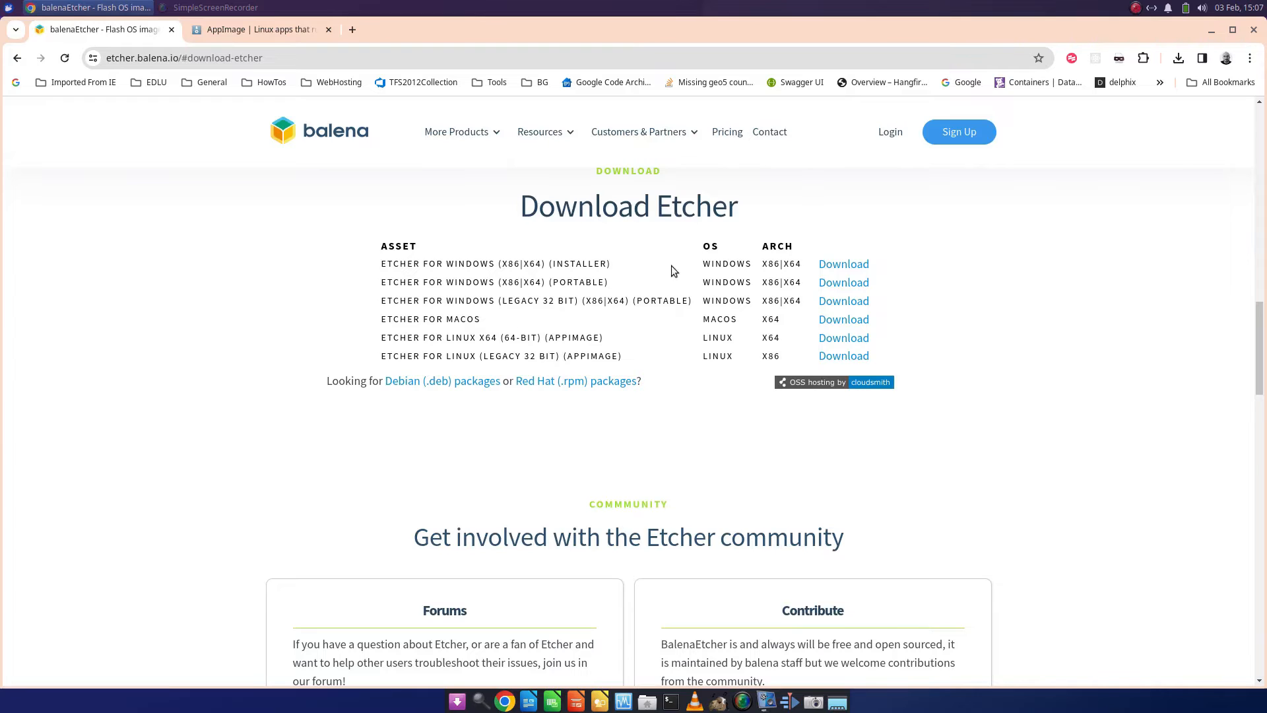
pyautogui.moveTo(843, 338)
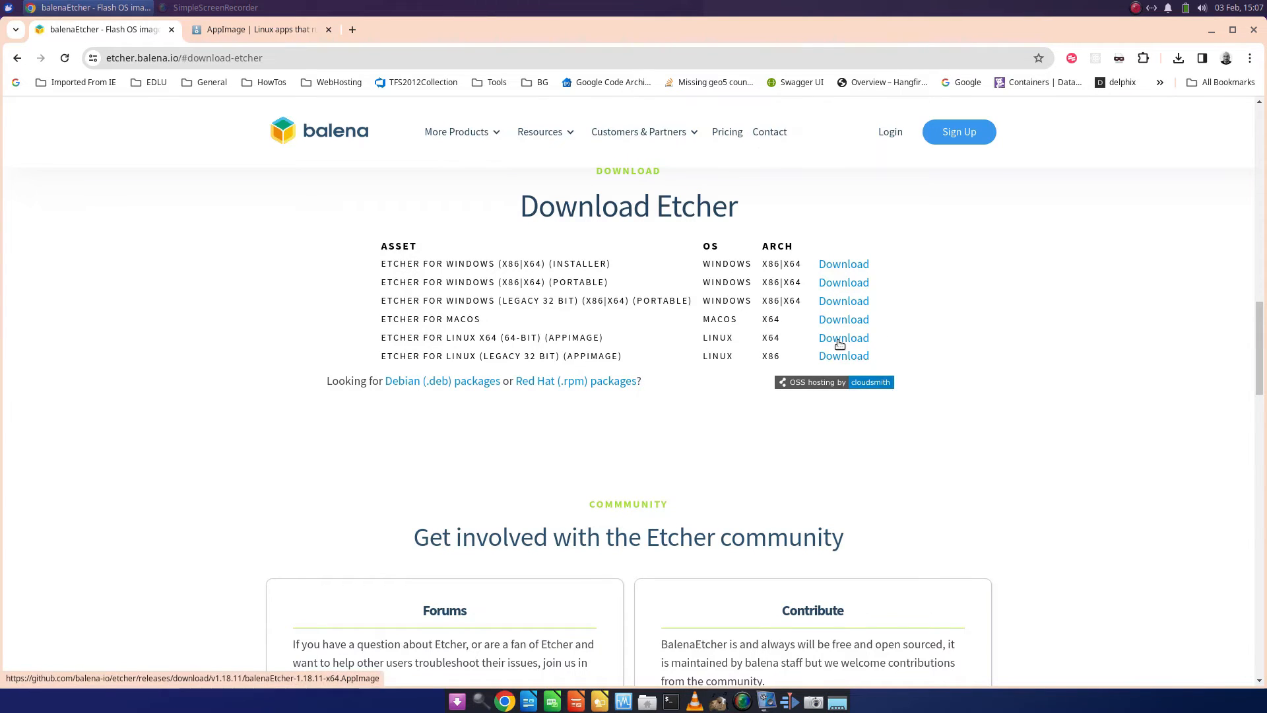
pyautogui.moveTo(1064, 346)
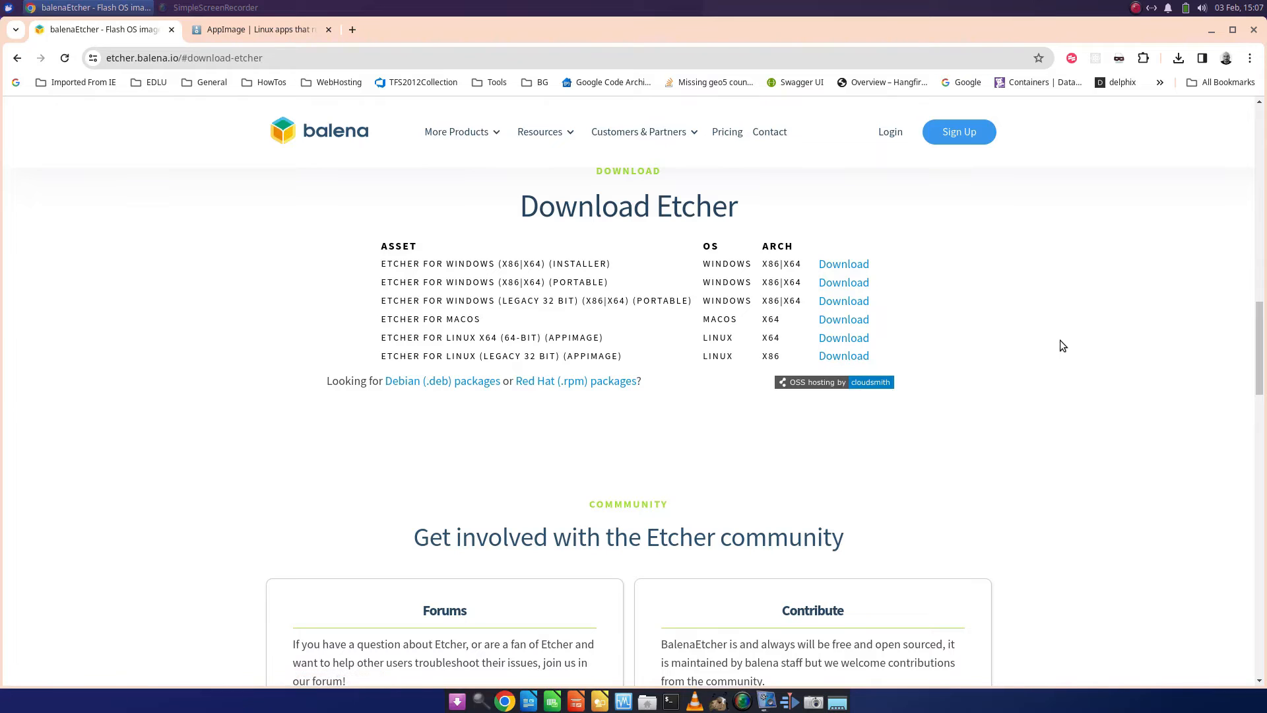
pyautogui.moveTo(1061, 376)
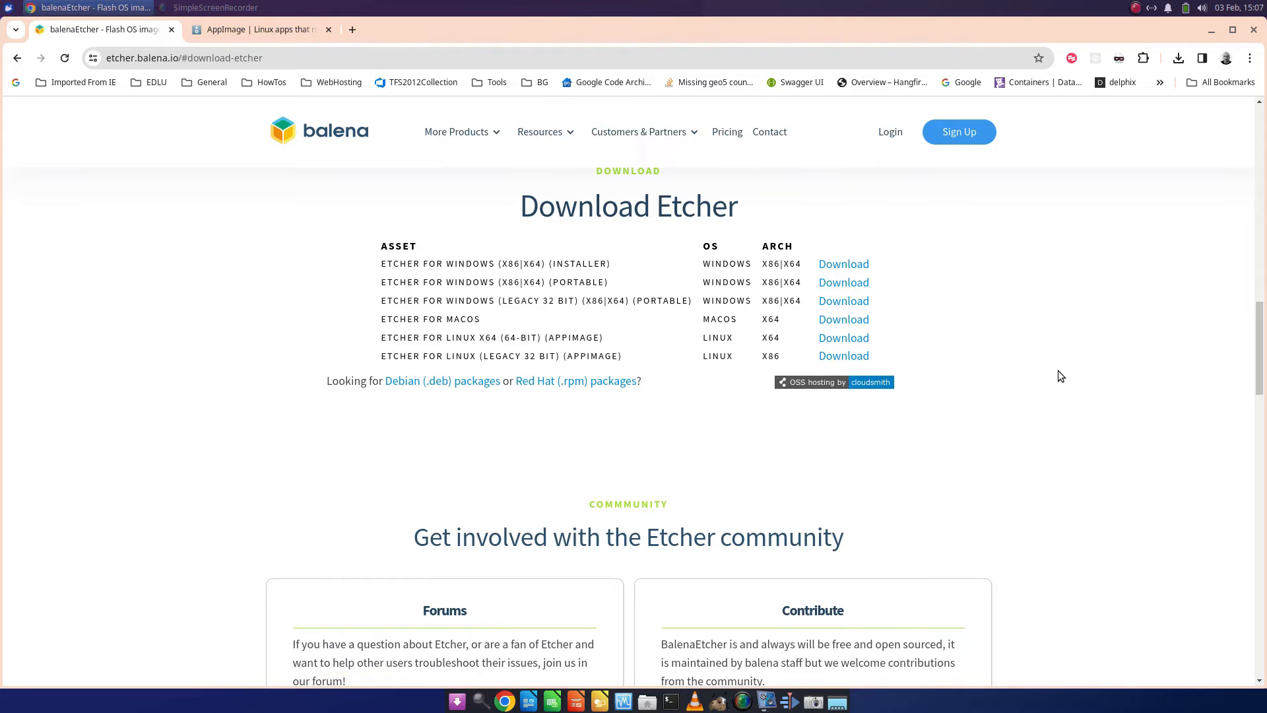
pyautogui.scroll(3)
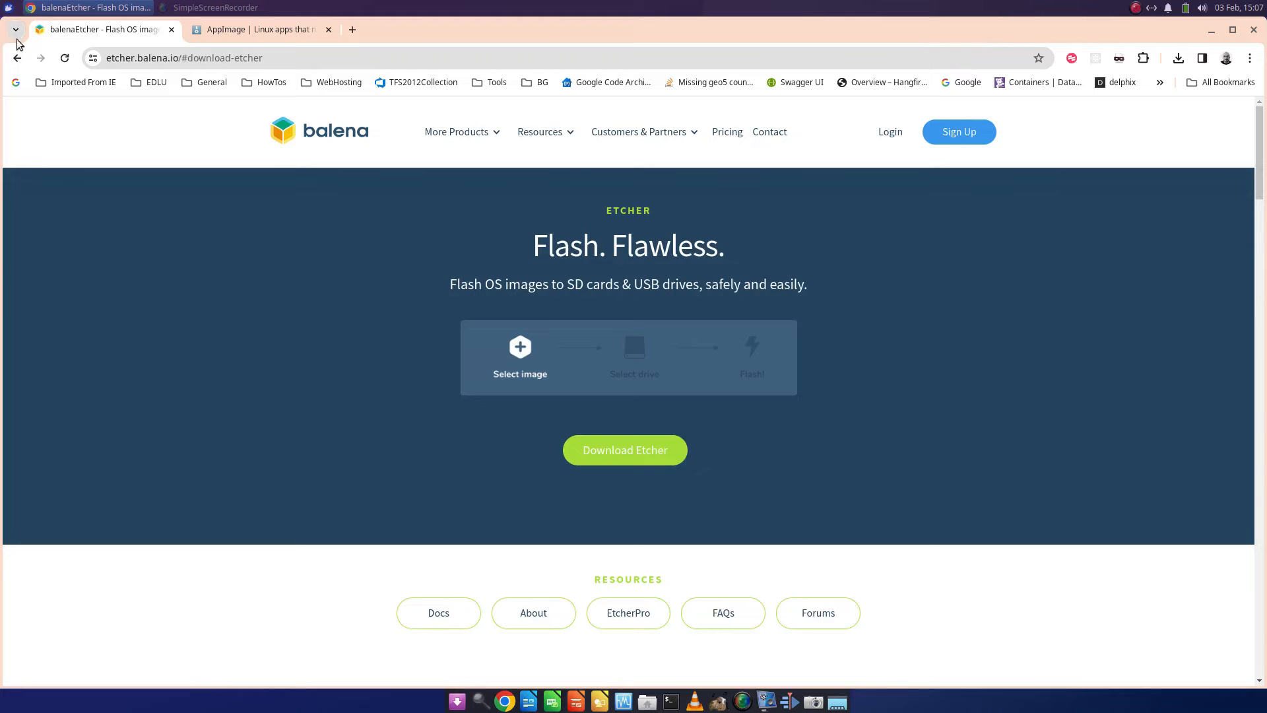
# Step: Go back to AppImageHub to search 'etcher', then search 'pycharm' in Application Finder and close it
pyautogui.click(18, 58)
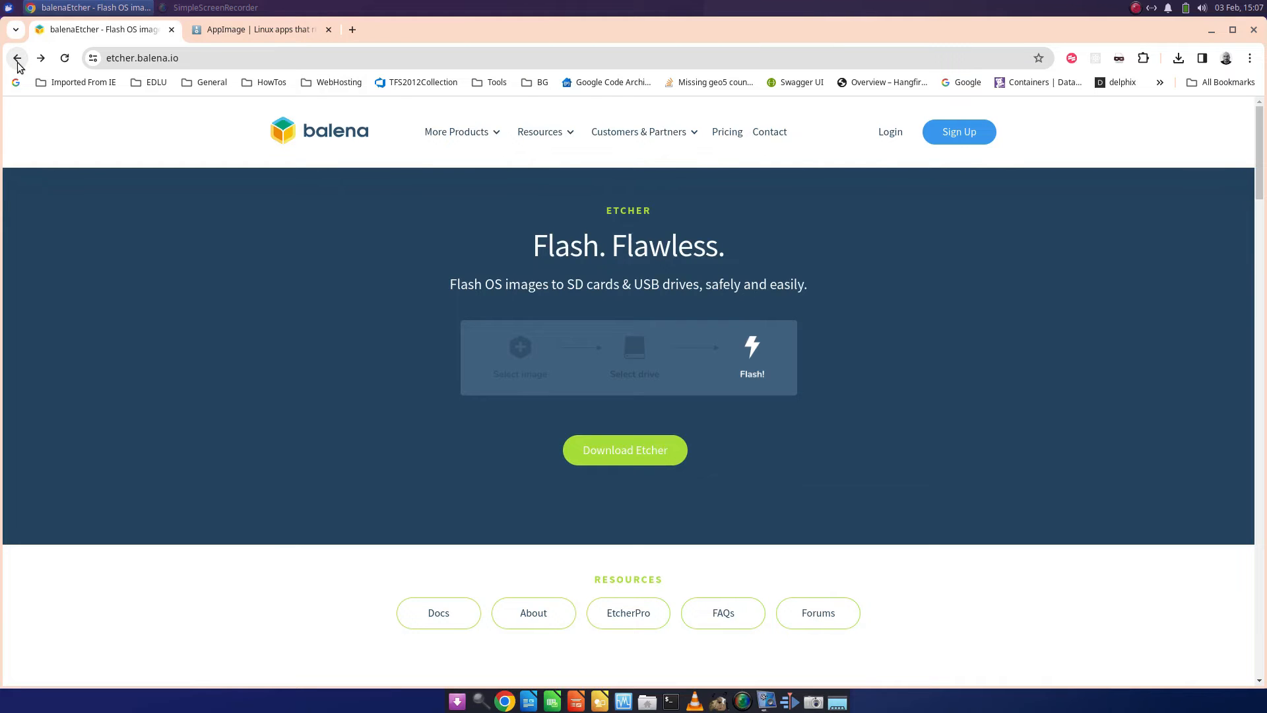
pyautogui.click(17, 58)
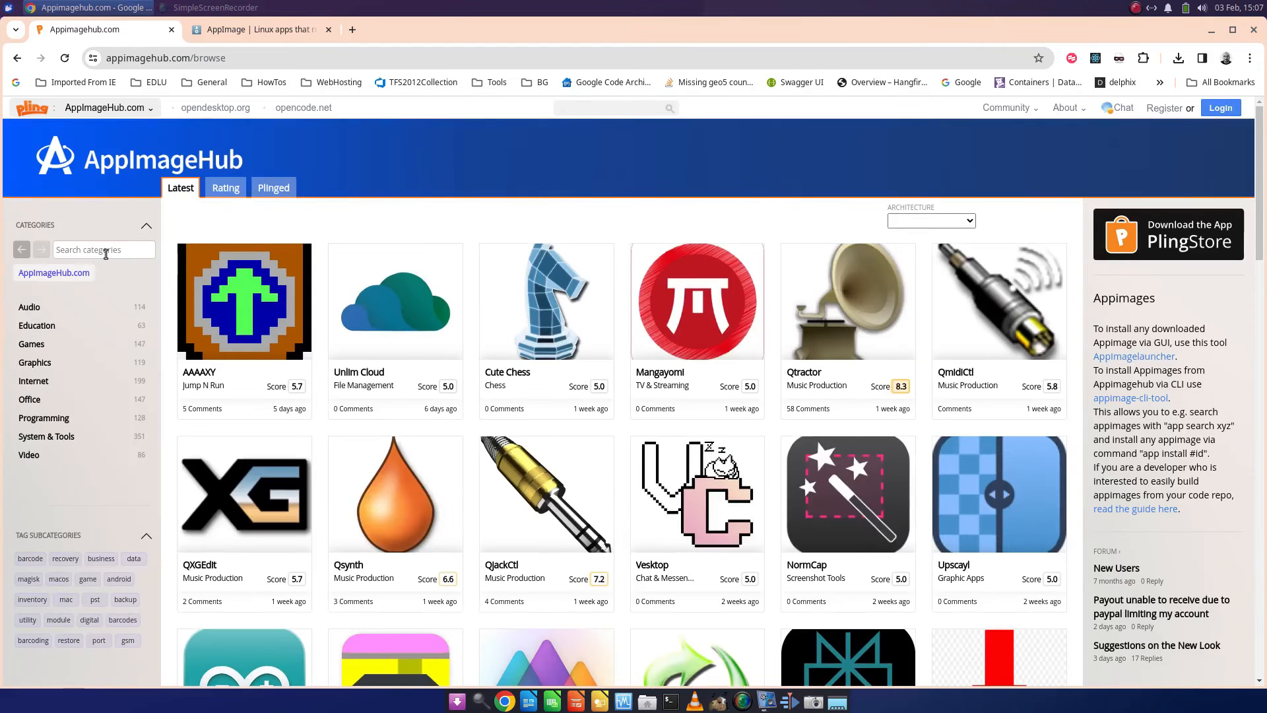
pyautogui.write('etche')
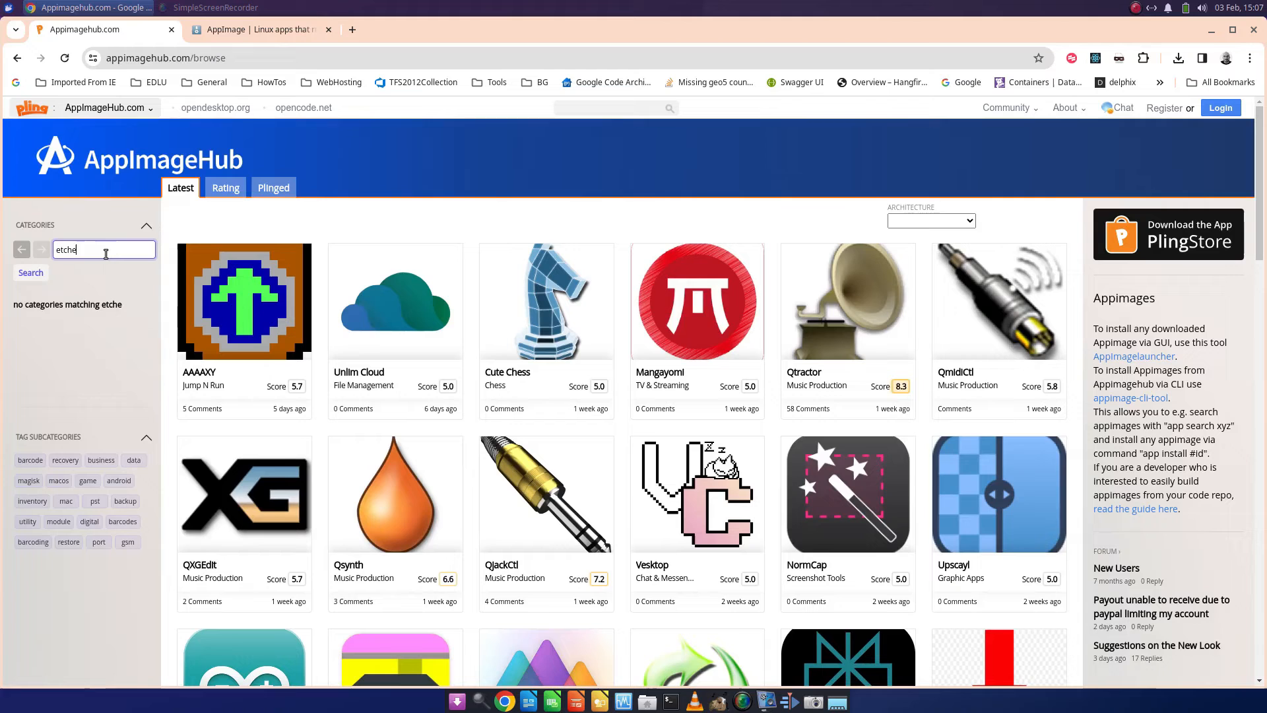
pyautogui.write('r')
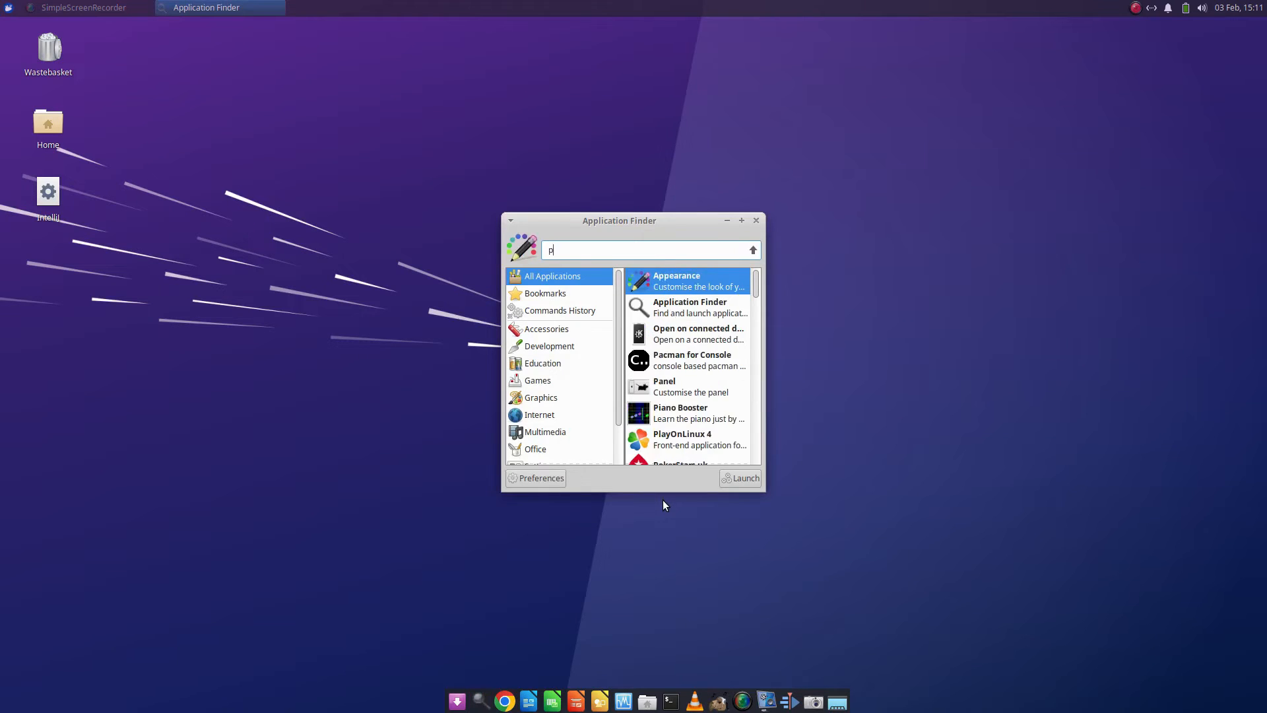
pyautogui.write('ycharm')
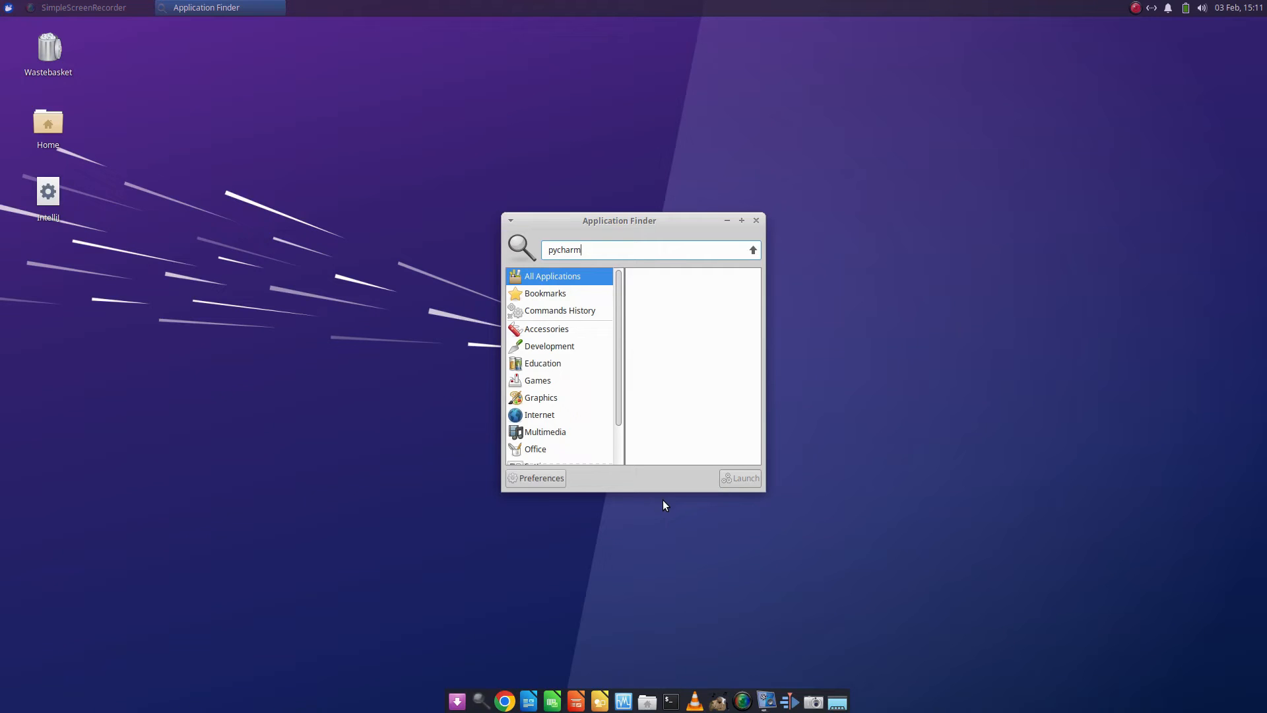
pyautogui.moveTo(750, 222)
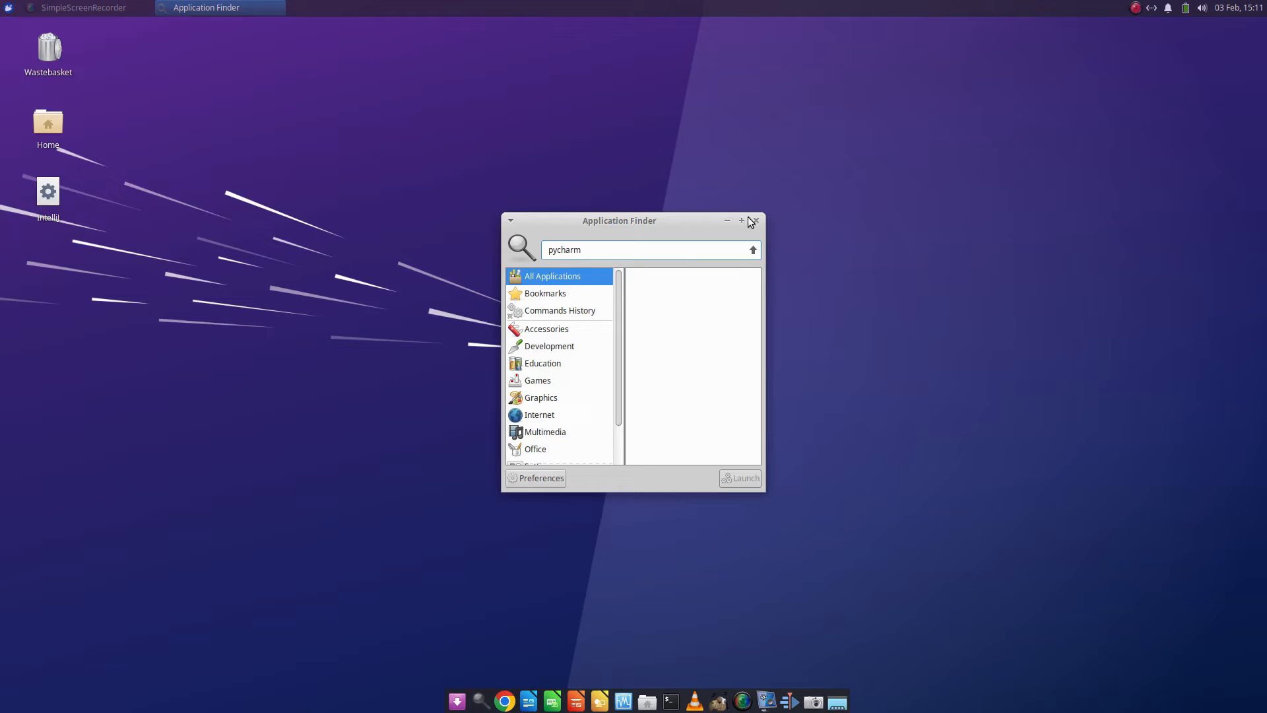
pyautogui.click(756, 221)
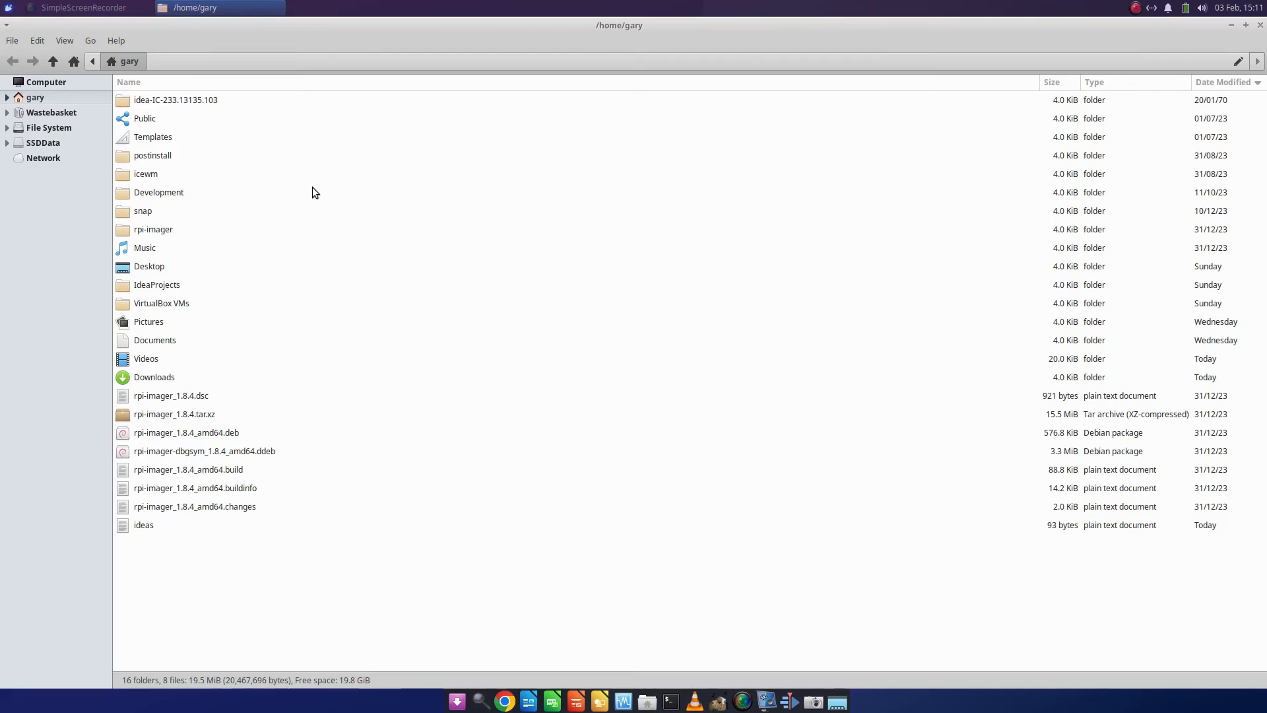
pyautogui.moveTo(168, 378)
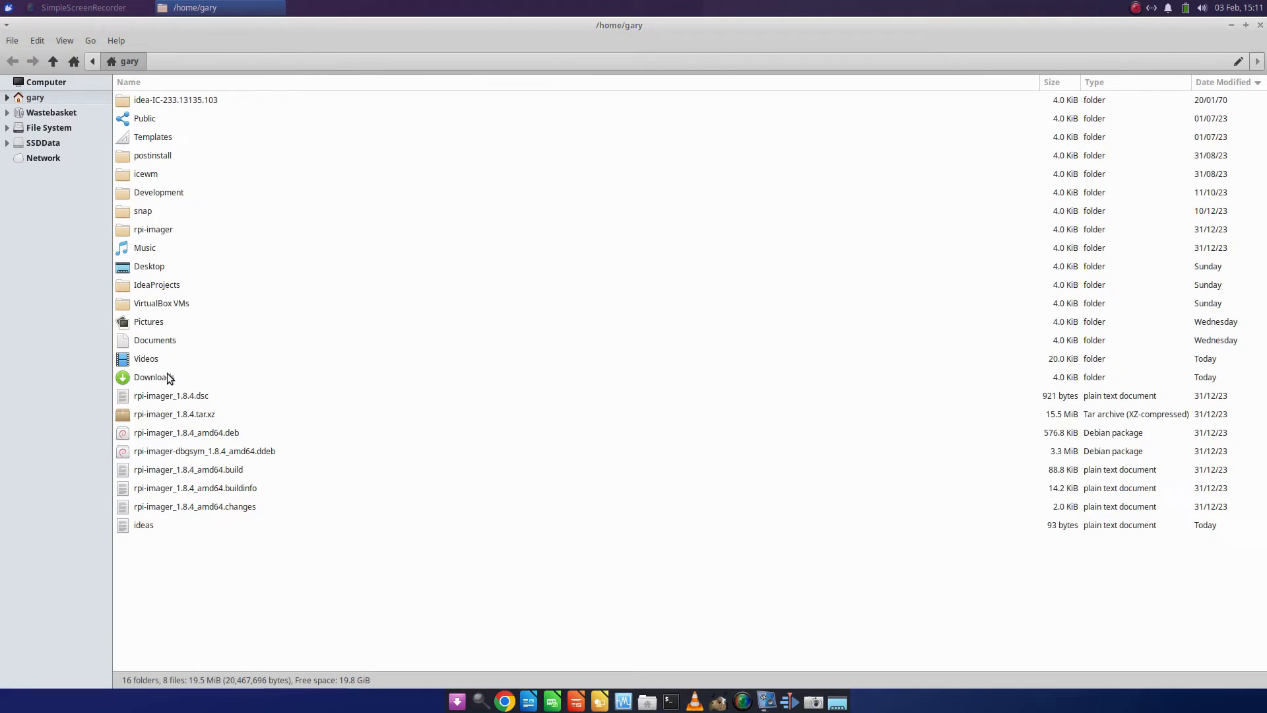
# Step: Allow the PyCharm AppImage in Downloads to run as a program, then return home
pyautogui.doubleClick(152, 377)
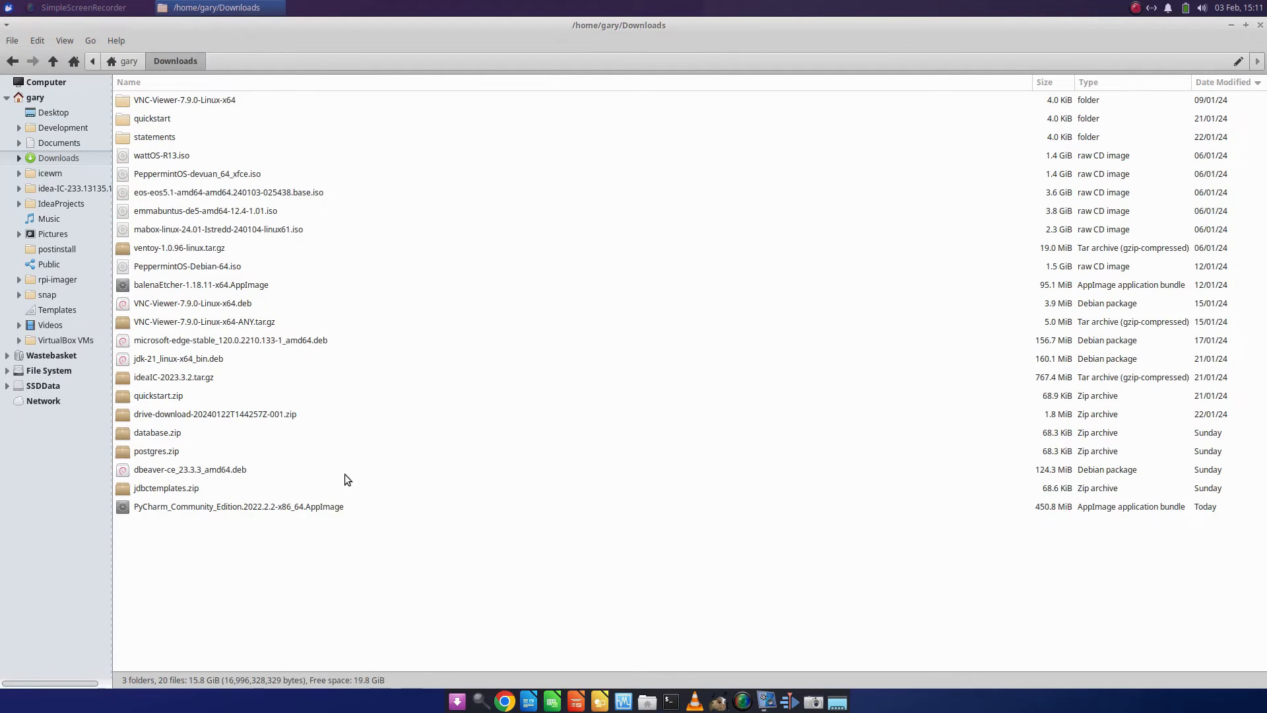
pyautogui.click(239, 507)
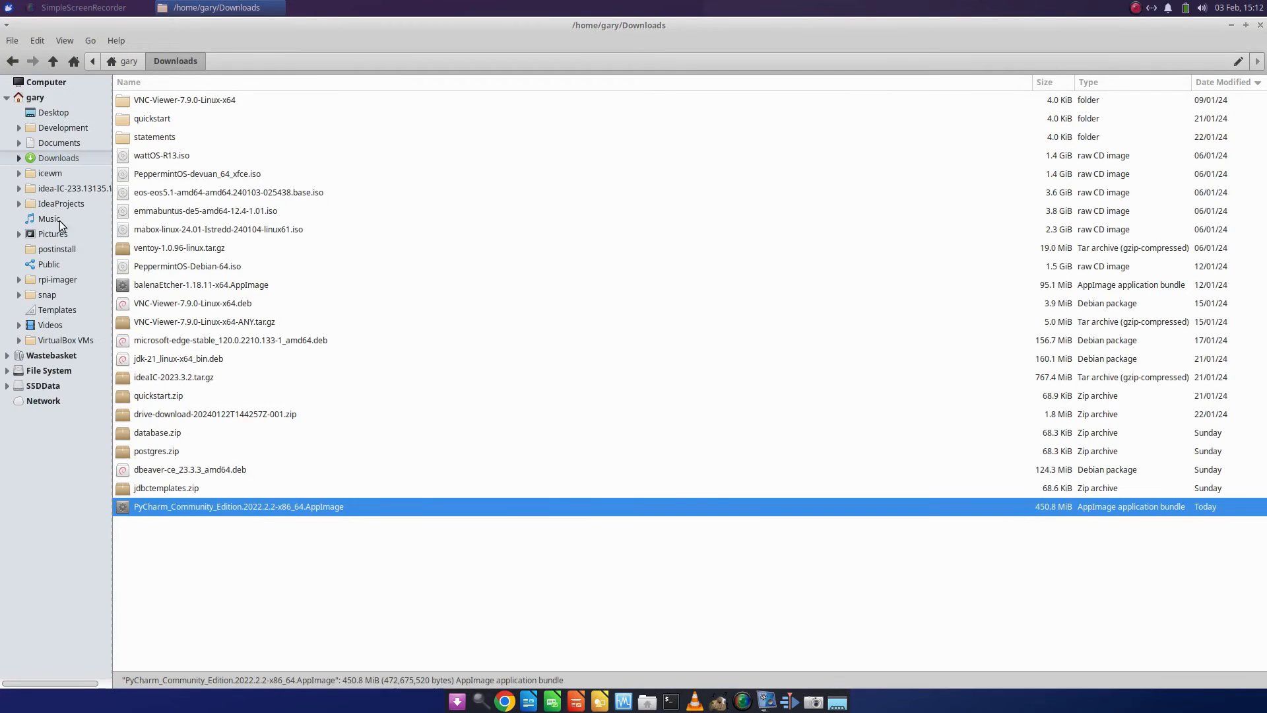
pyautogui.moveTo(71, 158)
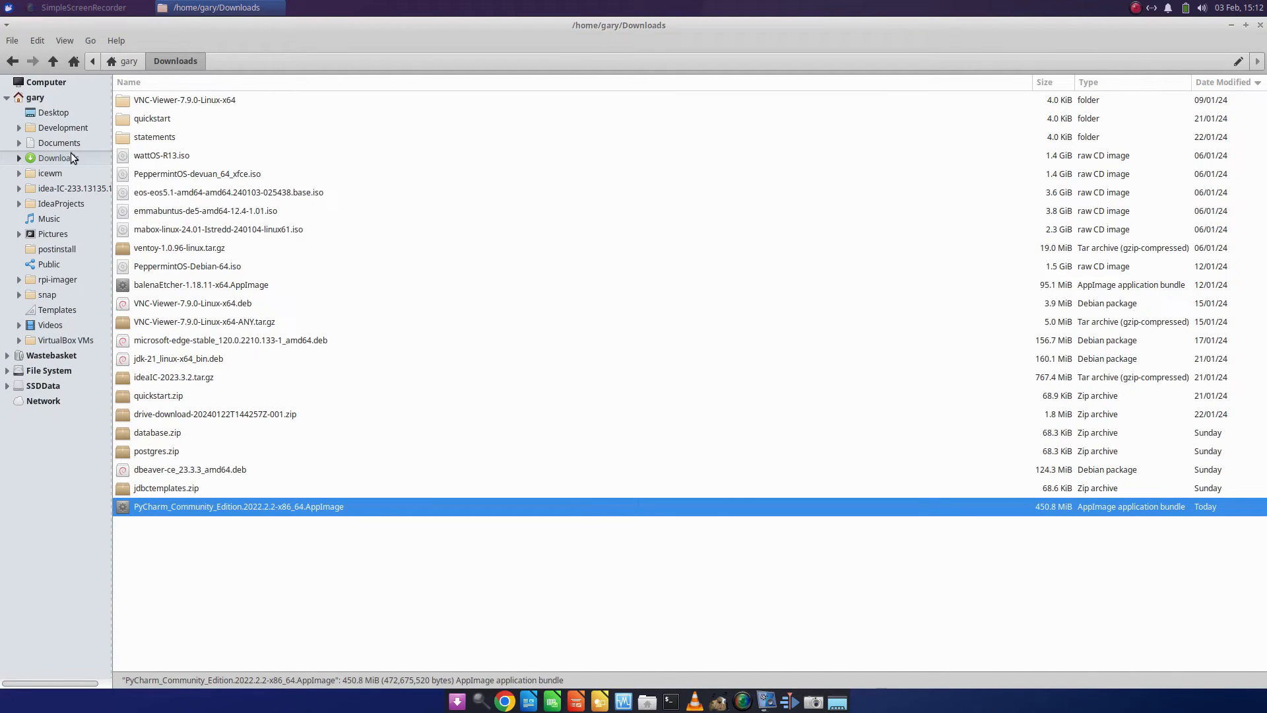
pyautogui.moveTo(465, 496)
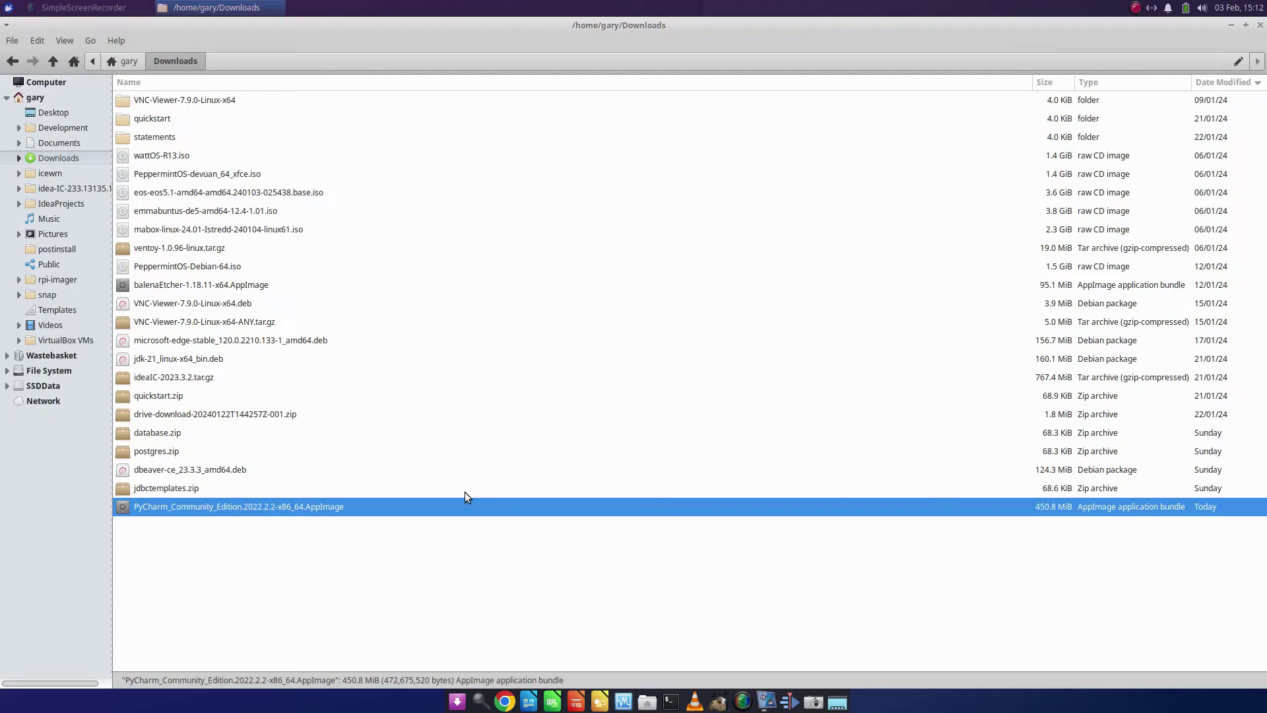
pyautogui.moveTo(698, 550)
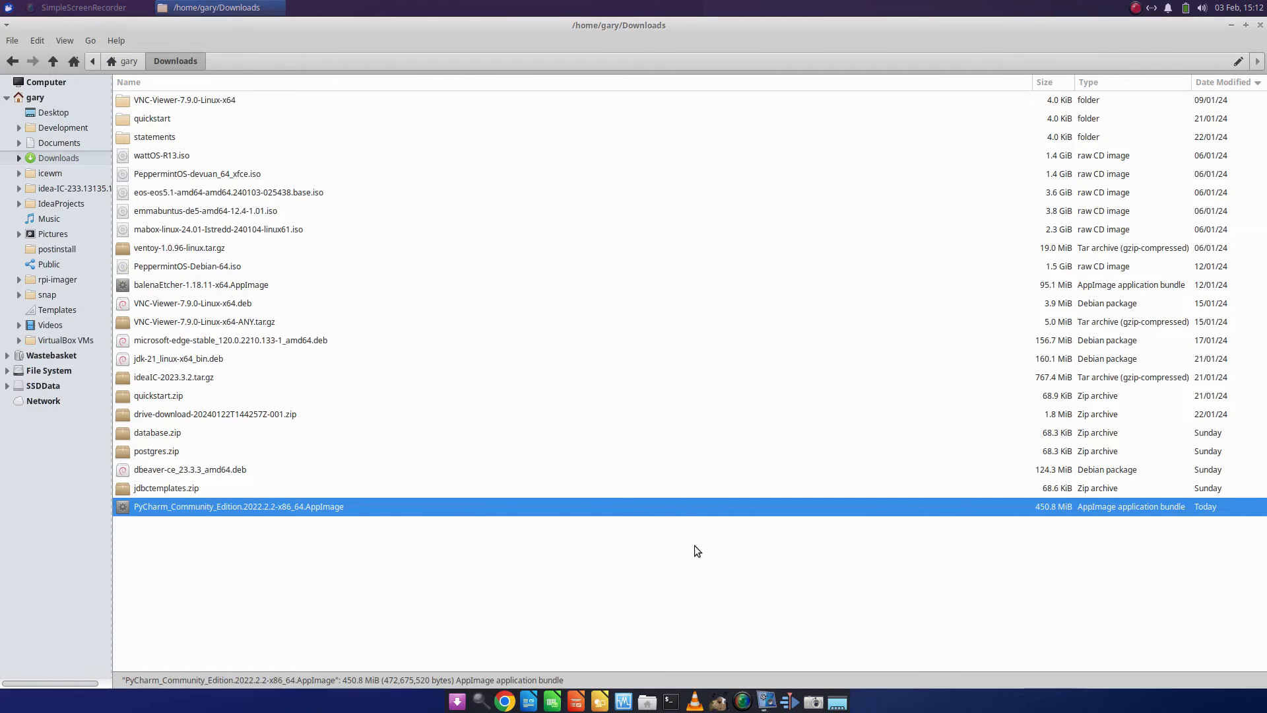
pyautogui.doubleClick(238, 507)
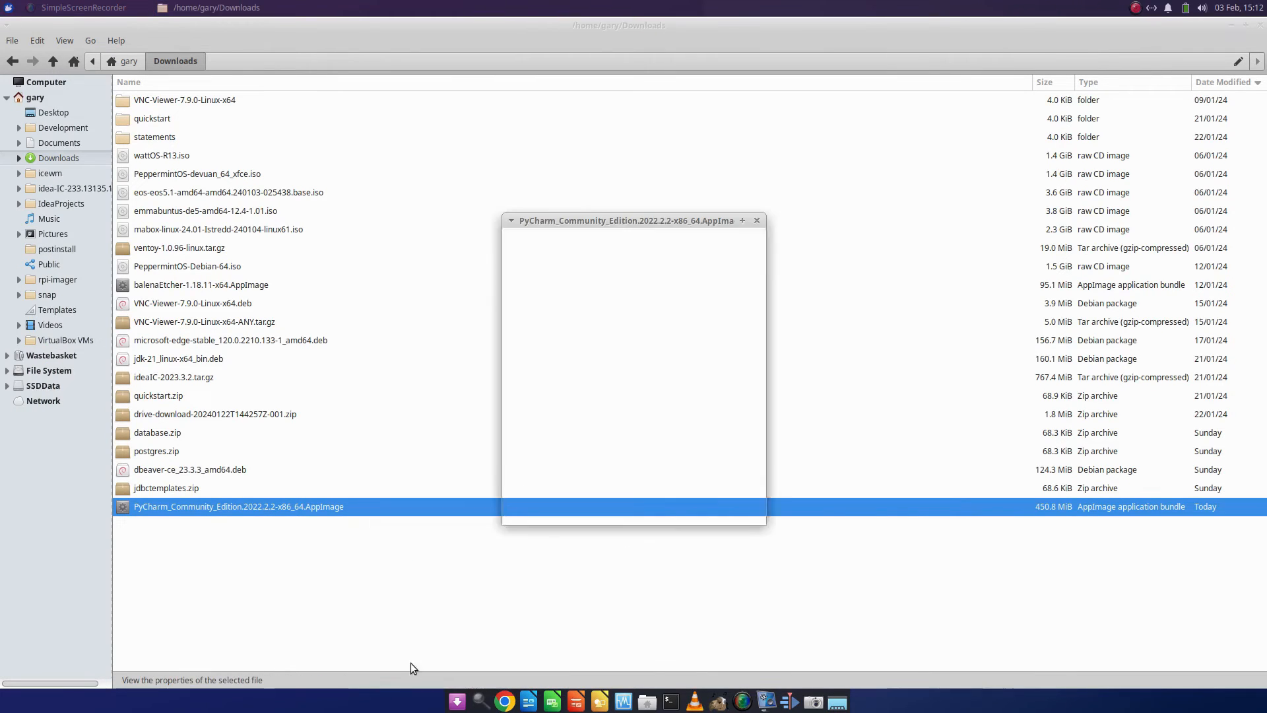
pyautogui.click(641, 242)
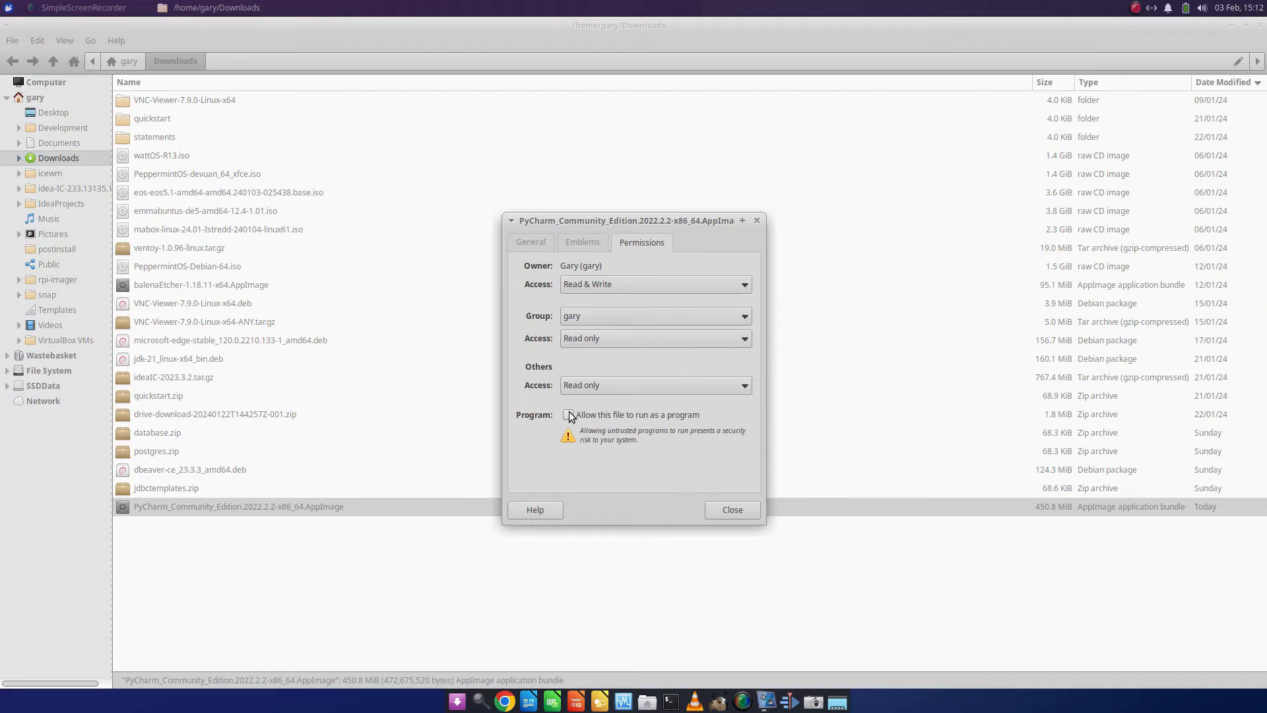
pyautogui.click(731, 509)
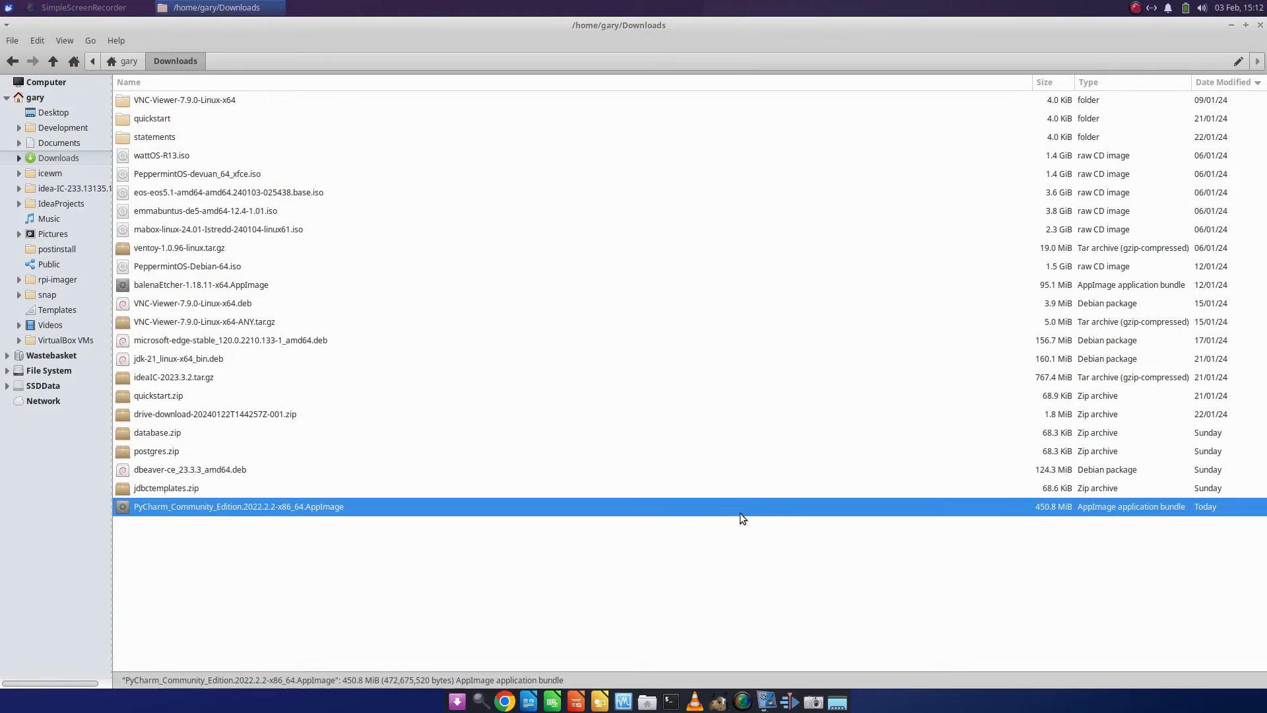
pyautogui.moveTo(43, 111)
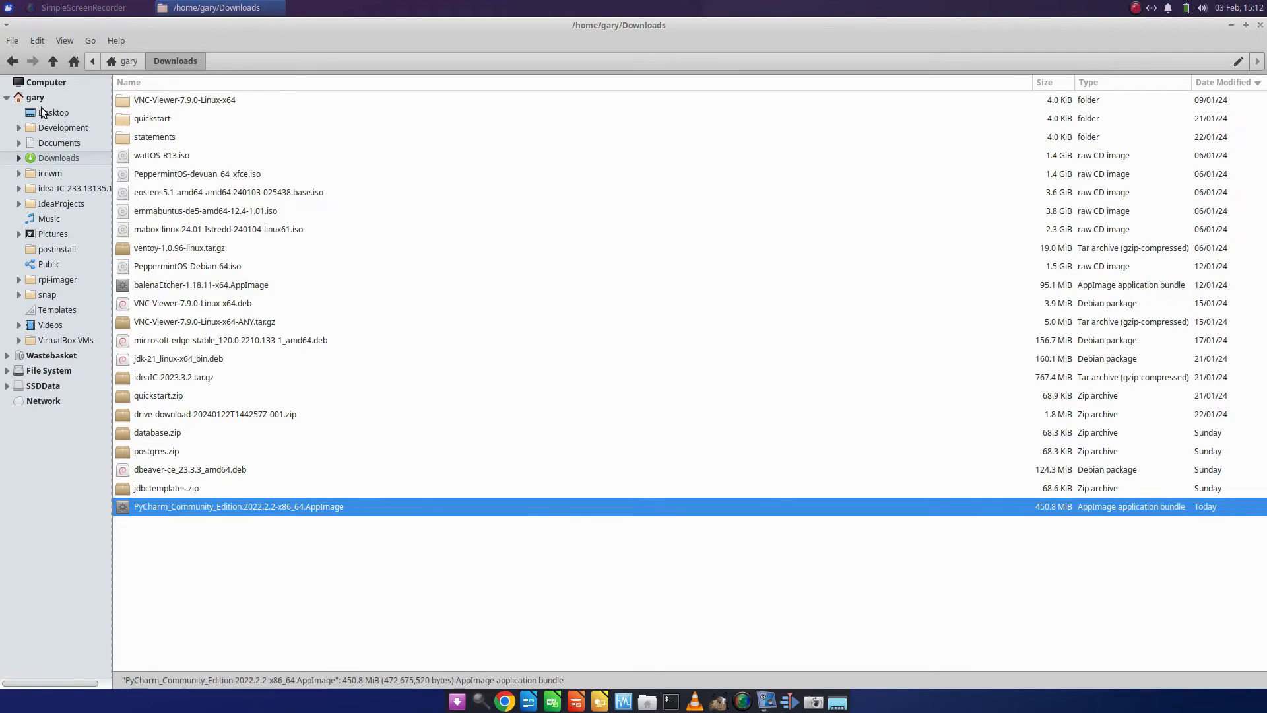
pyautogui.click(126, 61)
pyautogui.write('AppIma')
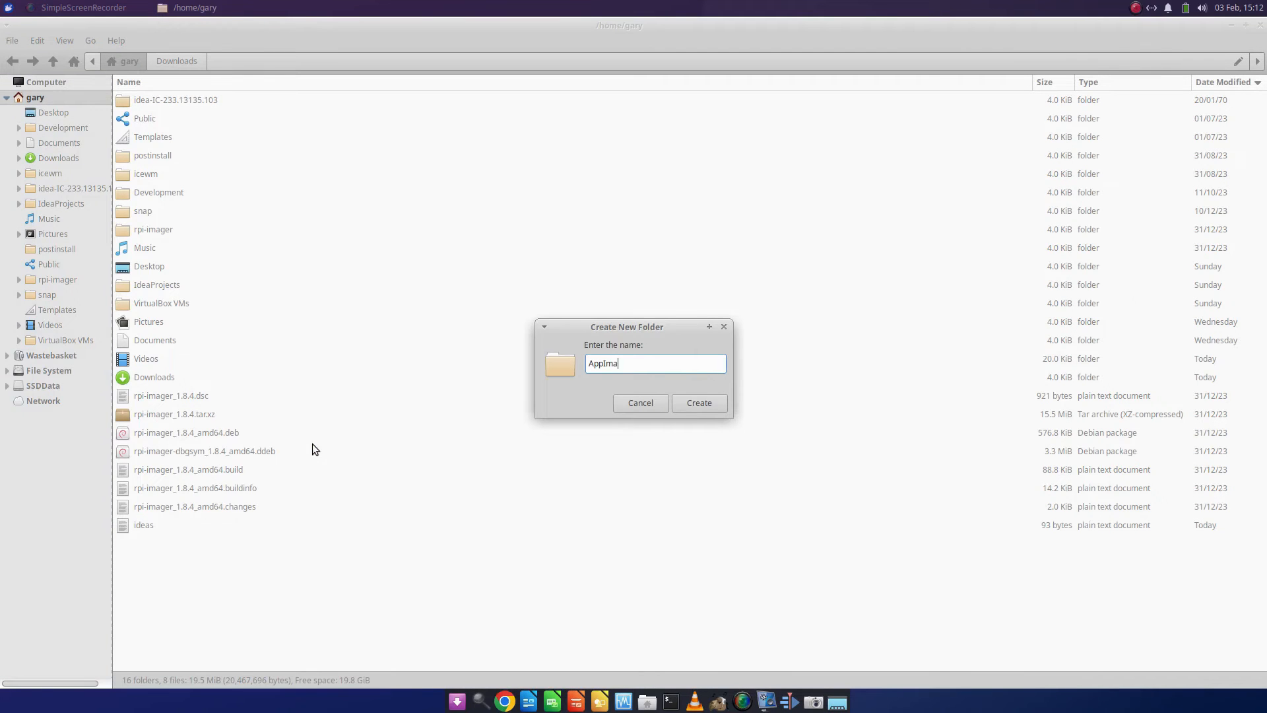
# Step: Create an AppImages folder holding the balenaEtcher and PyCharm AppImages
pyautogui.click(699, 403)
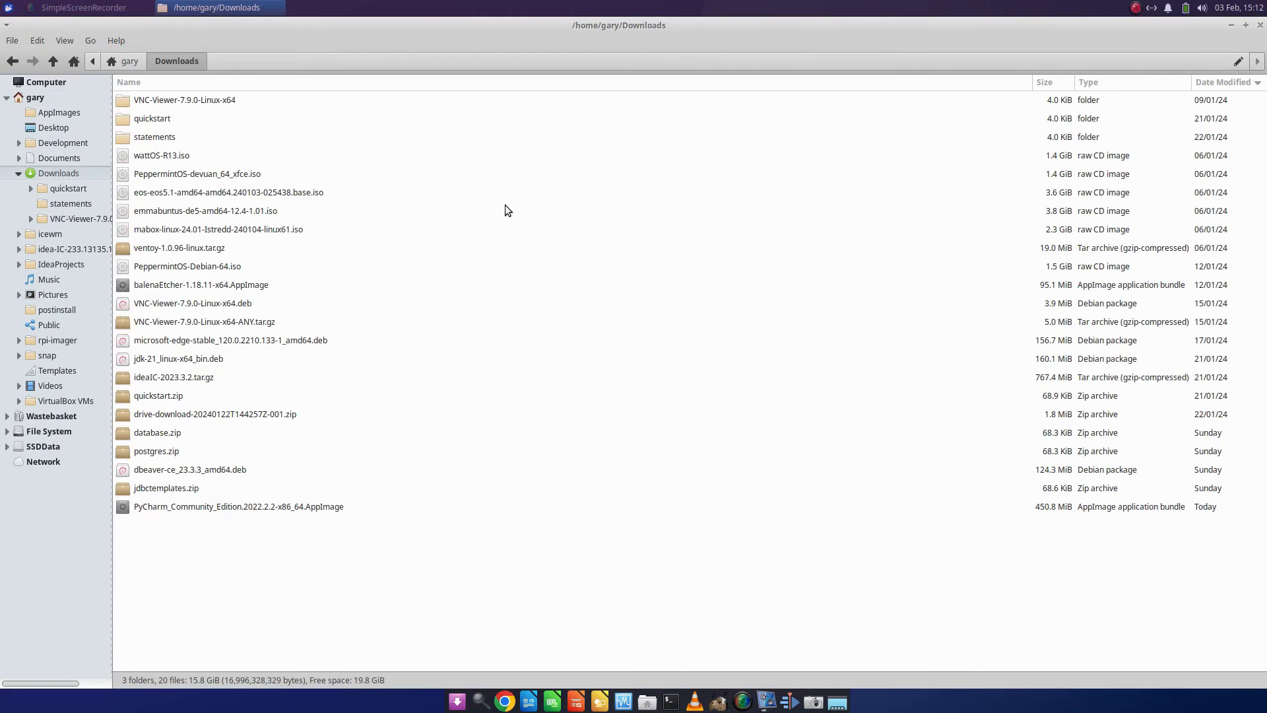
pyautogui.click(201, 284)
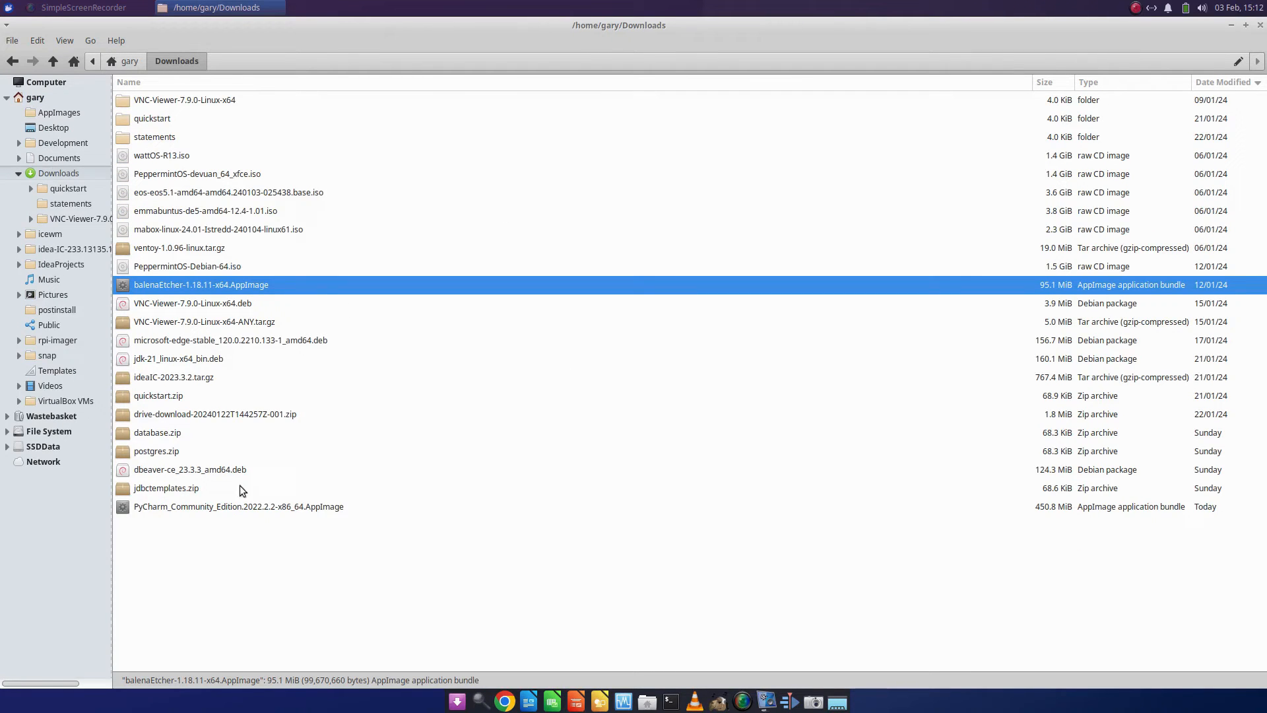
pyautogui.rightClick(238, 507)
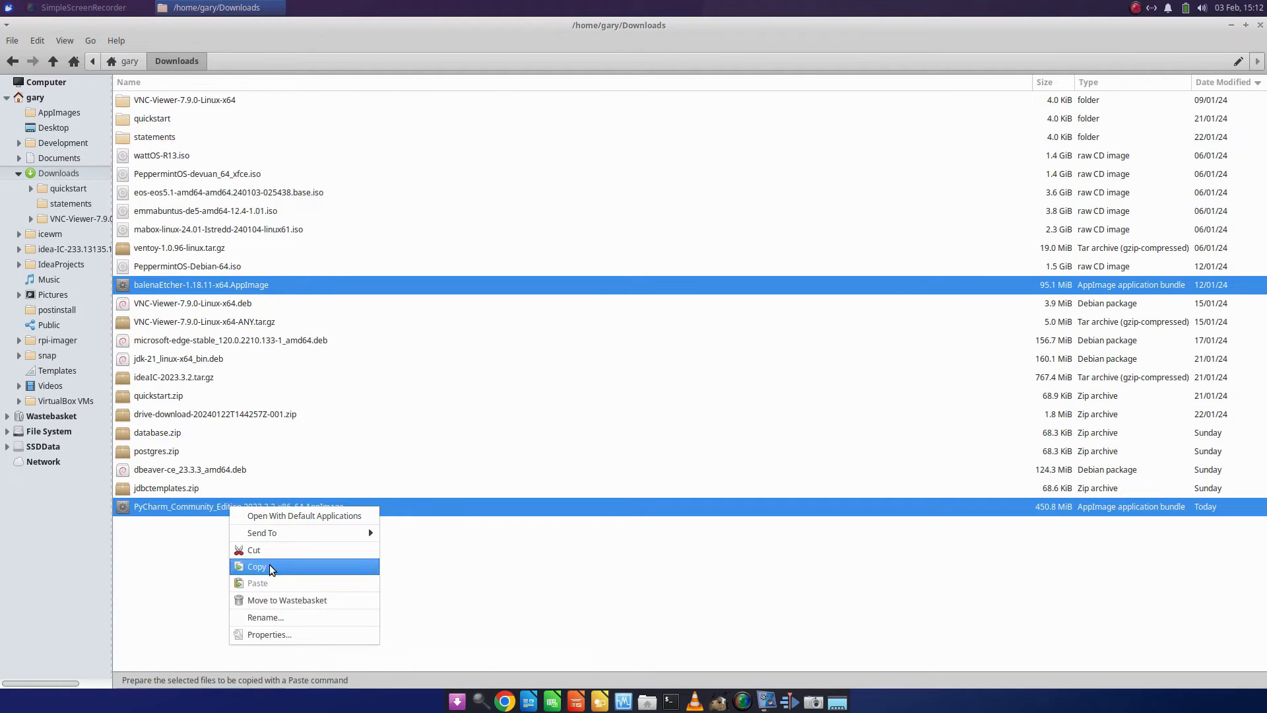
pyautogui.click(58, 112)
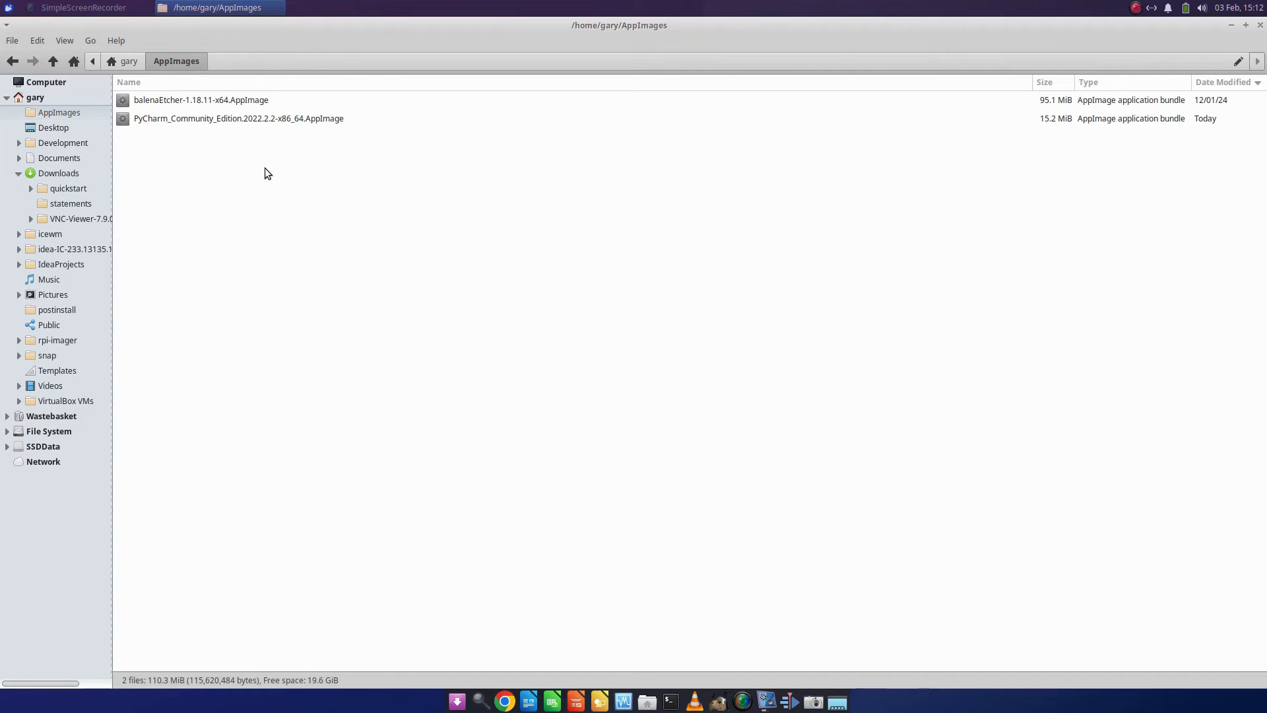
pyautogui.click(239, 118)
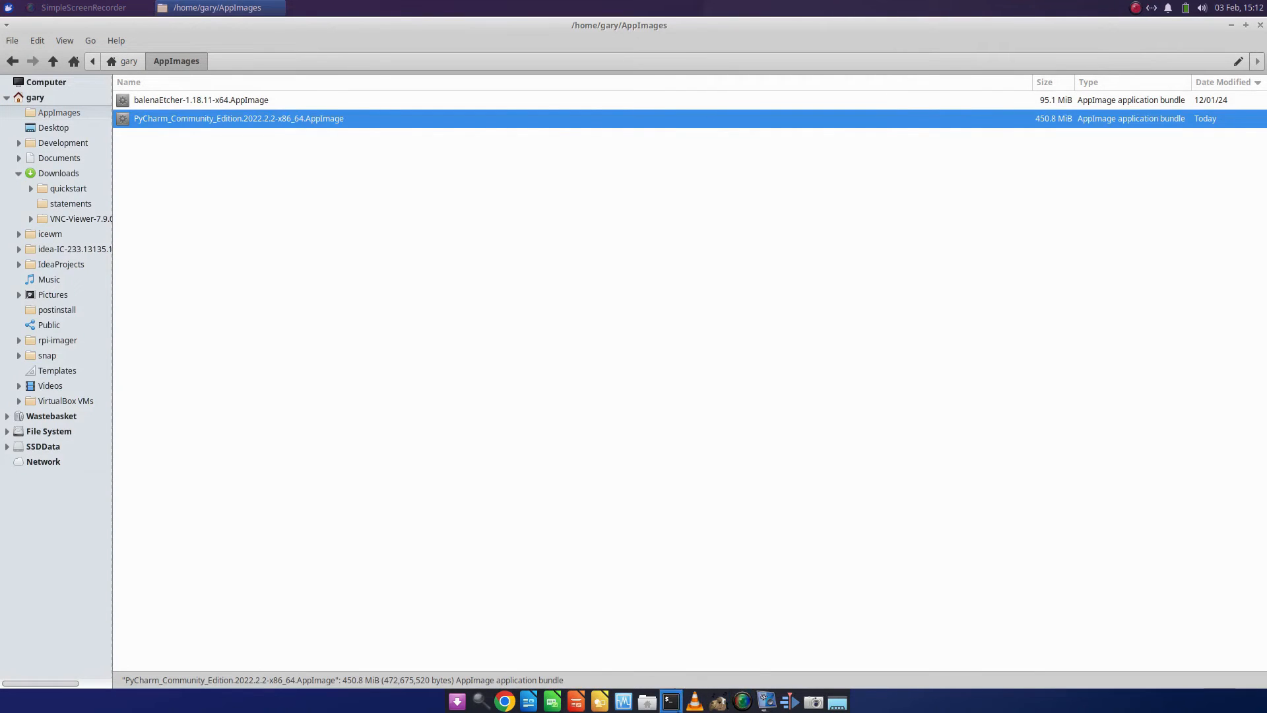
# Step: Open a terminal and cd into the AppImages folder
pyautogui.click(669, 701)
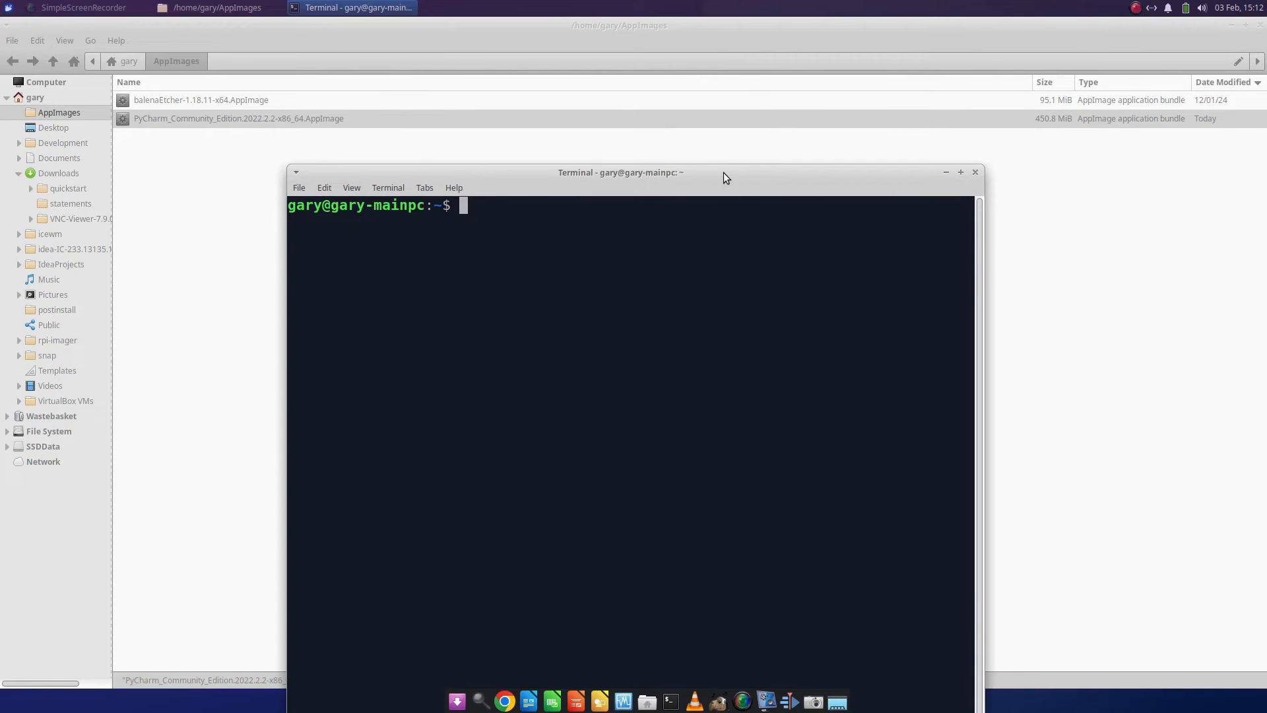
pyautogui.write('cd AppImages')
pyautogui.write('ls')
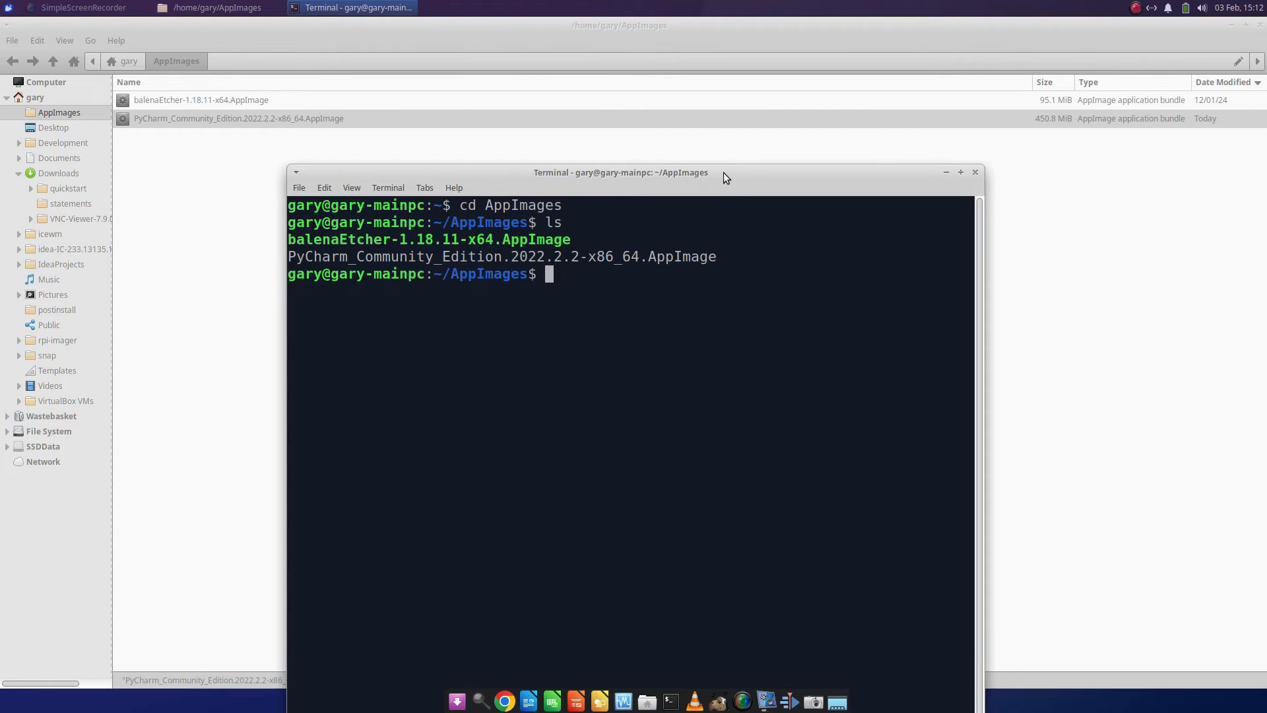
pyautogui.moveTo(225, 101)
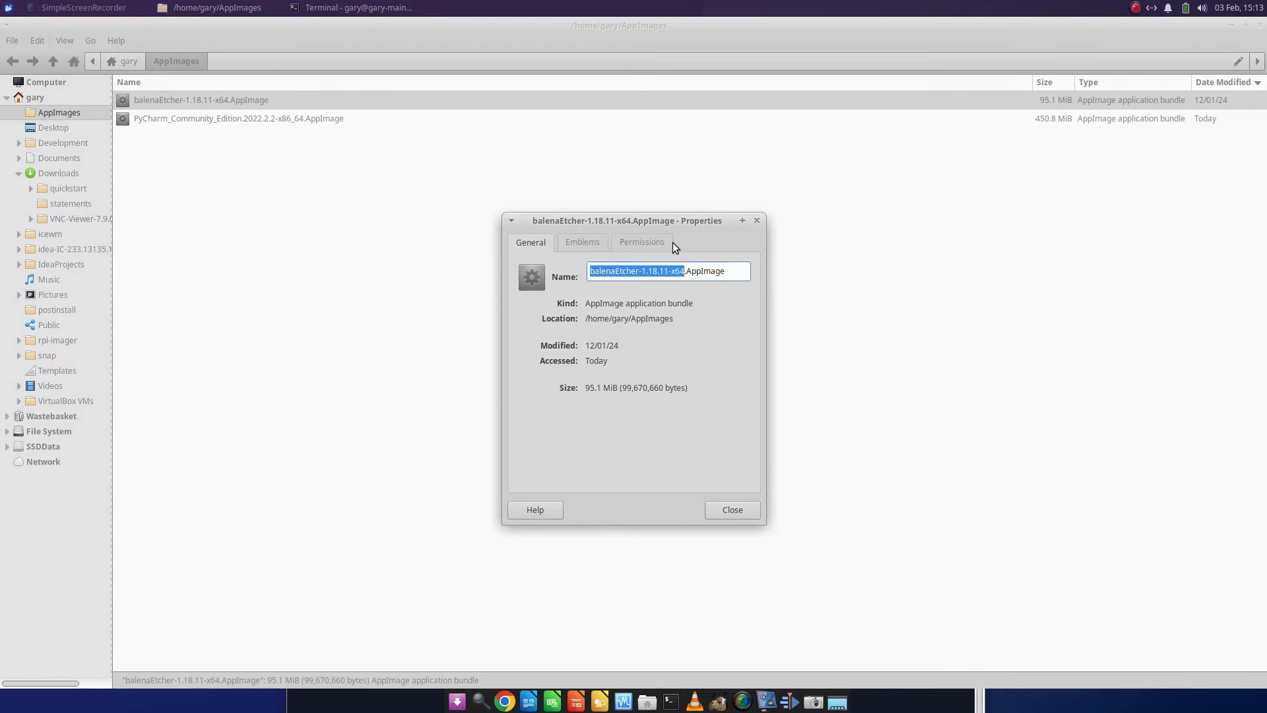
# Step: Untick 'Allow this file to run as a program' for the balenaEtcher AppImage
pyautogui.click(731, 509)
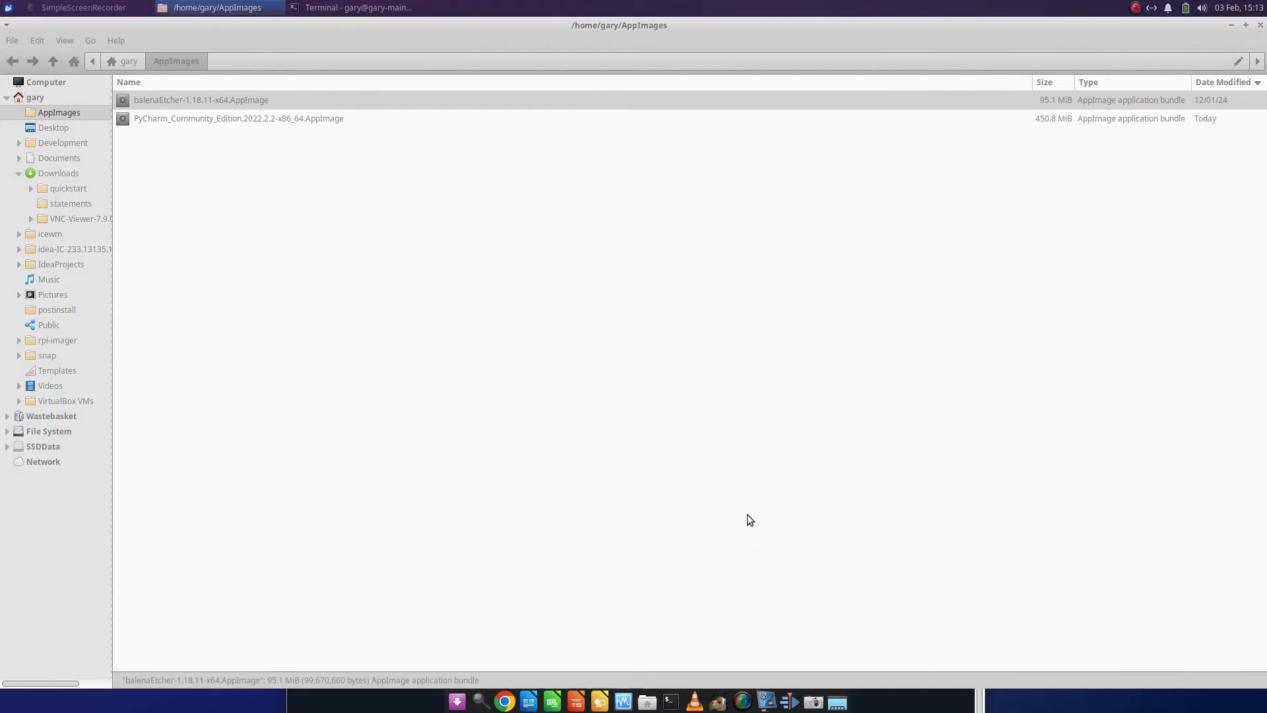
pyautogui.rightClick(201, 100)
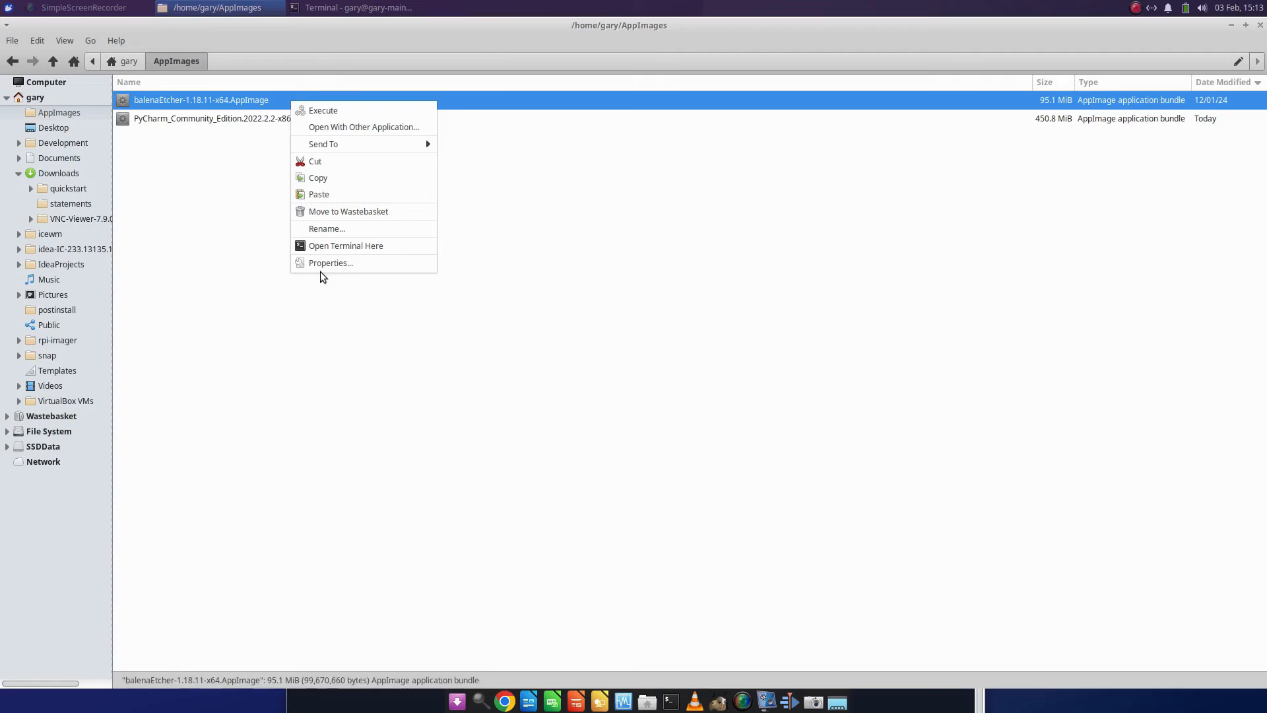
pyautogui.click(330, 263)
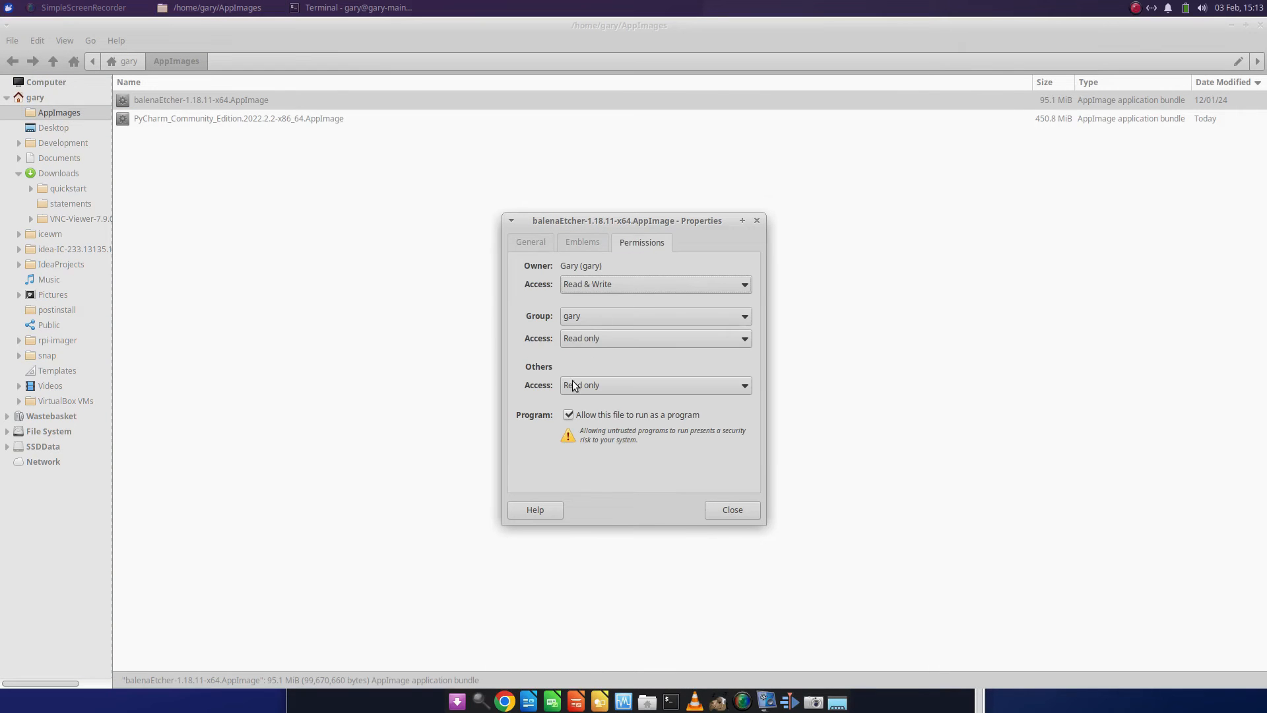
pyautogui.click(350, 7)
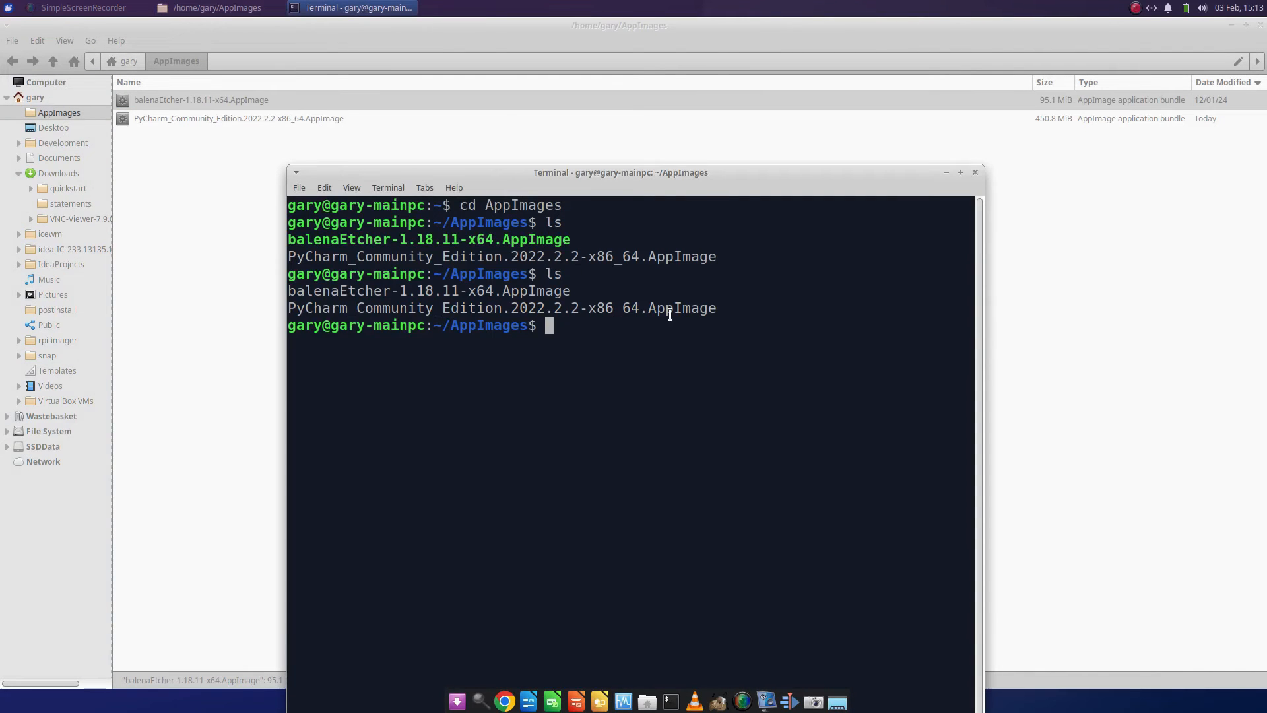
pyautogui.moveTo(634, 323)
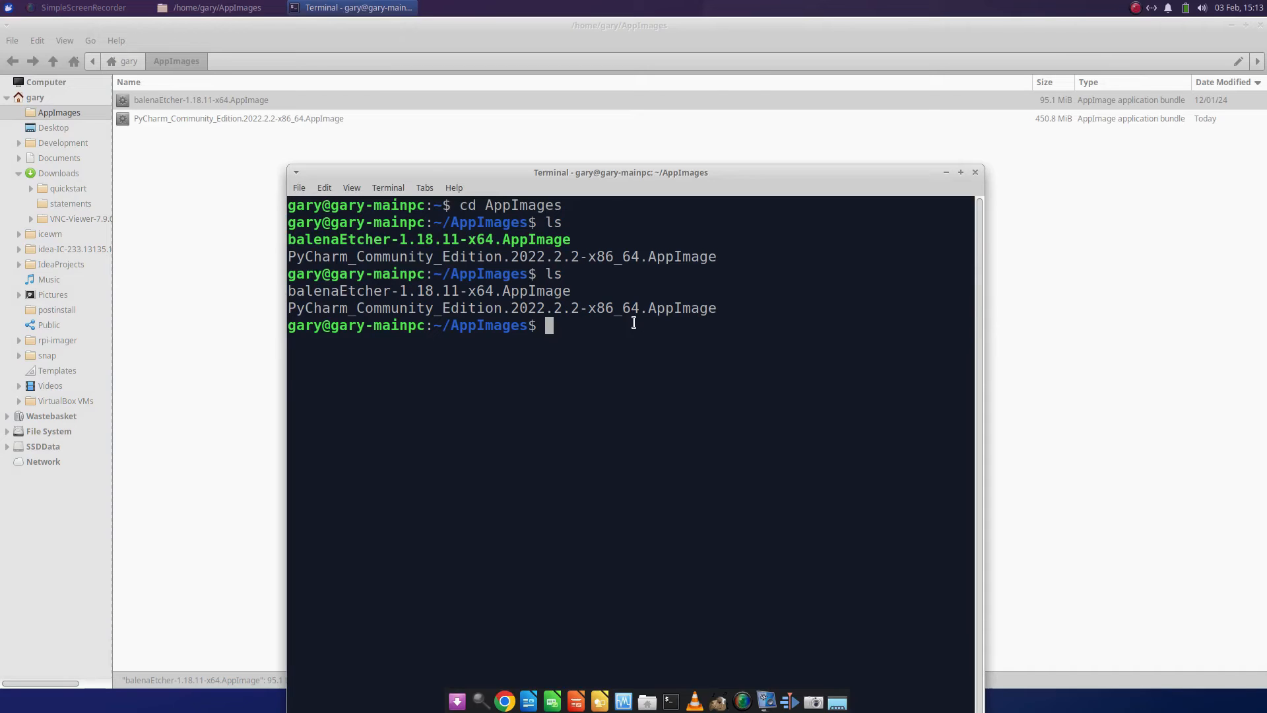
# Step: Make the balenaEtcher AppImage executable with chmod +x and its pasted file name
pyautogui.write('chm')
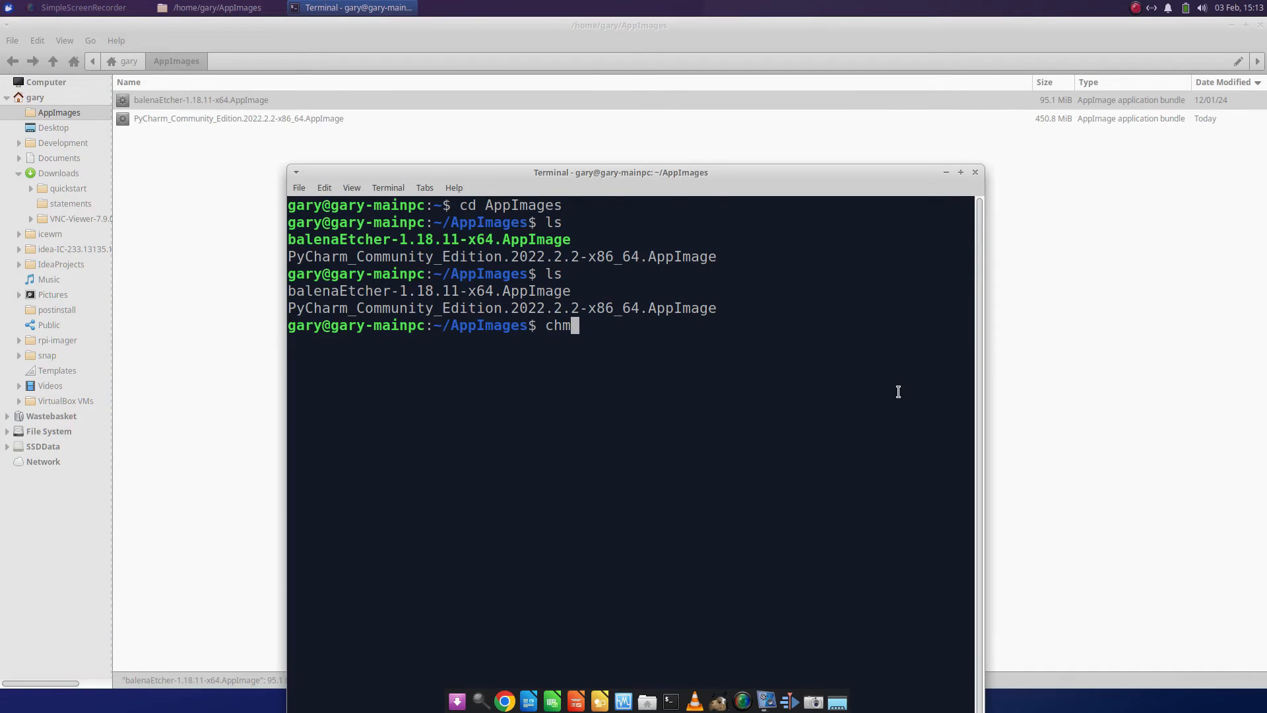
pyautogui.write('od')
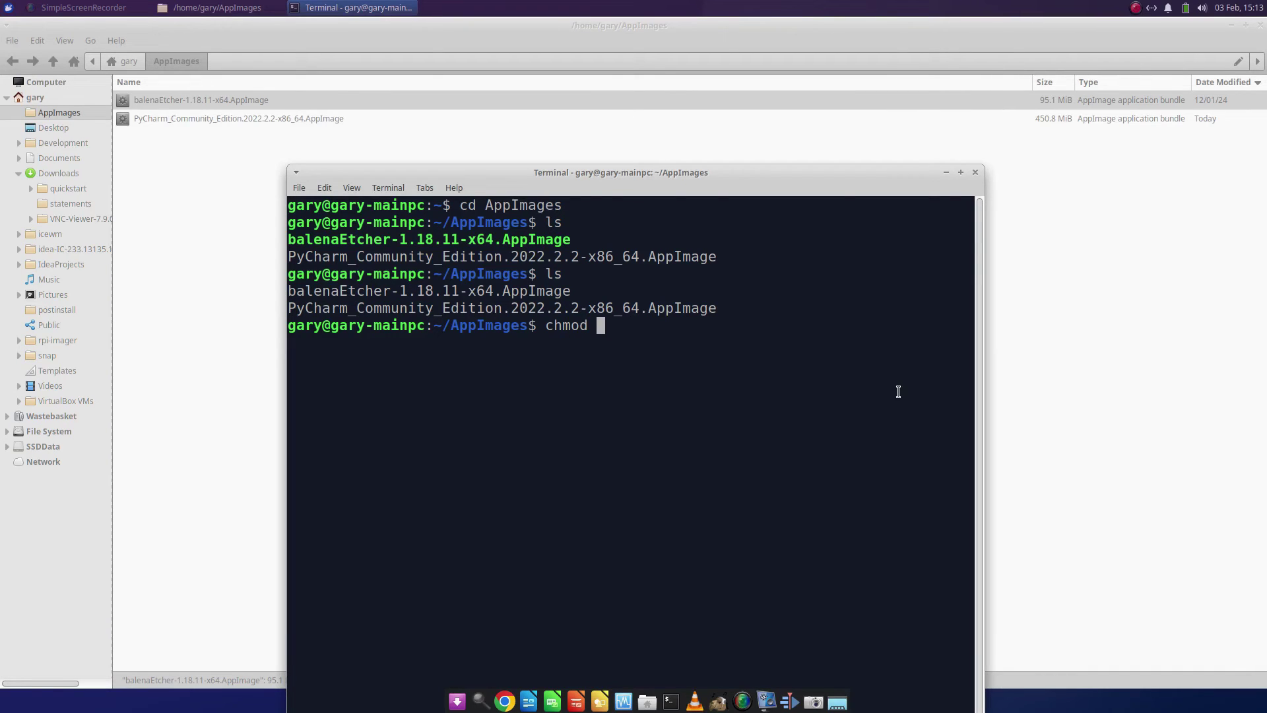
pyautogui.write('+x')
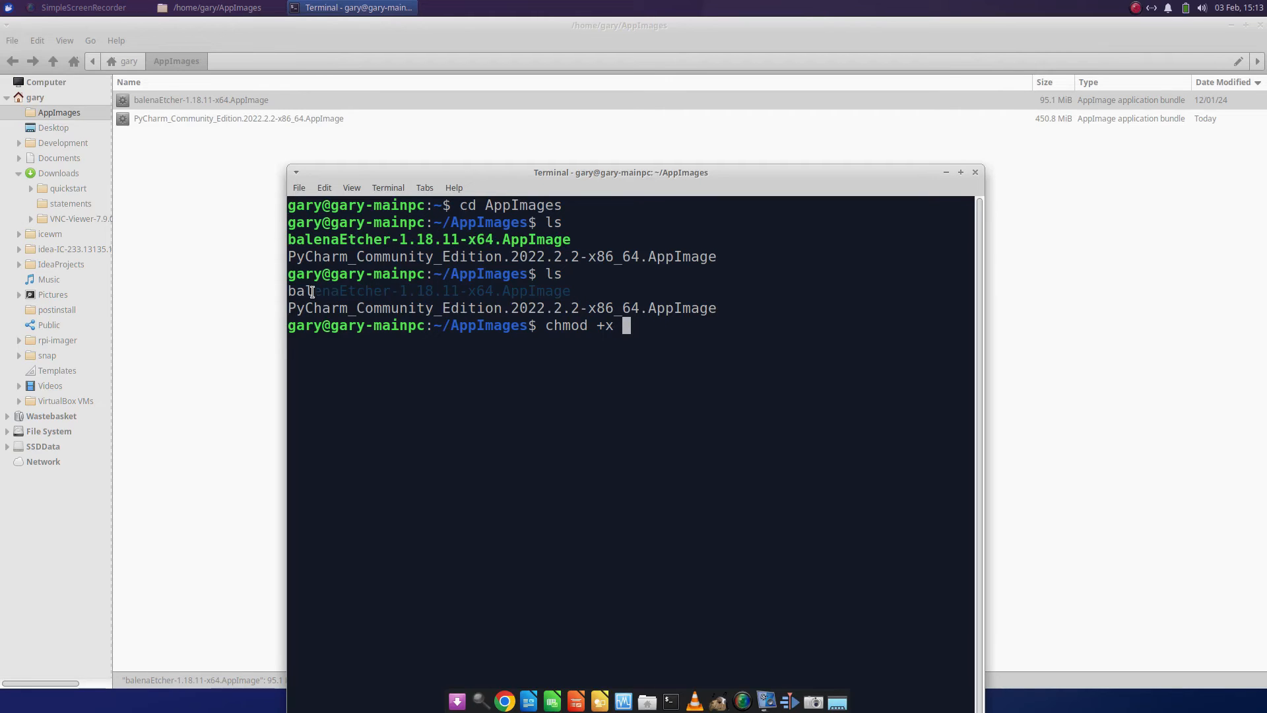
pyautogui.rightClick(328, 295)
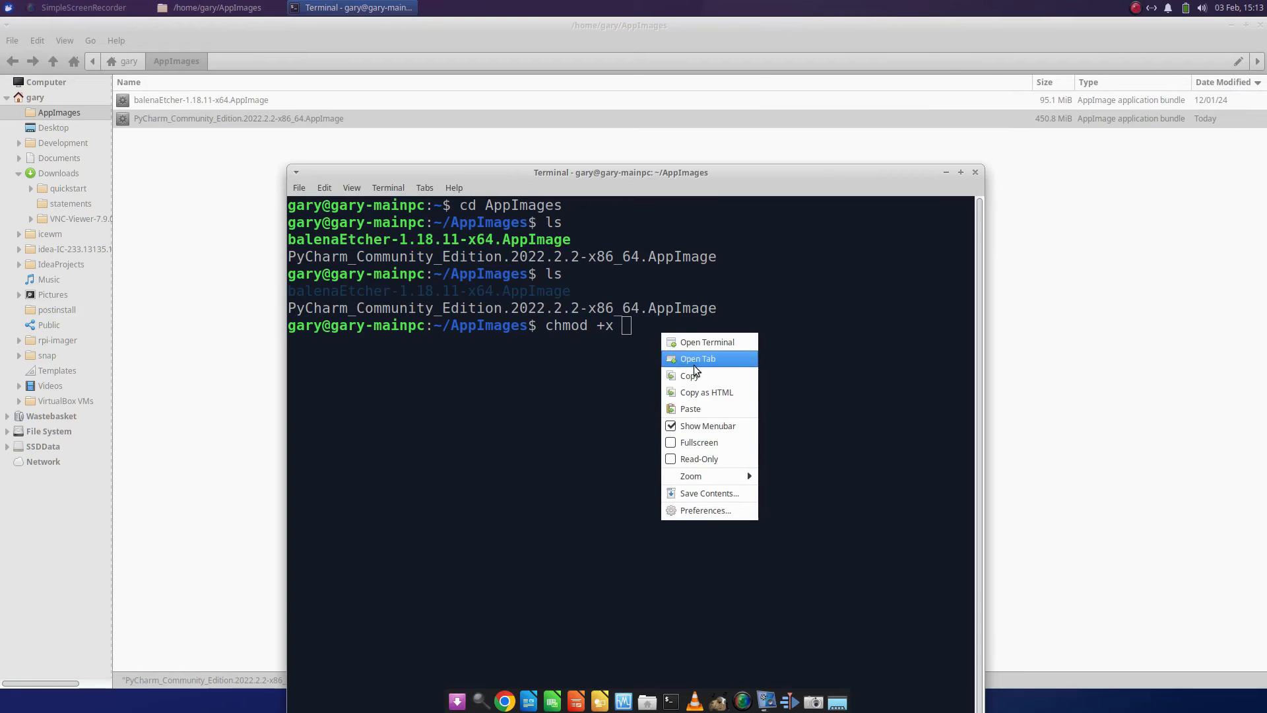
pyautogui.click(691, 408)
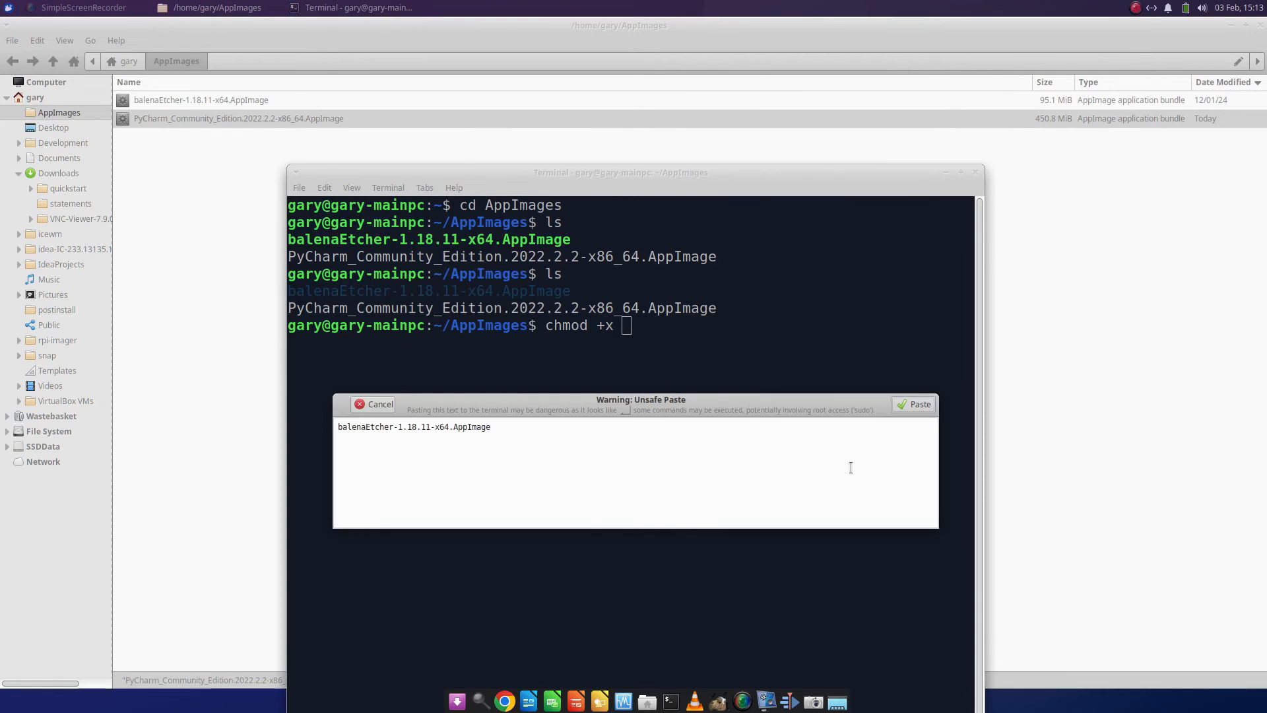
pyautogui.click(912, 403)
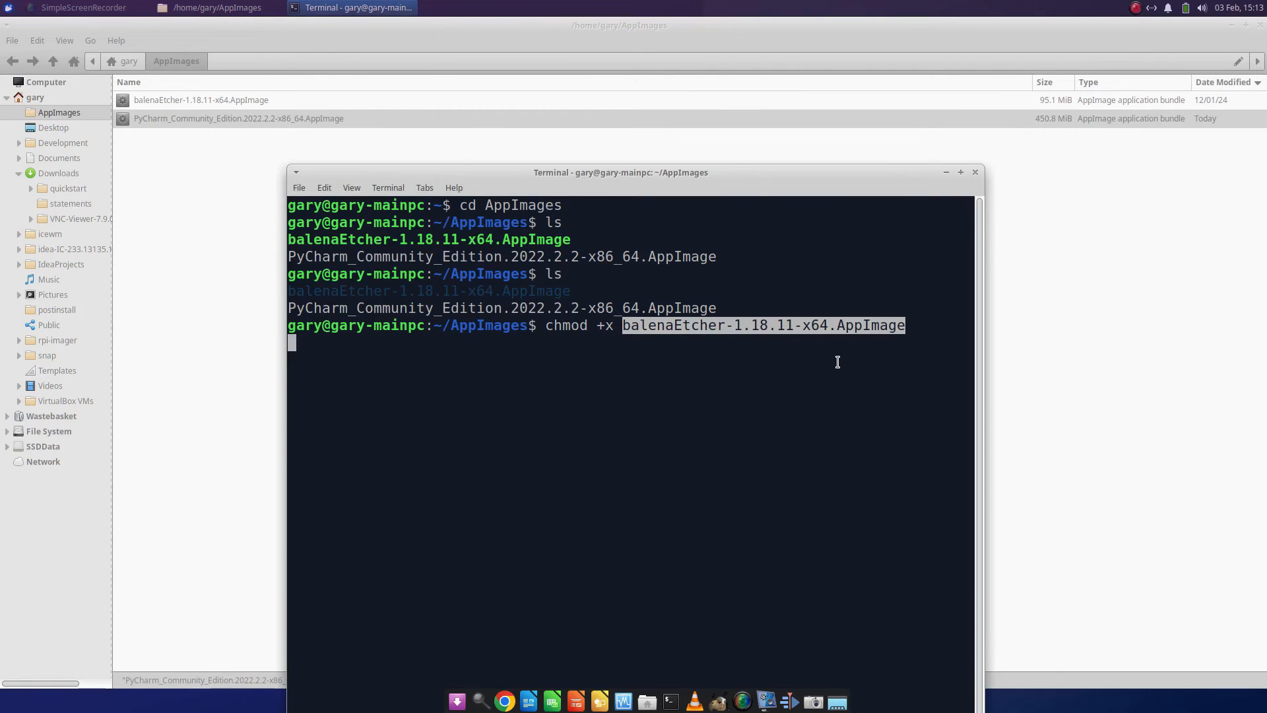
pyautogui.press('Return')
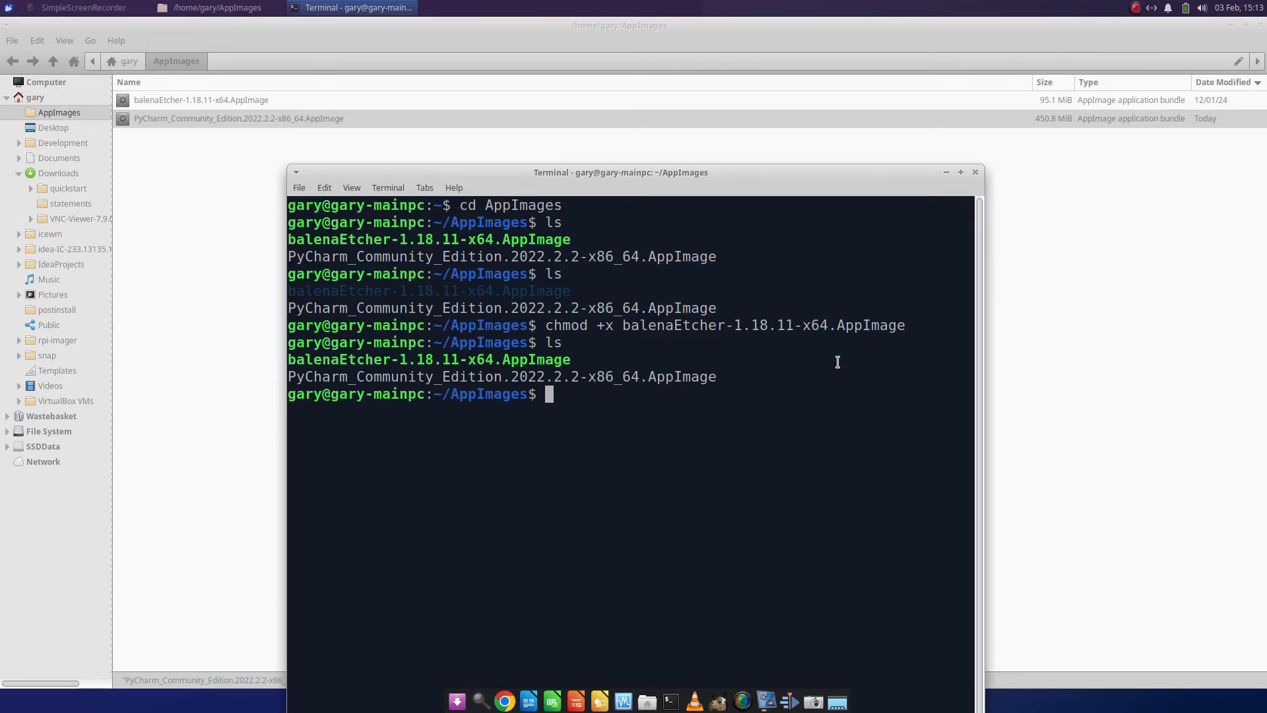
# Step: Type chmod +x and paste the PyCharm AppImage file name, confirming the Unsafe Paste warning
pyautogui.write('jh')
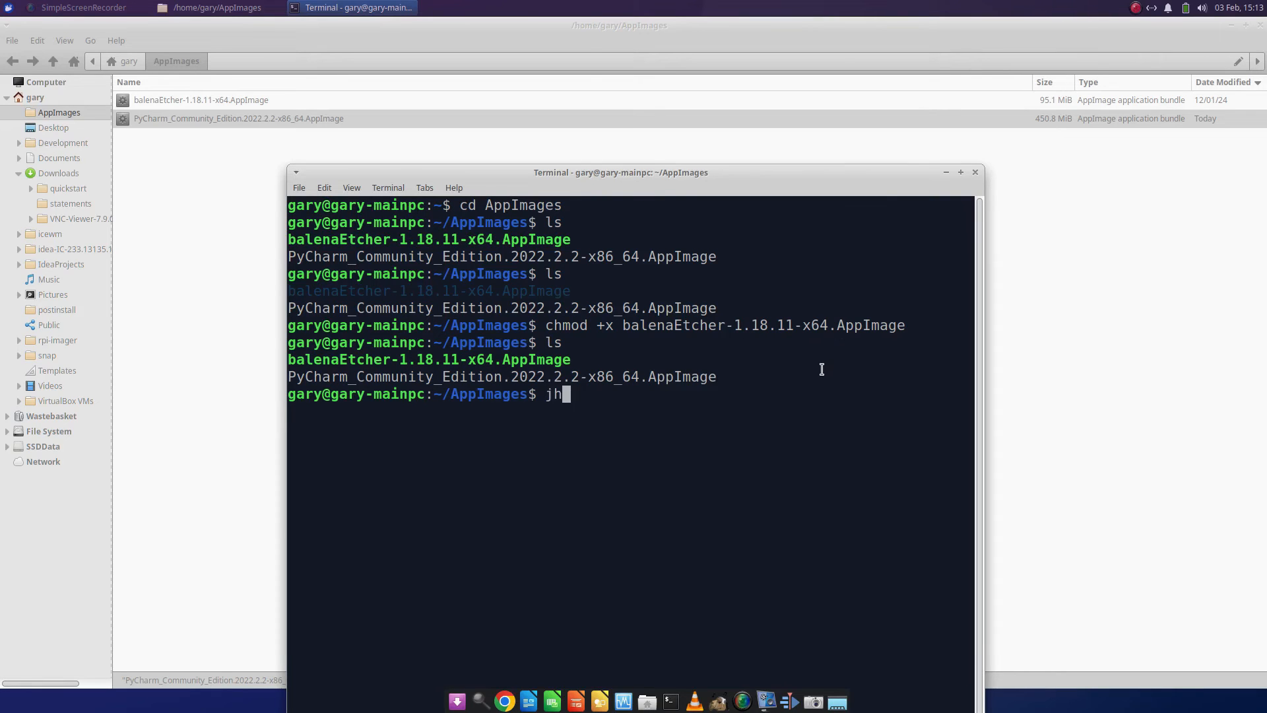
pyautogui.write('chmod +x')
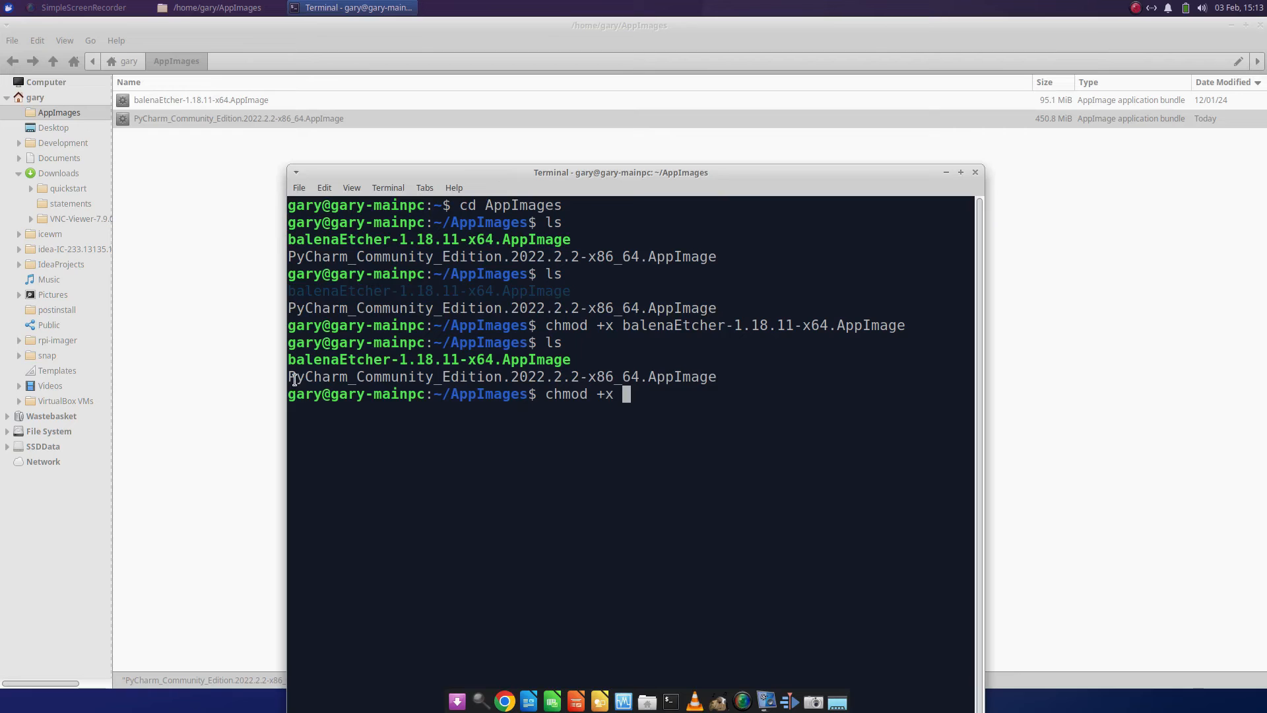
pyautogui.moveTo(727, 377)
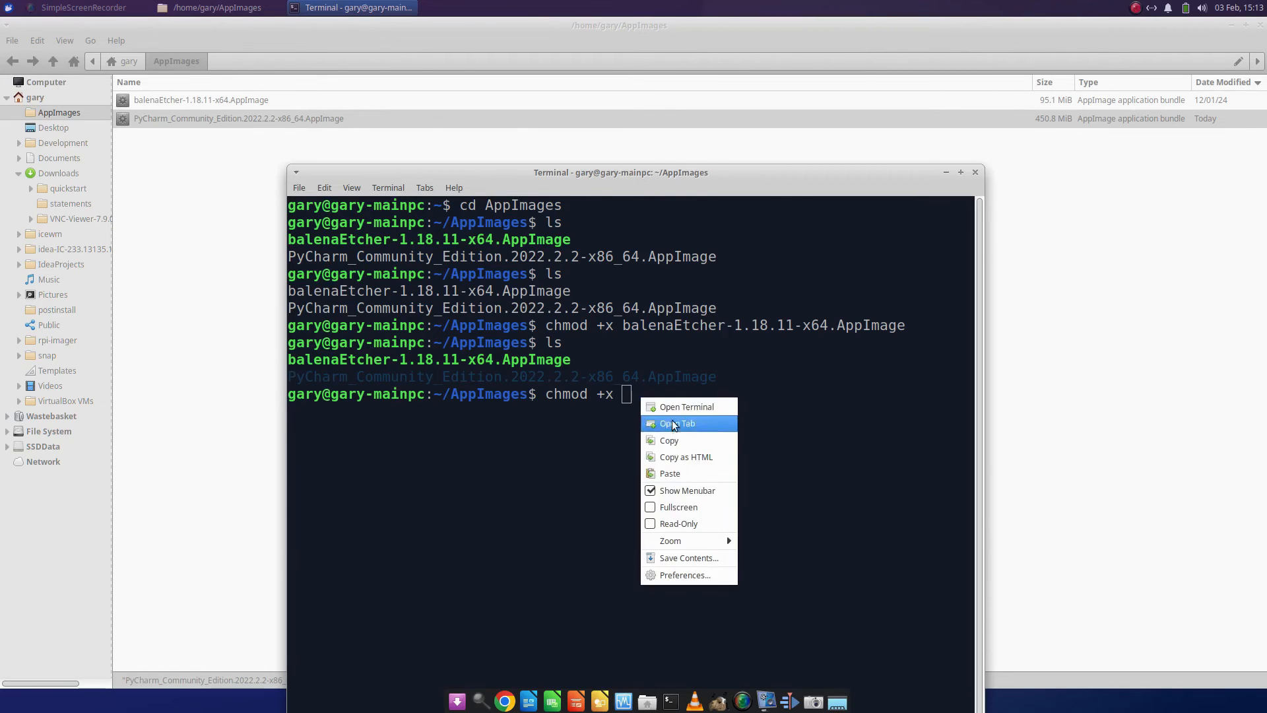
pyautogui.click(669, 473)
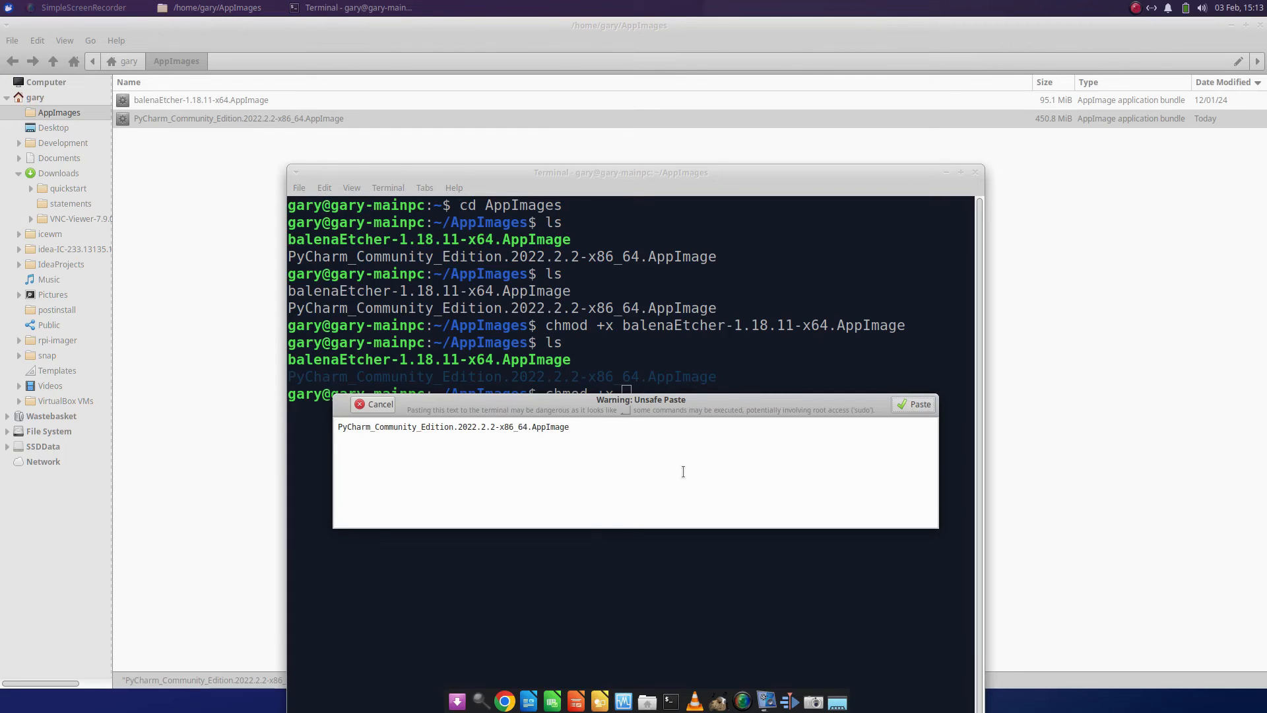
pyautogui.click(912, 404)
pyautogui.write('.')
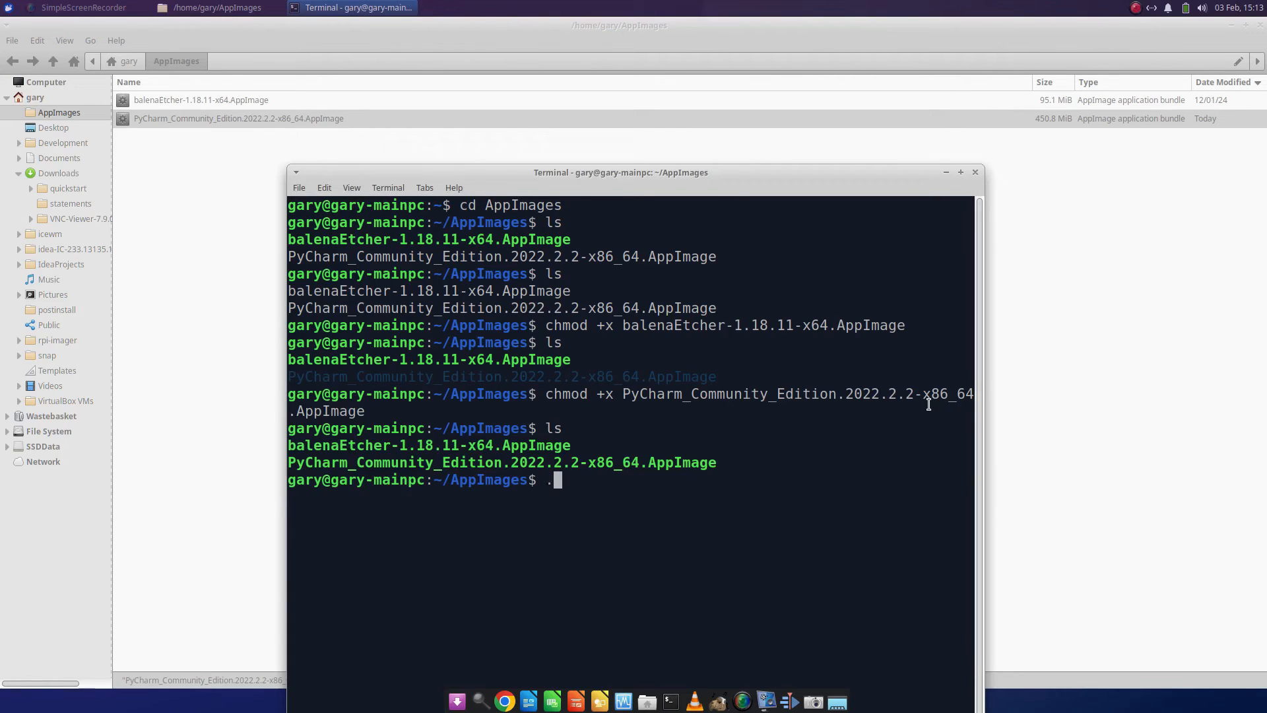
# Step: Run ./balenaEtcher AppImage from the terminal, then close the Etcher window
pyautogui.write('/')
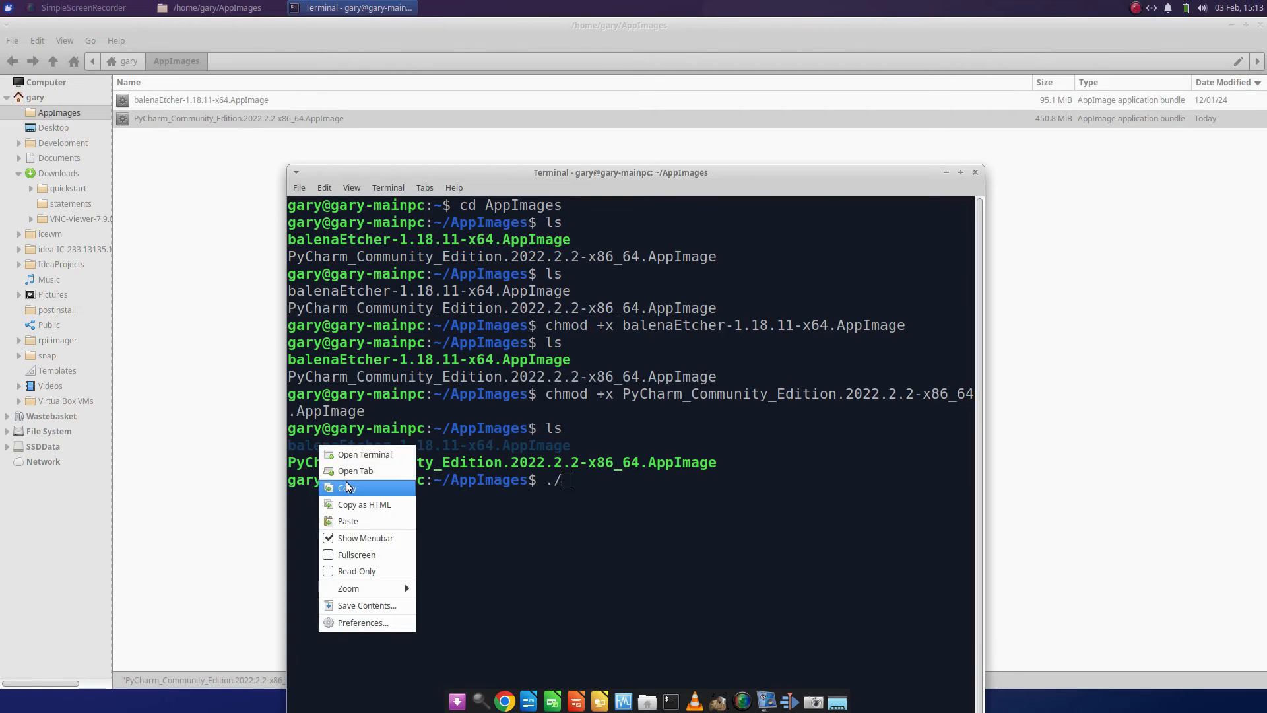
pyautogui.click(348, 521)
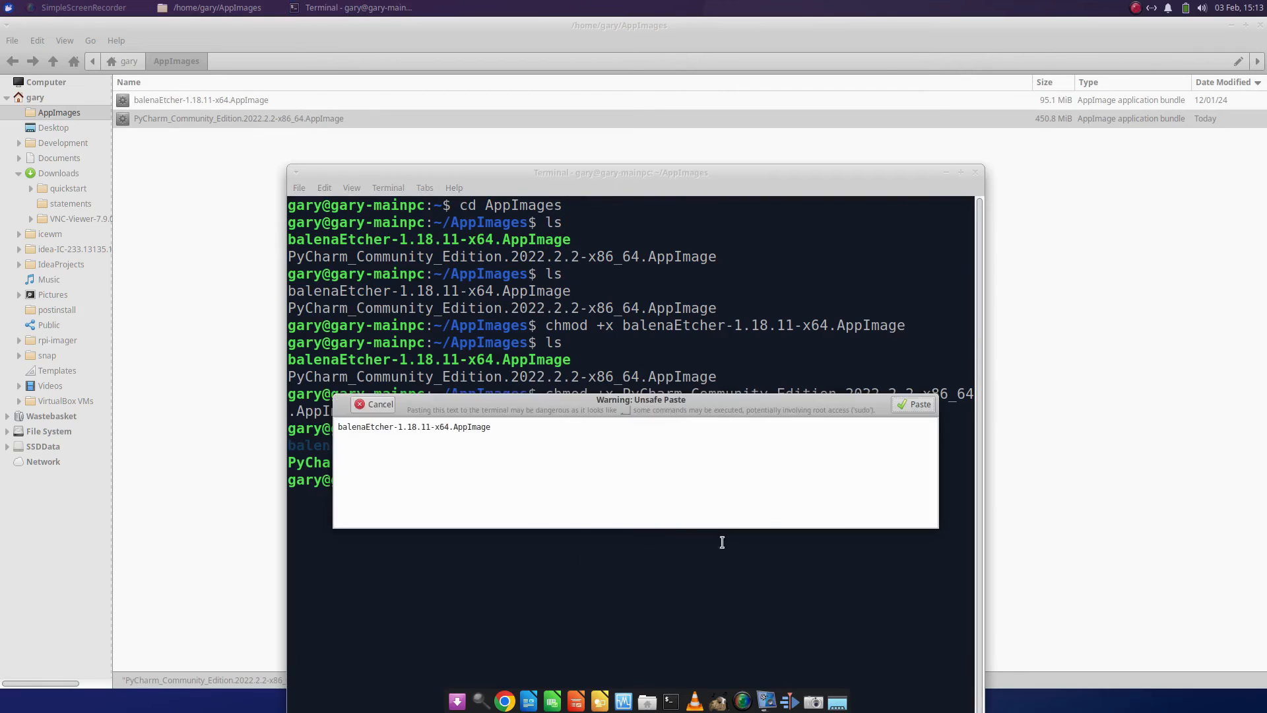
pyautogui.click(918, 403)
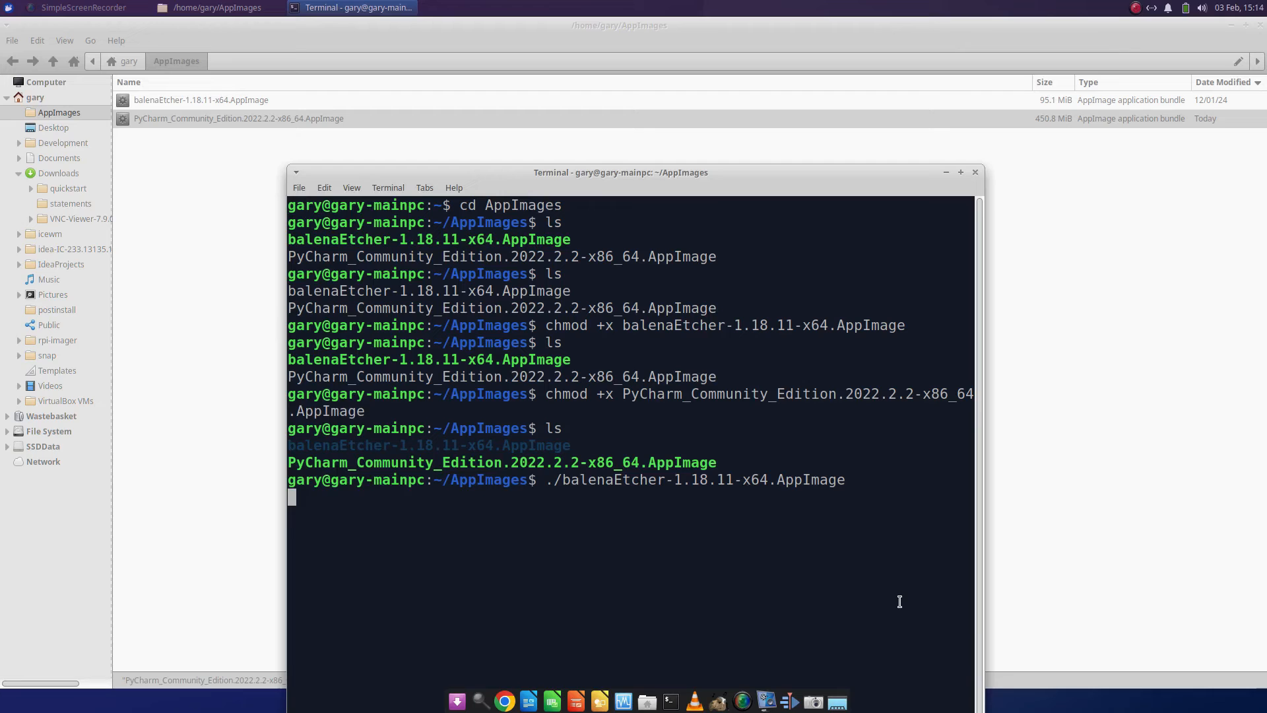
pyautogui.press('Return')
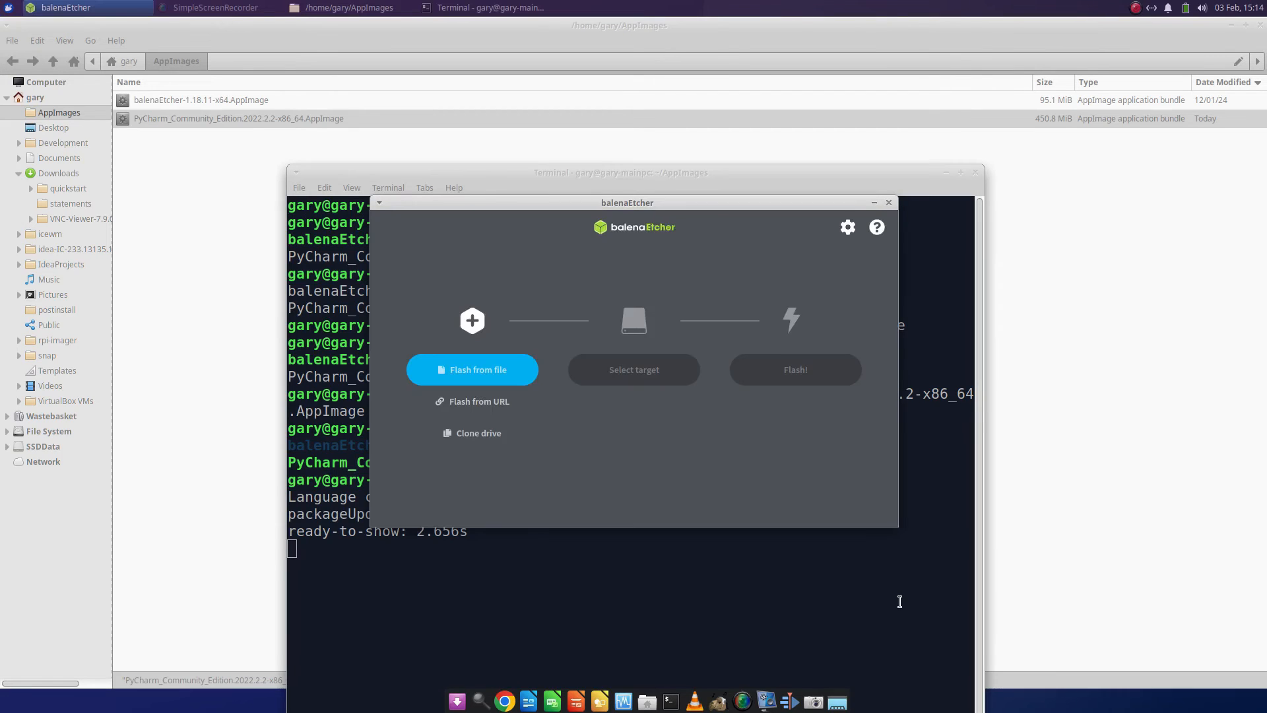
pyautogui.moveTo(890, 202)
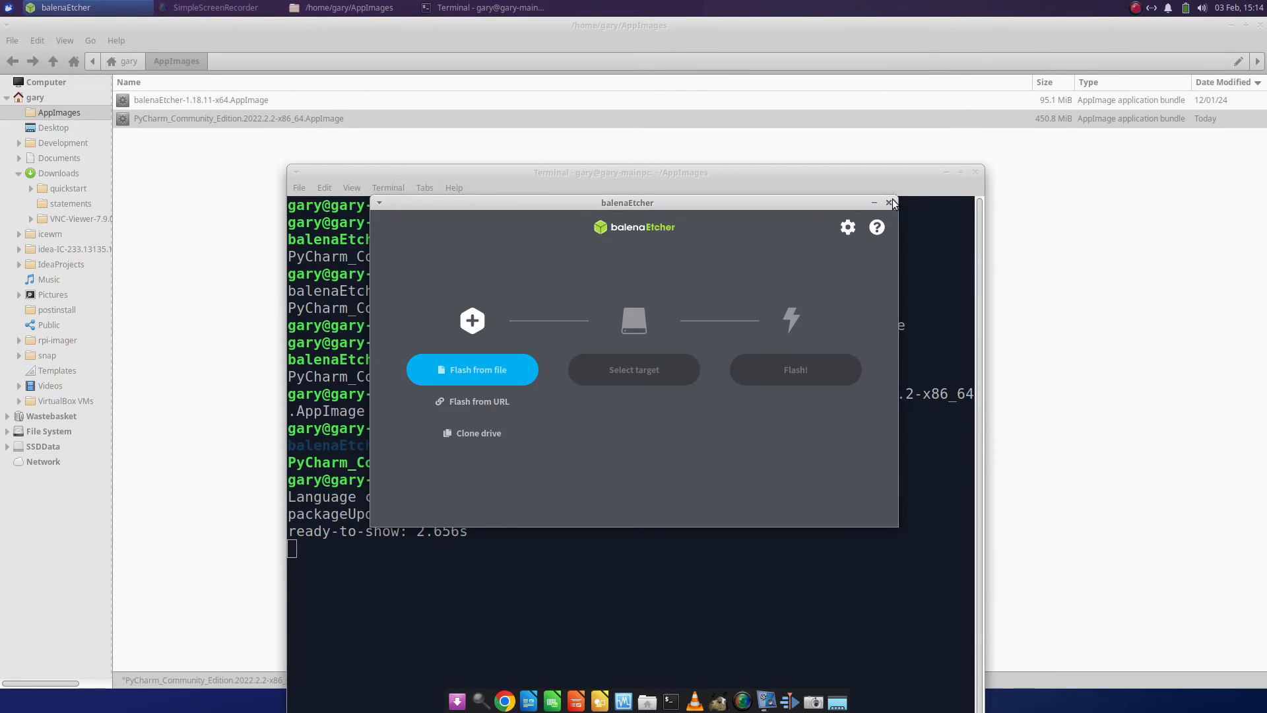
pyautogui.click(893, 202)
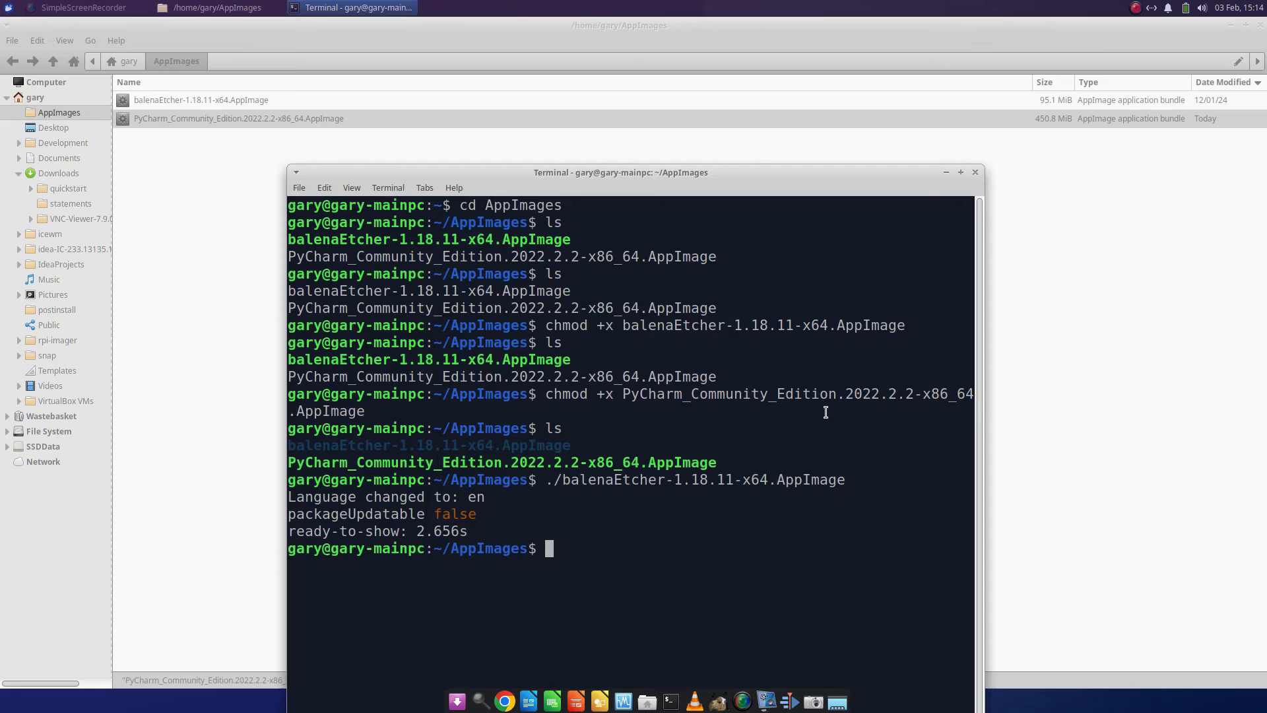
# Step: Close the PyCharm welcome window, then force-close the terminal still running PyCharm
pyautogui.write('./')
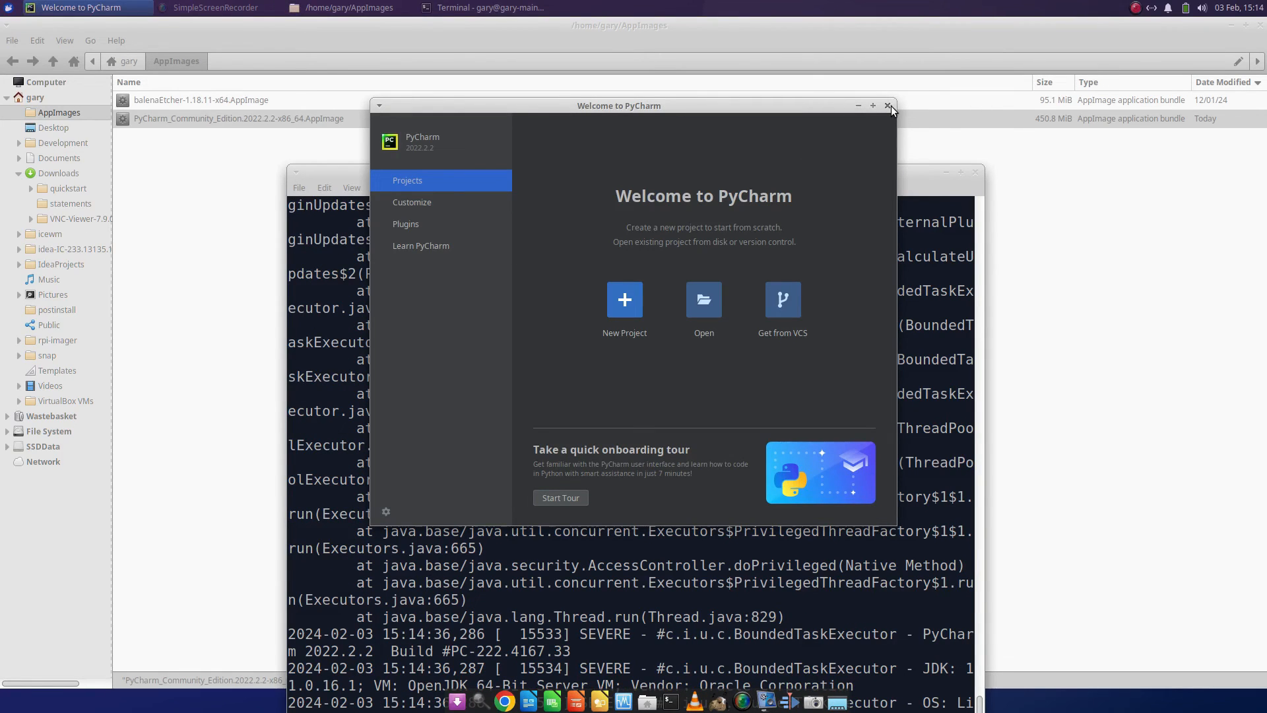
pyautogui.click(890, 105)
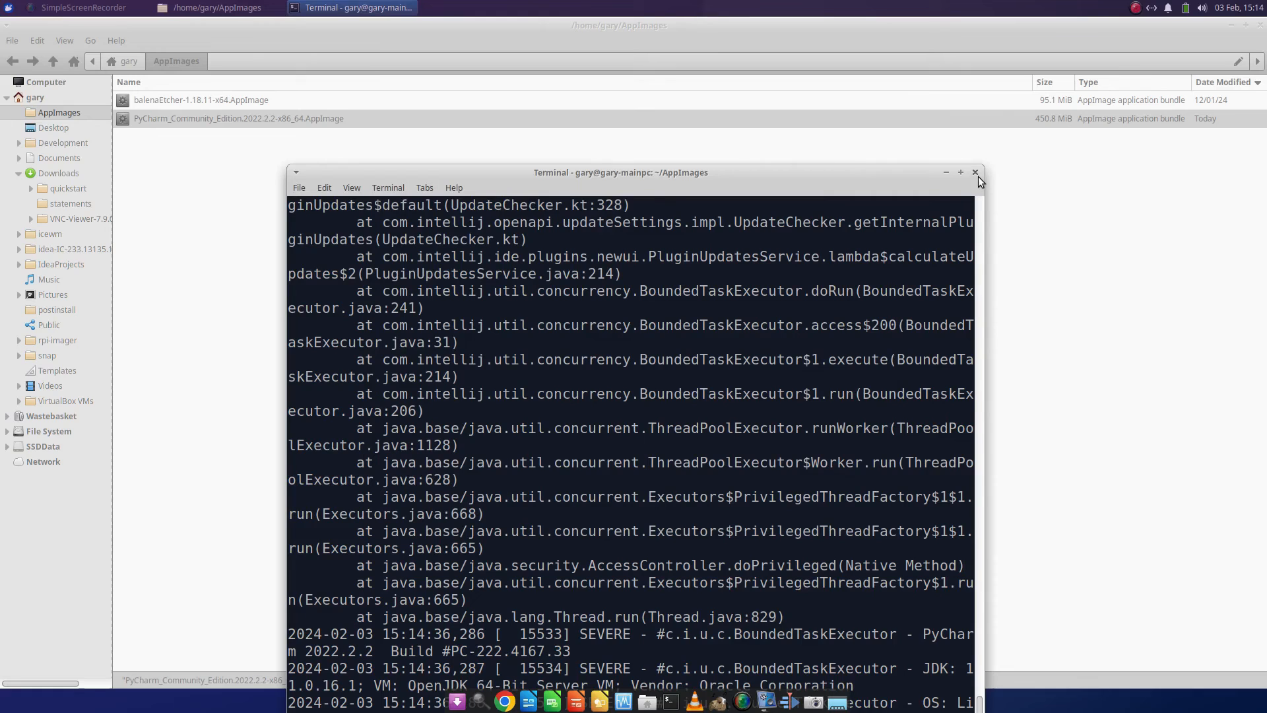
pyautogui.click(975, 172)
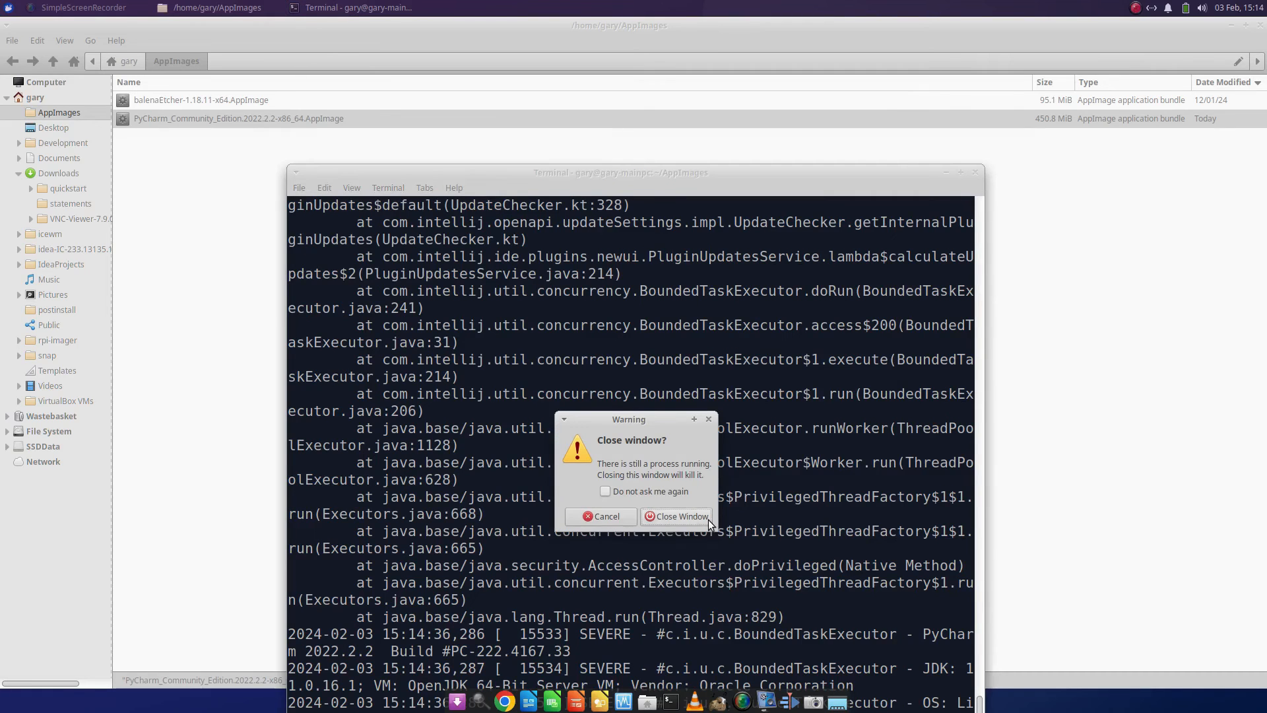
pyautogui.click(674, 516)
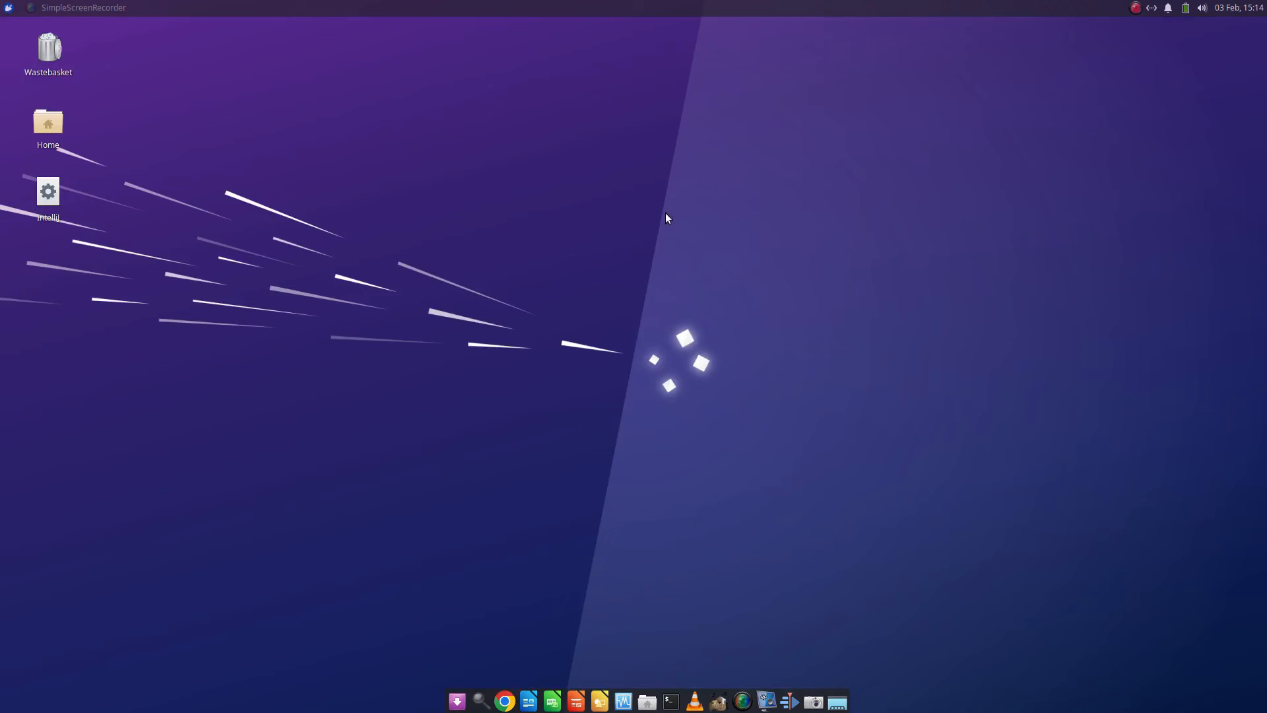
pyautogui.moveTo(61, 289)
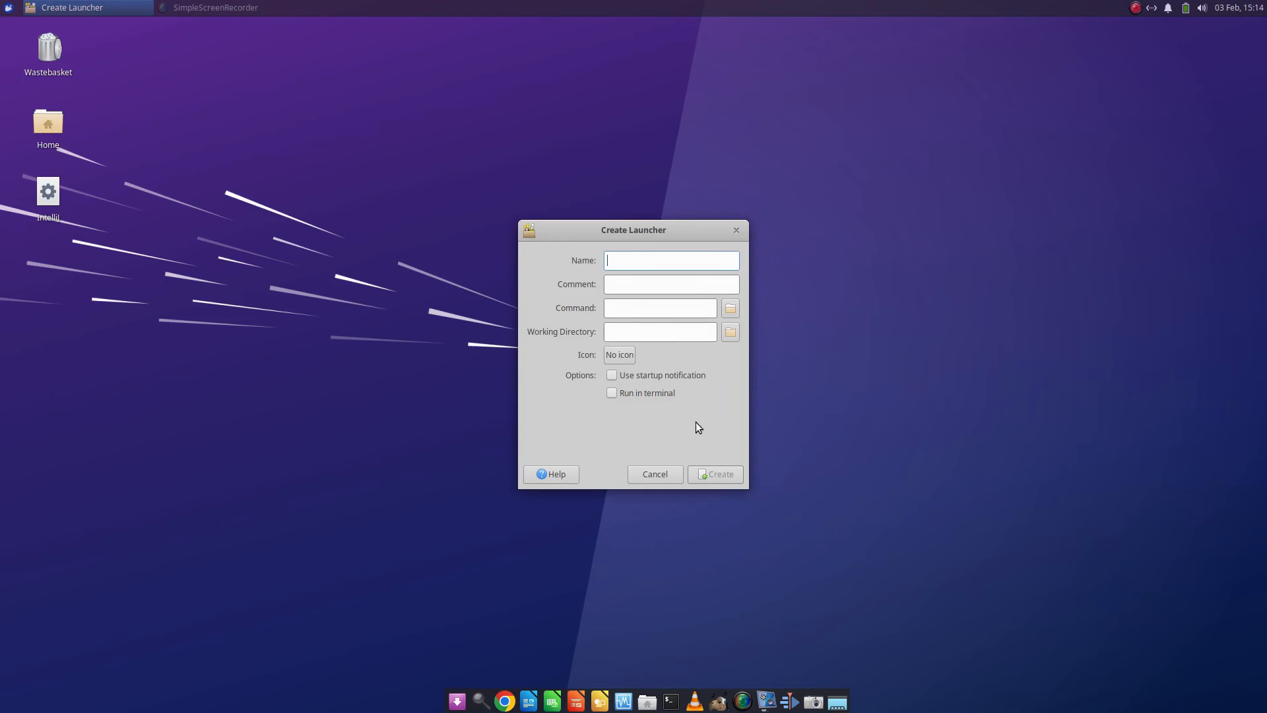
# Step: Name the new launcher 'Etcher' and start its command with ./AppImages/
pyautogui.write('E')
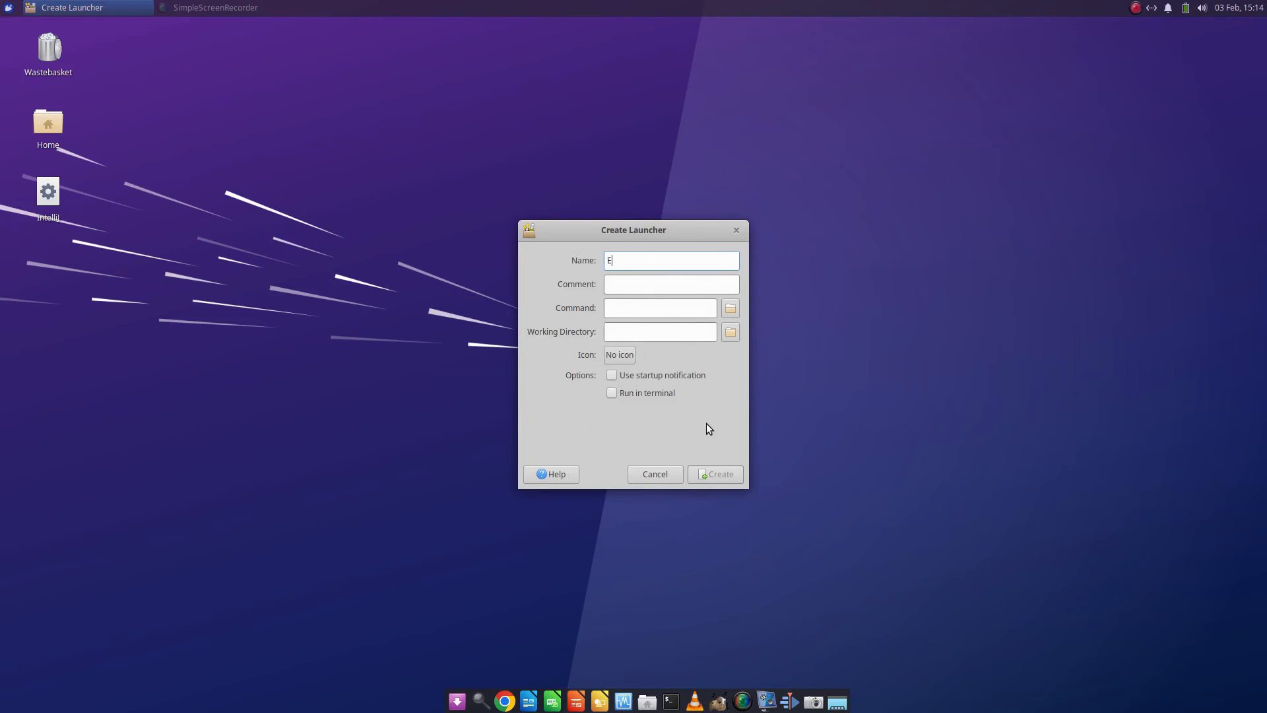
pyautogui.write('tcher')
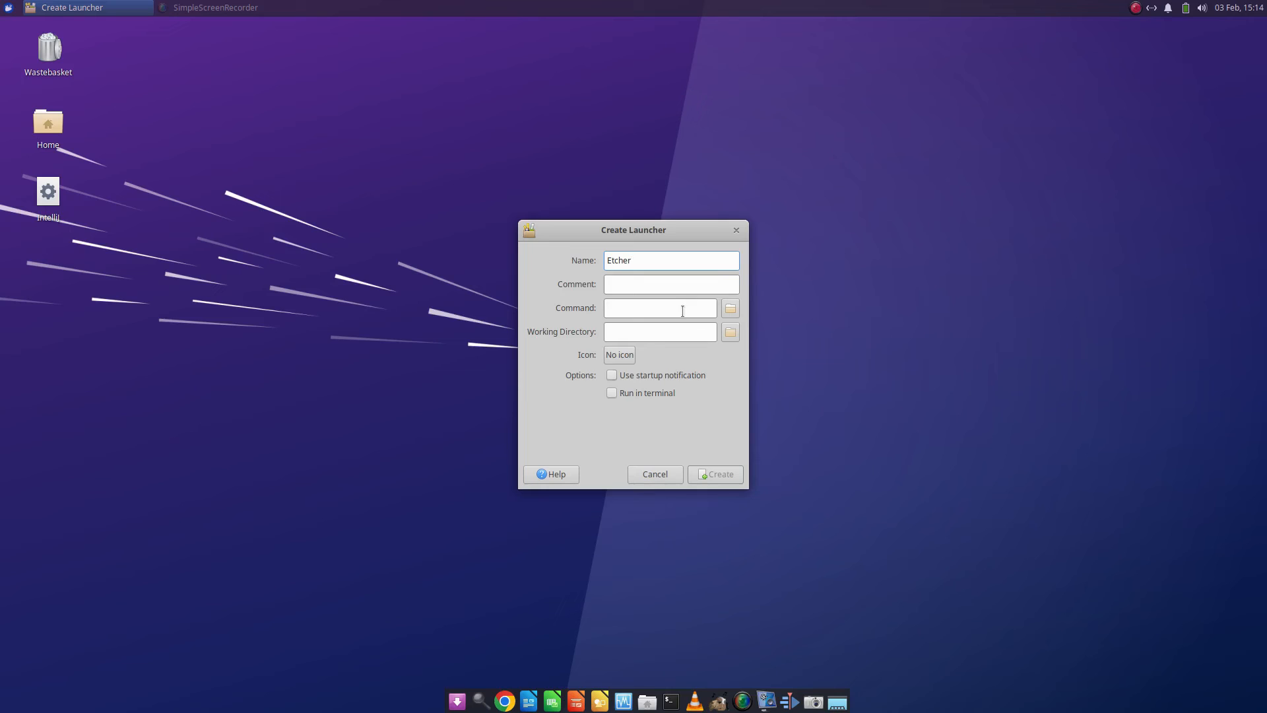
pyautogui.click(659, 308)
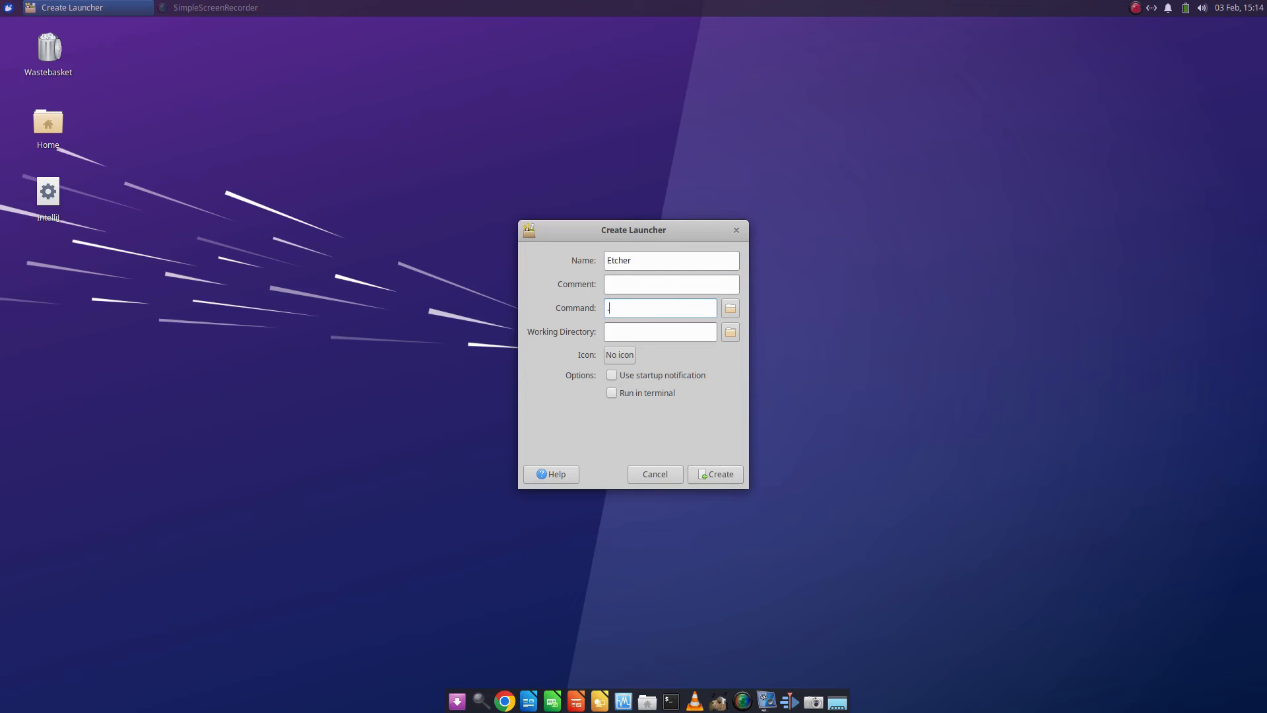
pyautogui.write('./AppImages')
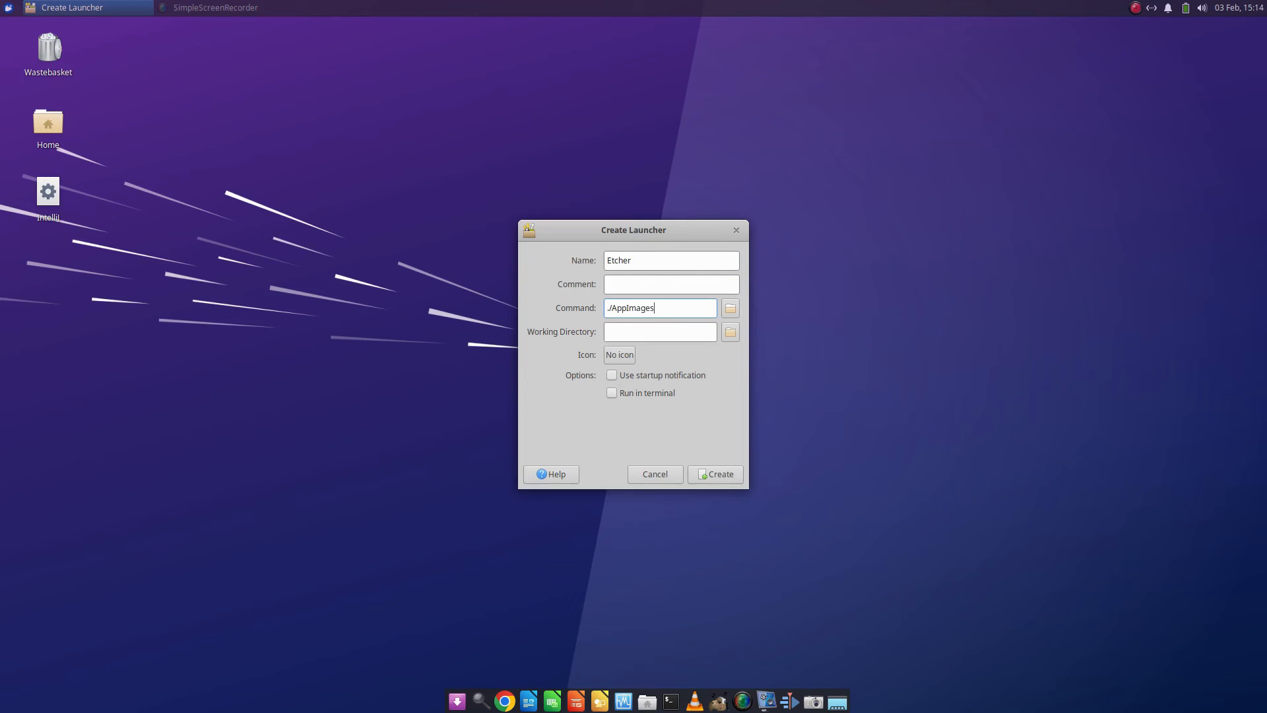
pyautogui.write('/')
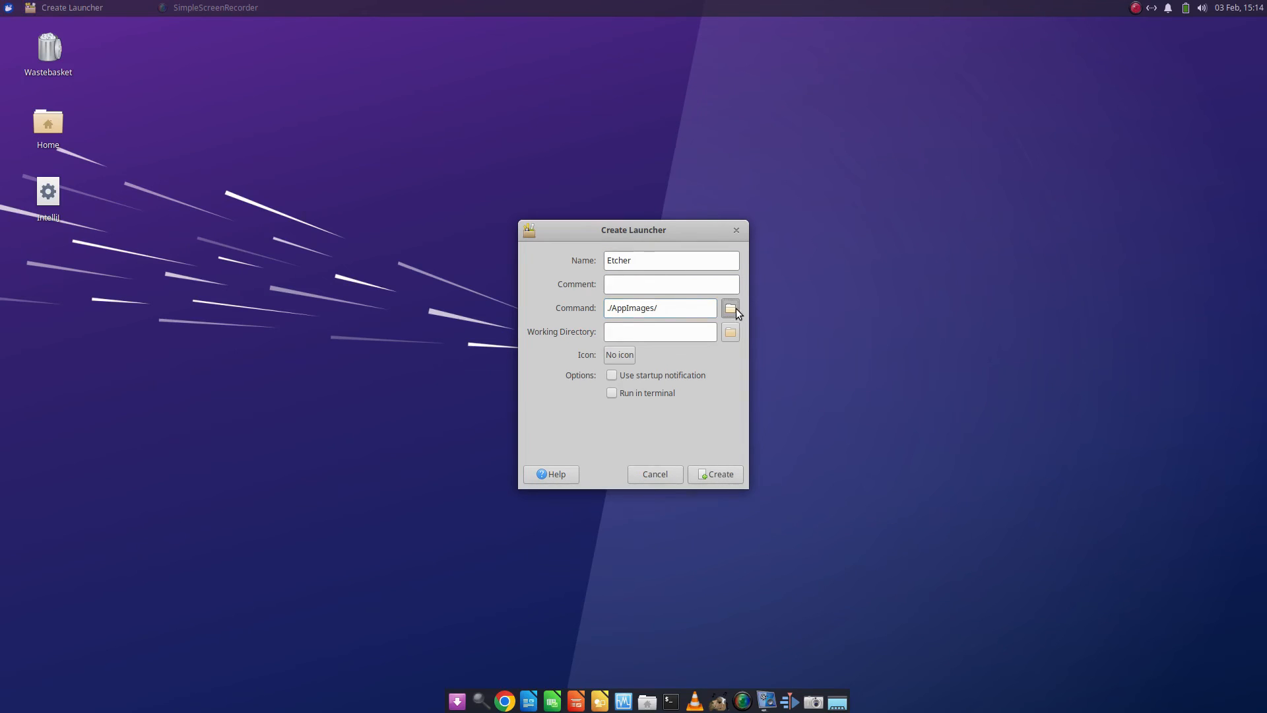
# Step: Set the command to the balenaEtcher AppImage, create the launcher, and test-launch Etcher
pyautogui.click(728, 308)
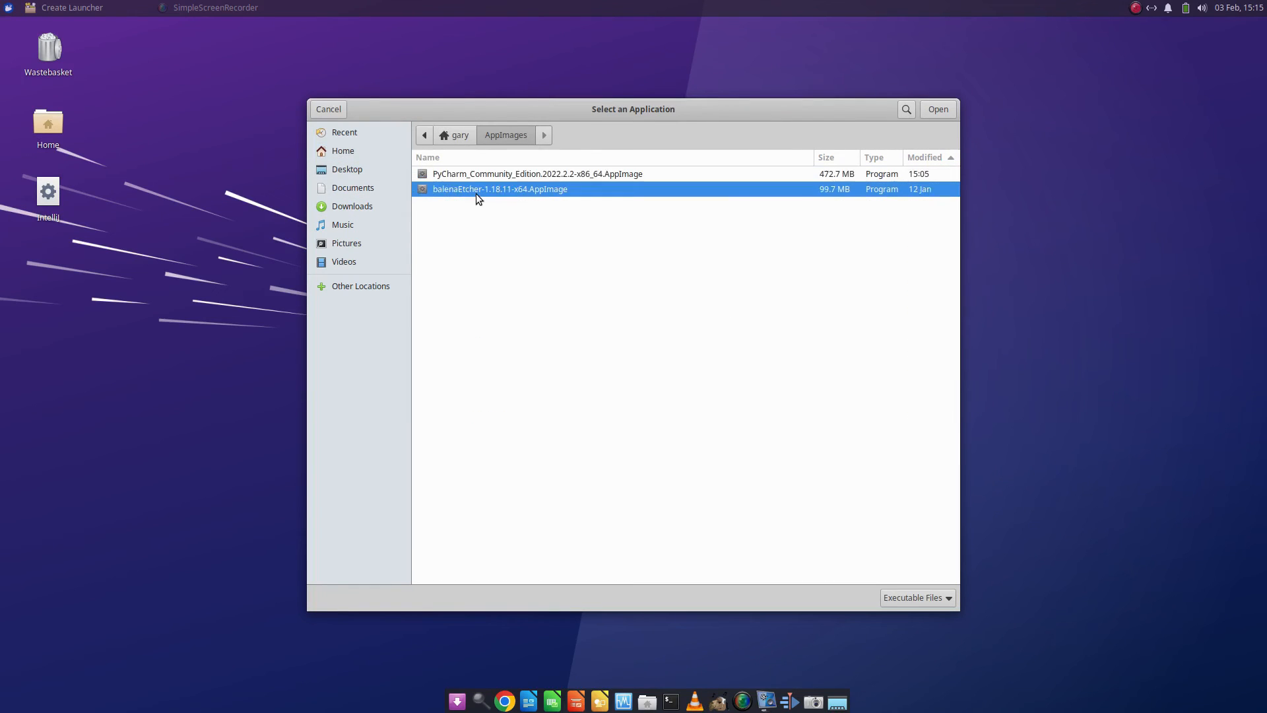
pyautogui.click(938, 109)
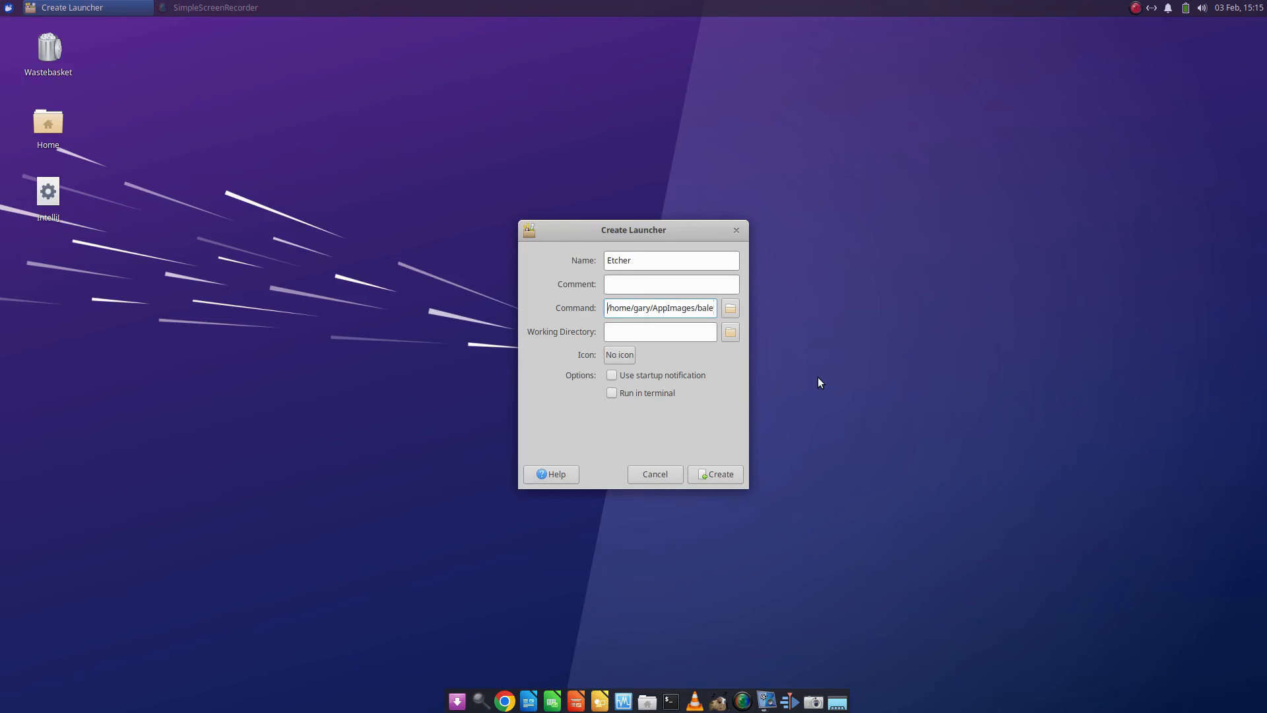
pyautogui.moveTo(799, 407)
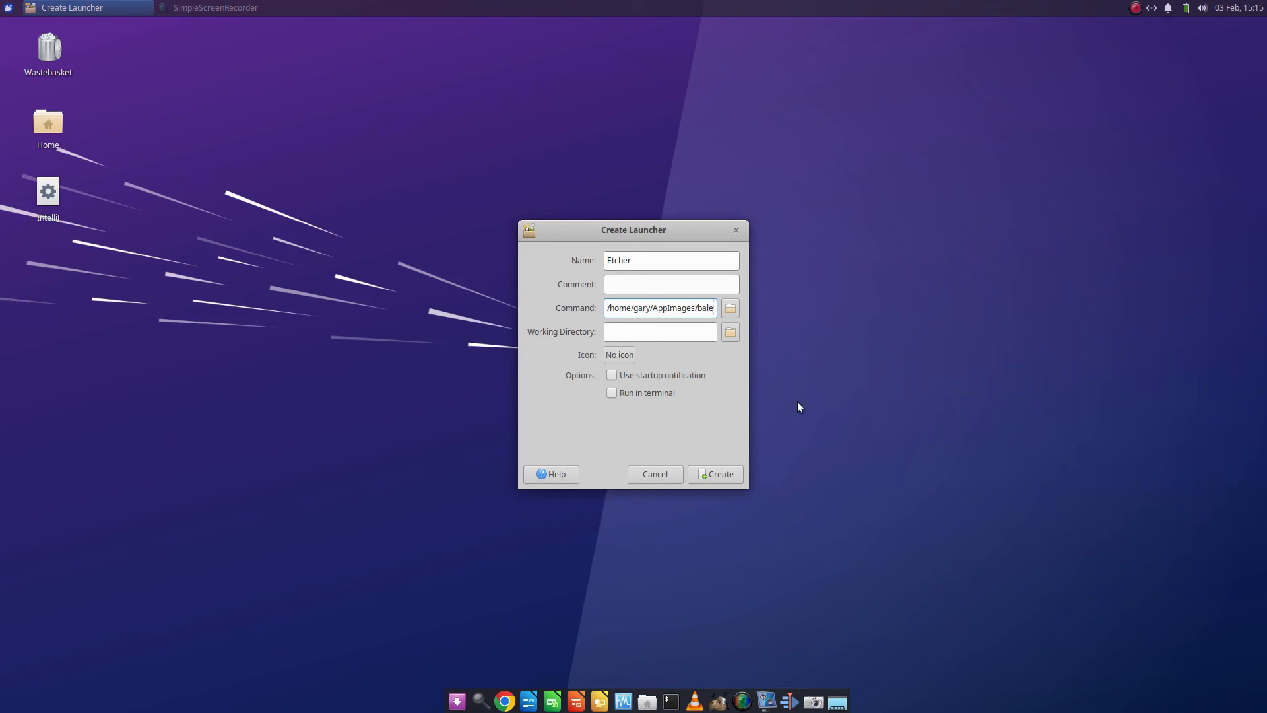
pyautogui.click(714, 474)
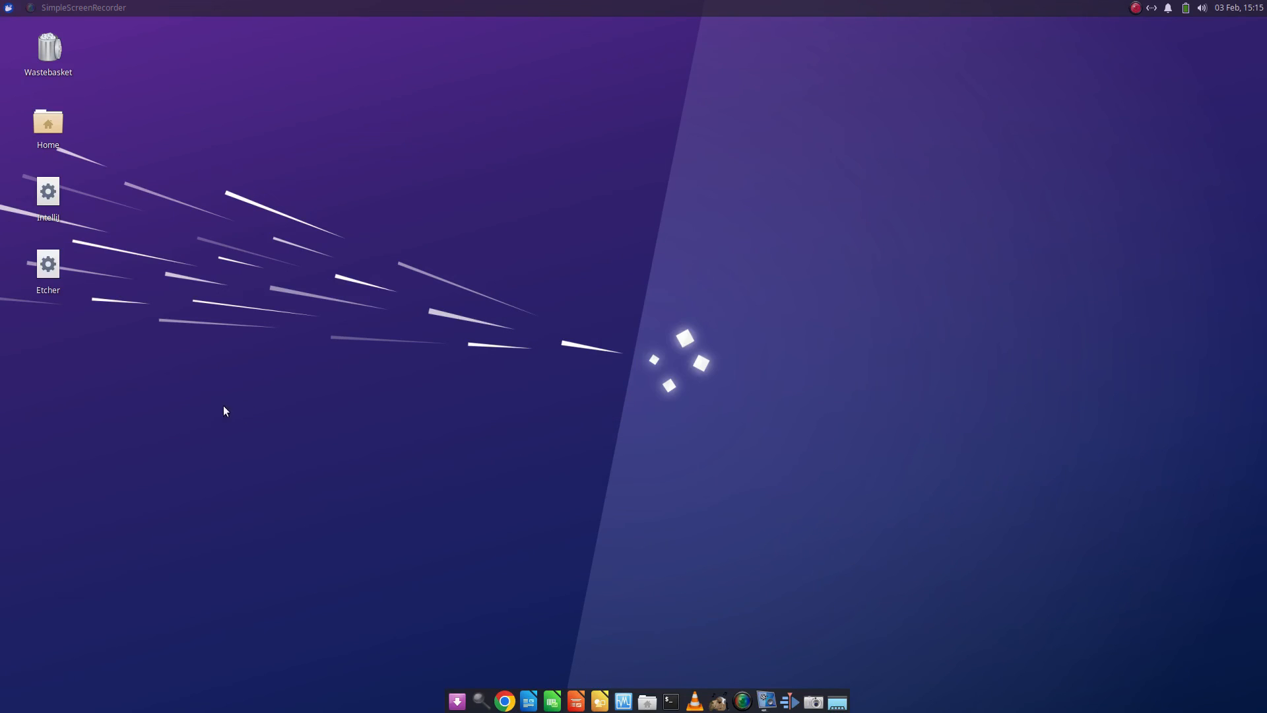
pyautogui.moveTo(315, 332)
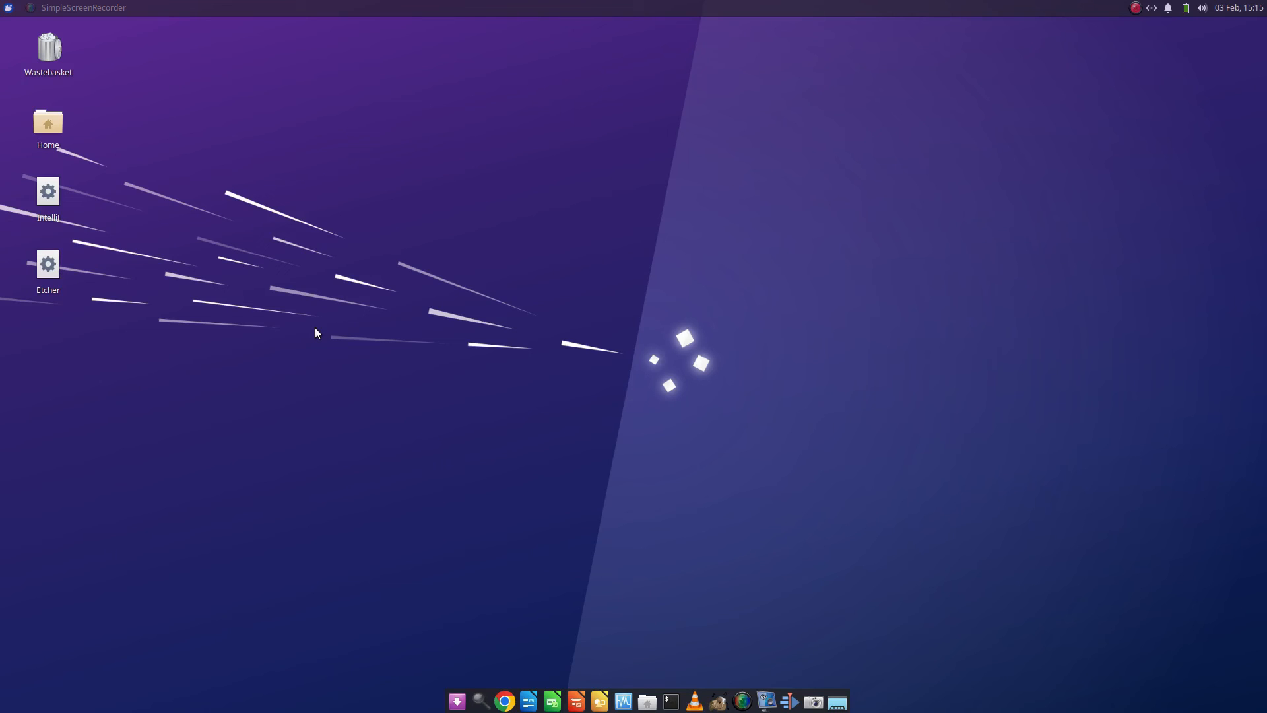
pyautogui.doubleClick(48, 264)
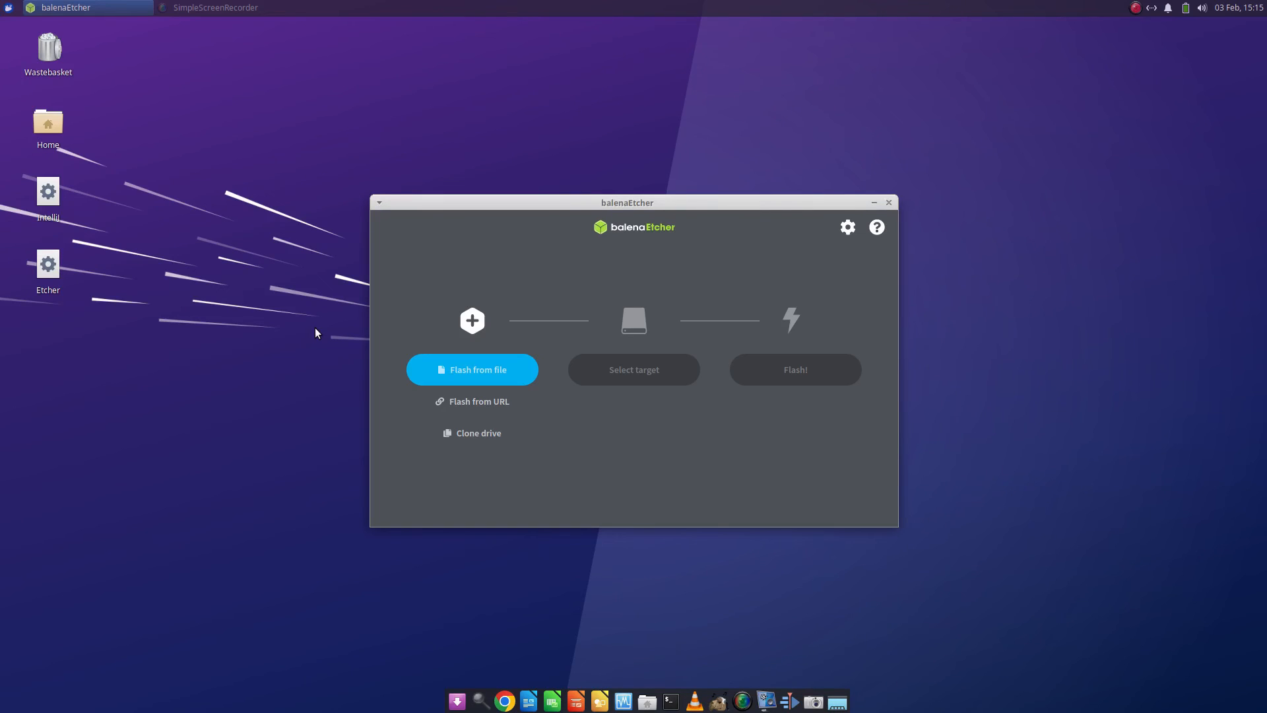
pyautogui.moveTo(608, 297)
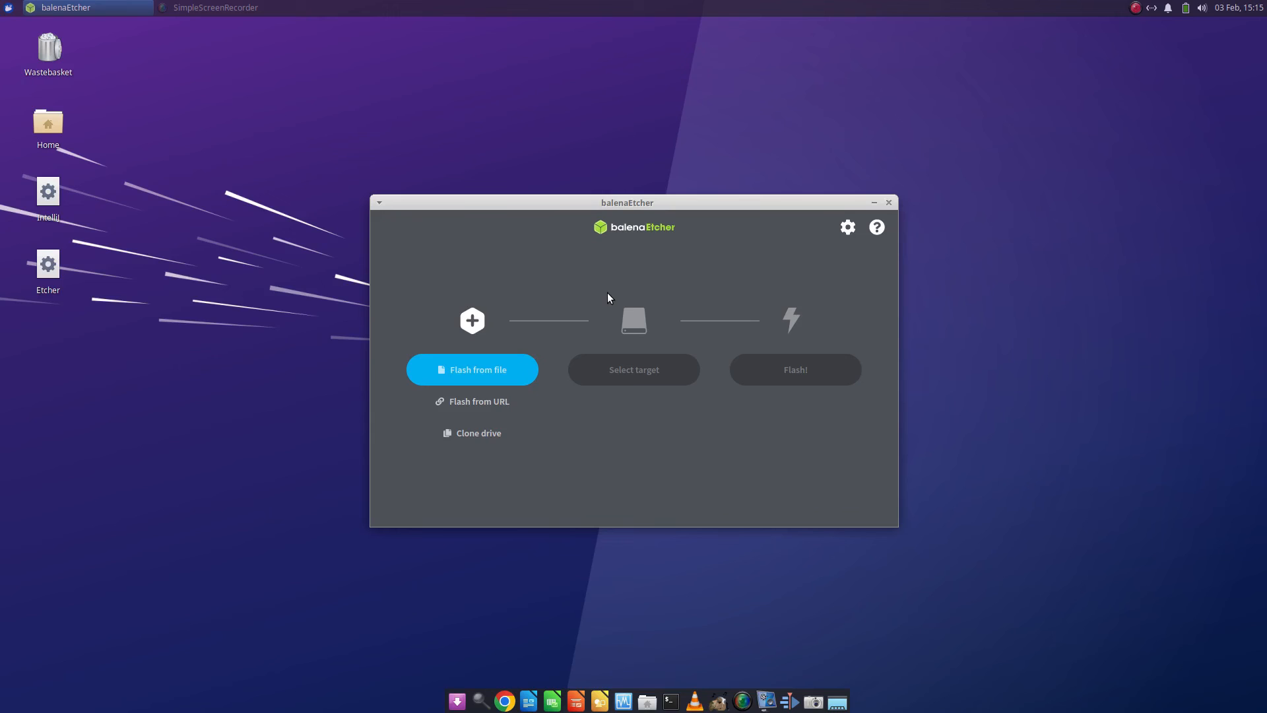
pyautogui.click(889, 202)
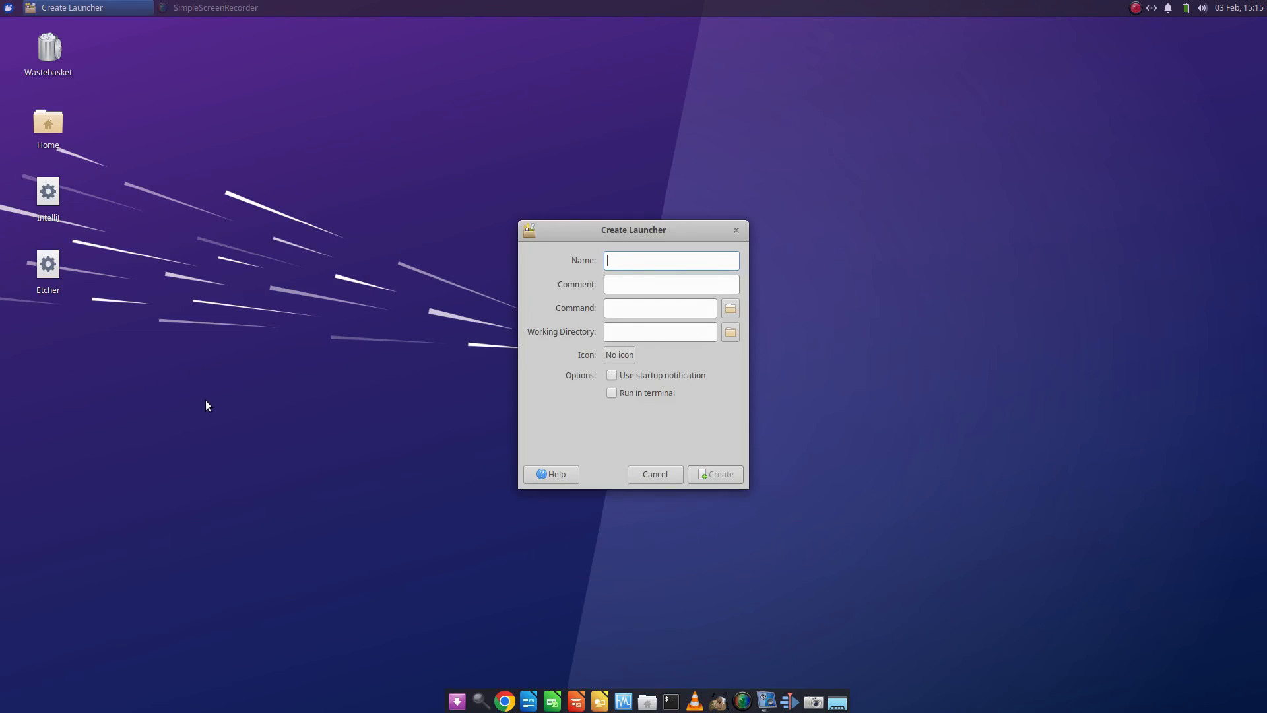
# Step: Create a 'Pycharm' launcher for the PyCharm AppImage, test-launch it, then close PyCharm
pyautogui.write('Pycharm')
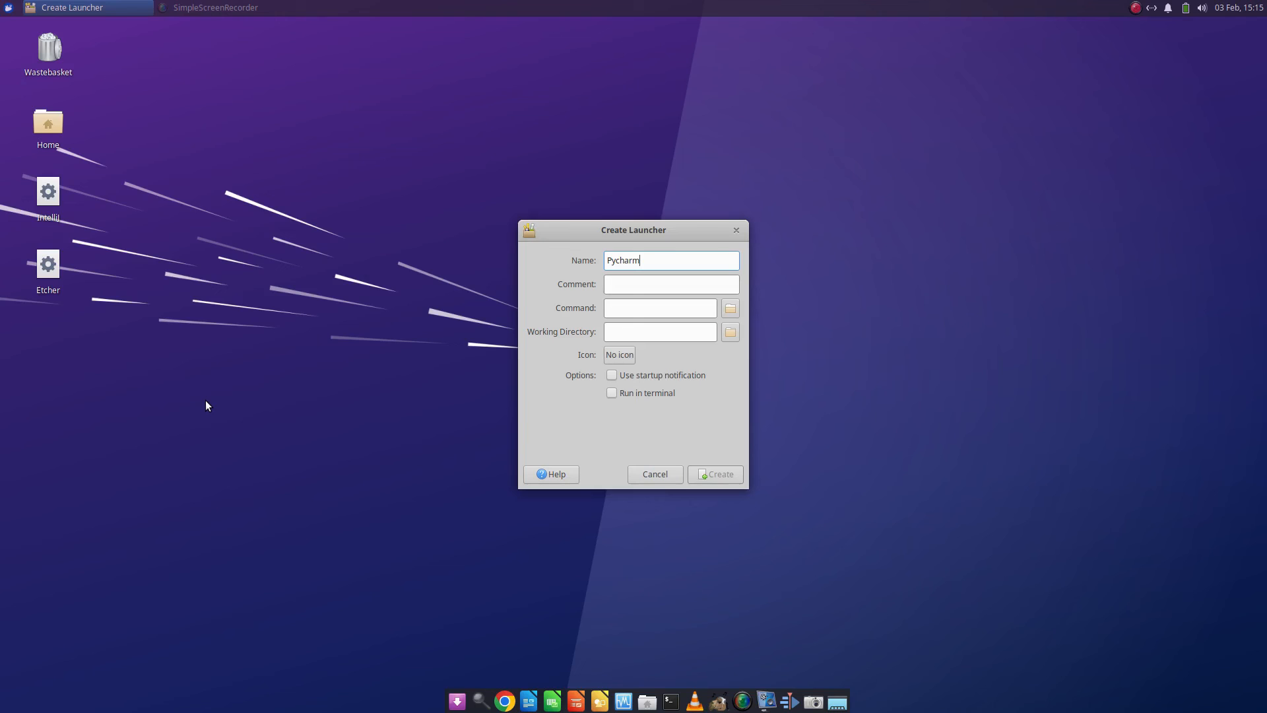
pyautogui.click(728, 308)
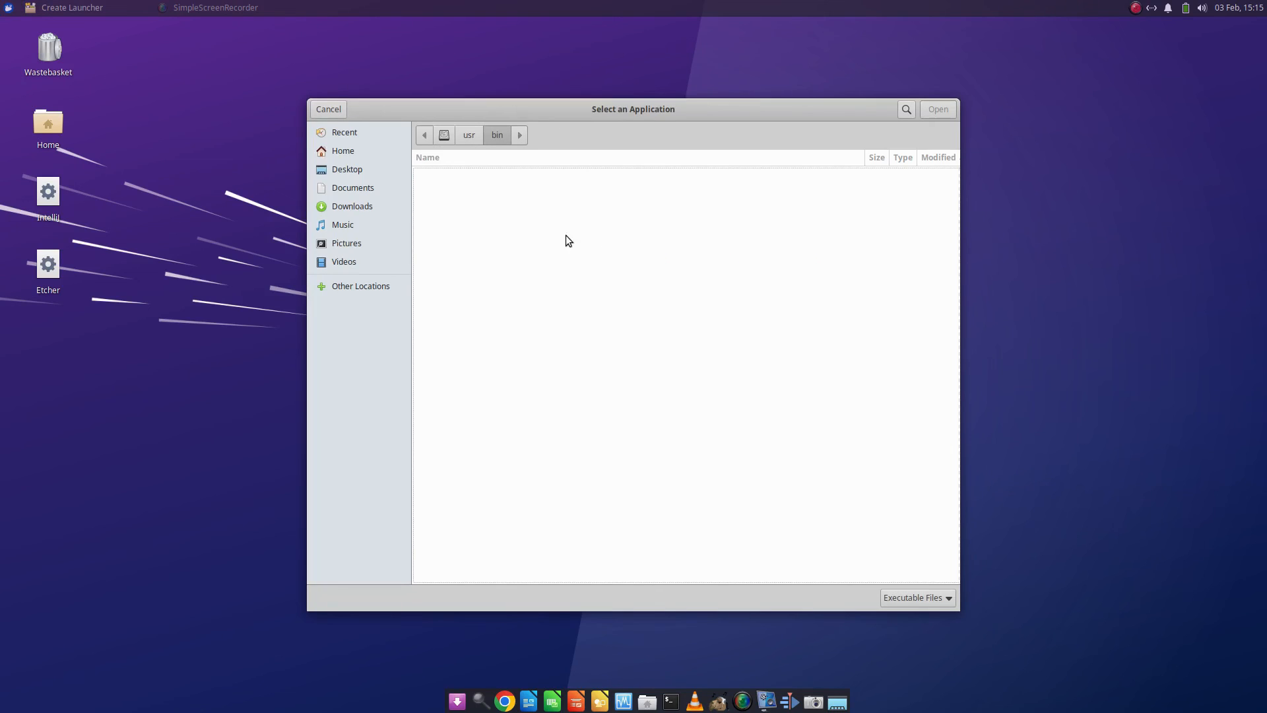
pyautogui.click(342, 151)
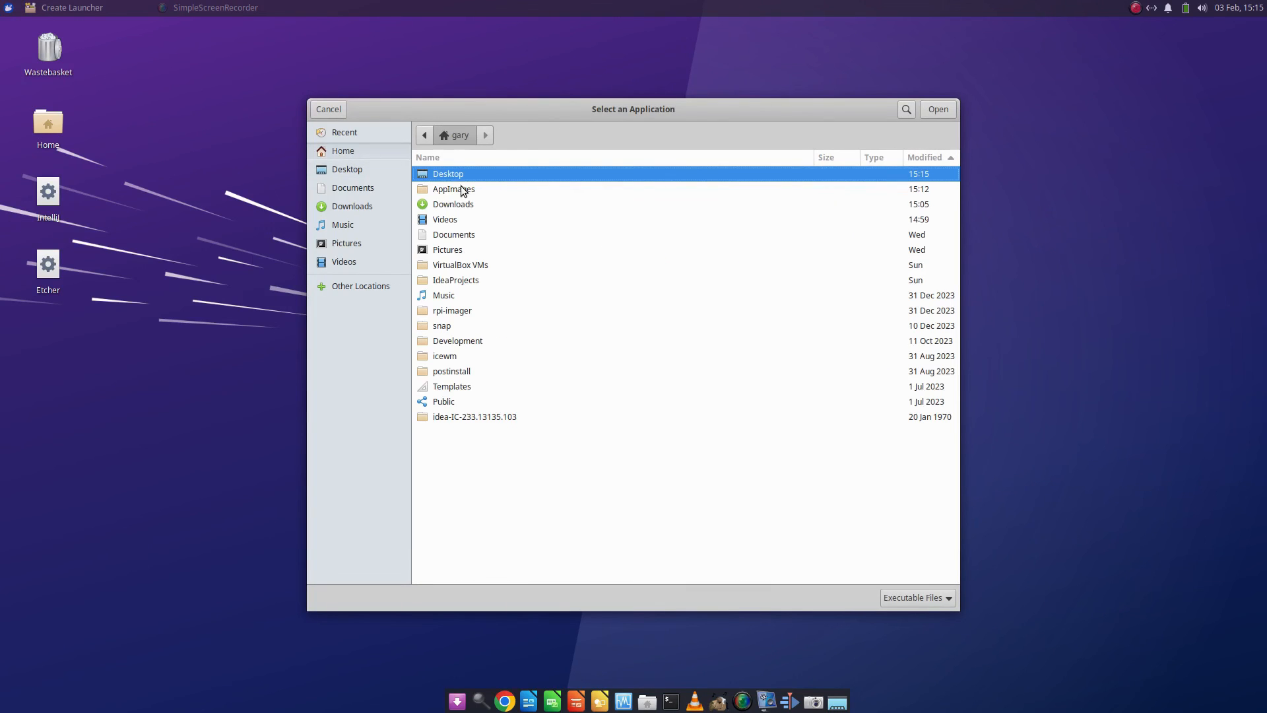
pyautogui.click(937, 109)
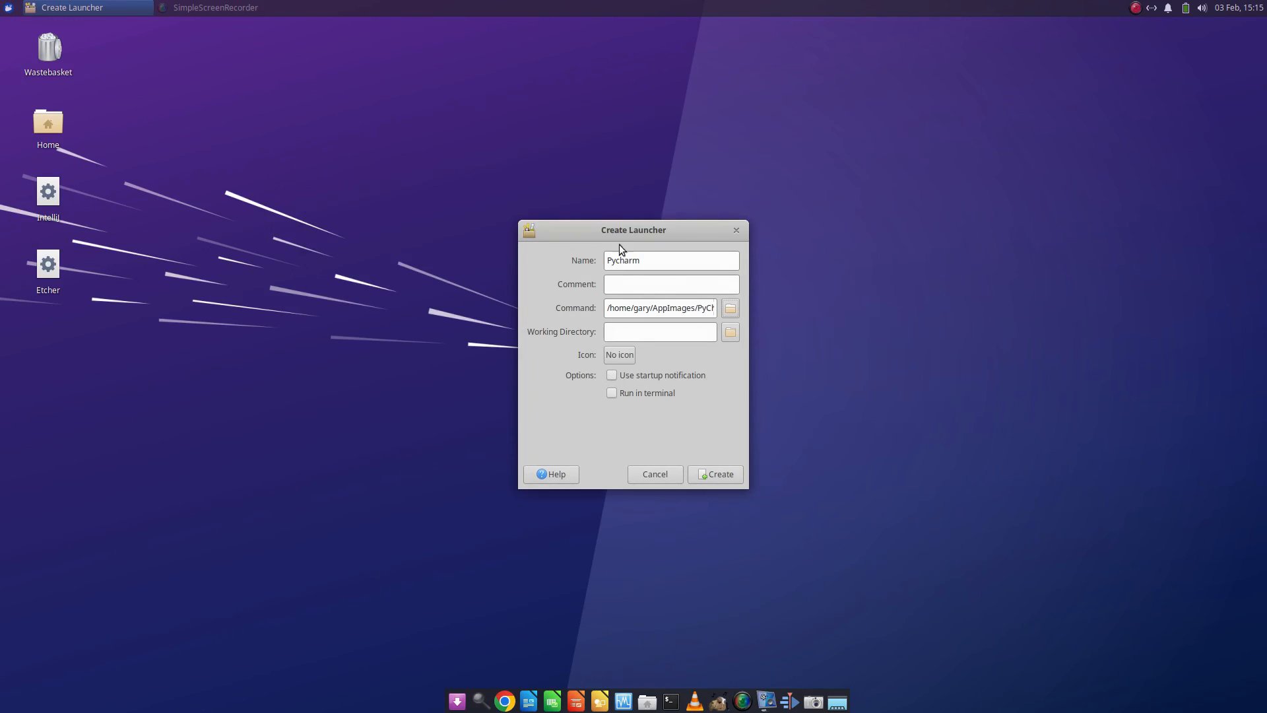
pyautogui.click(714, 474)
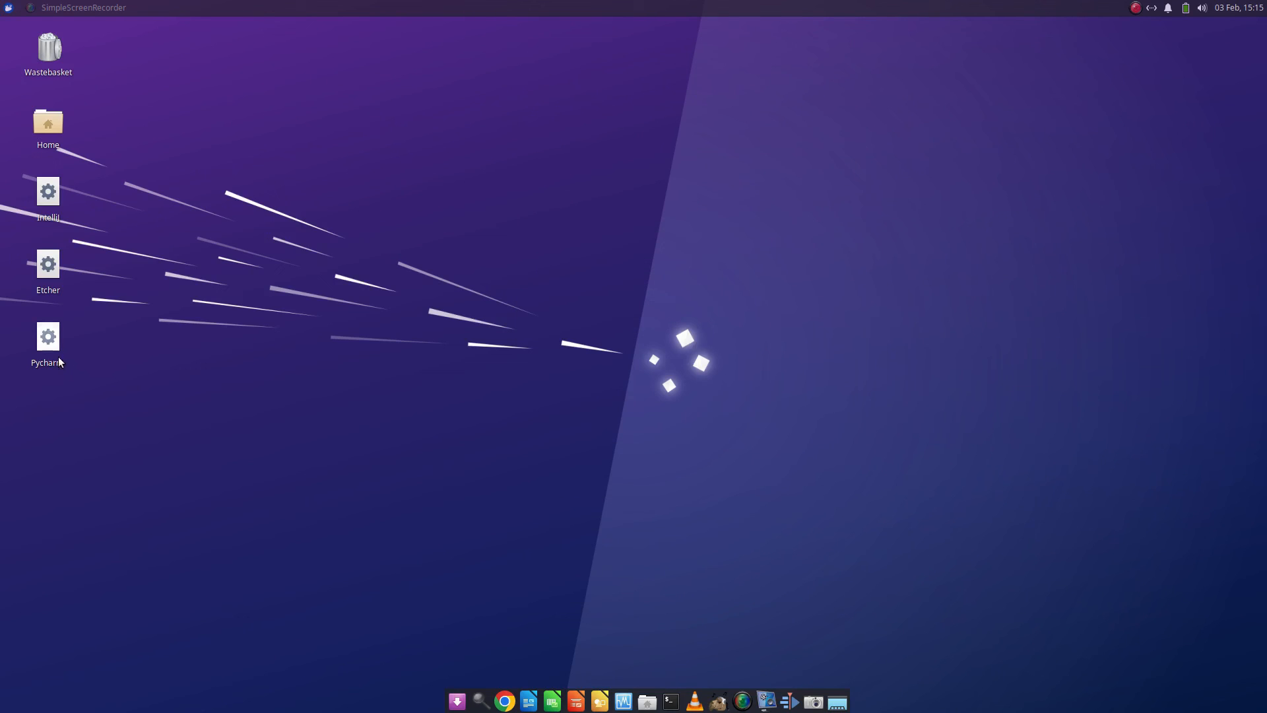
pyautogui.doubleClick(47, 336)
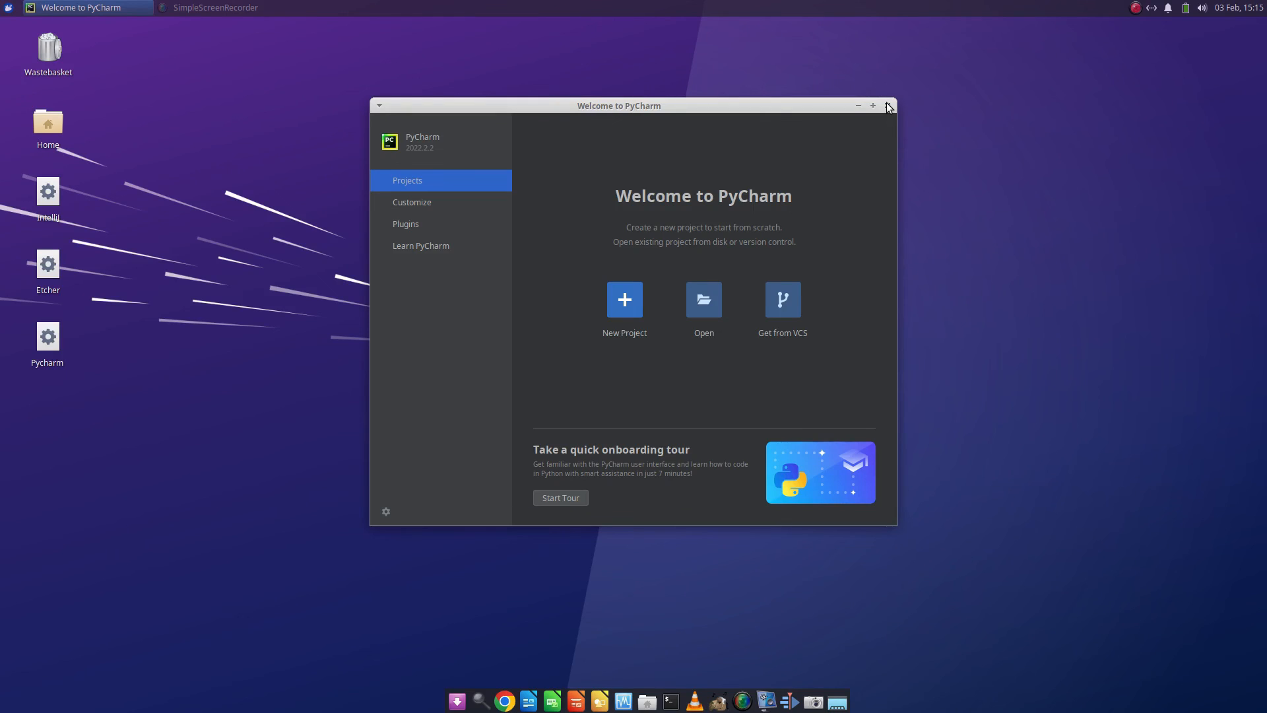
pyautogui.click(886, 105)
pyautogui.write('eth')
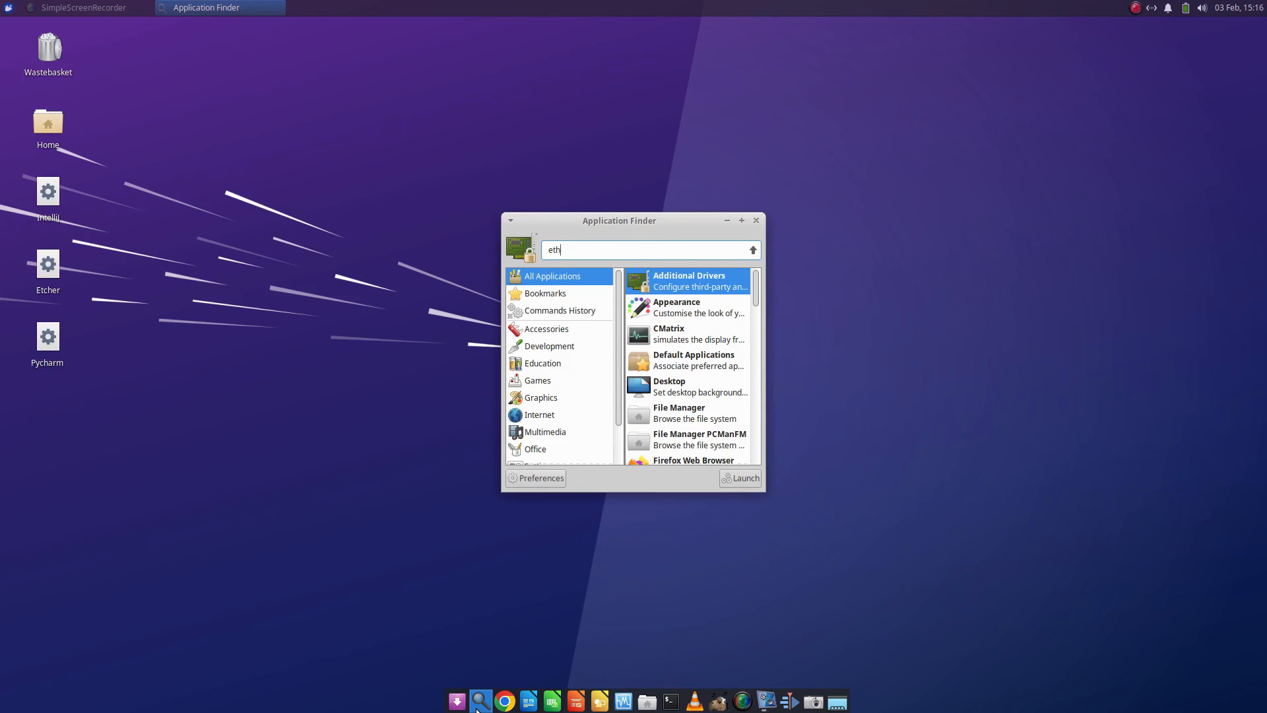
pyautogui.write('c')
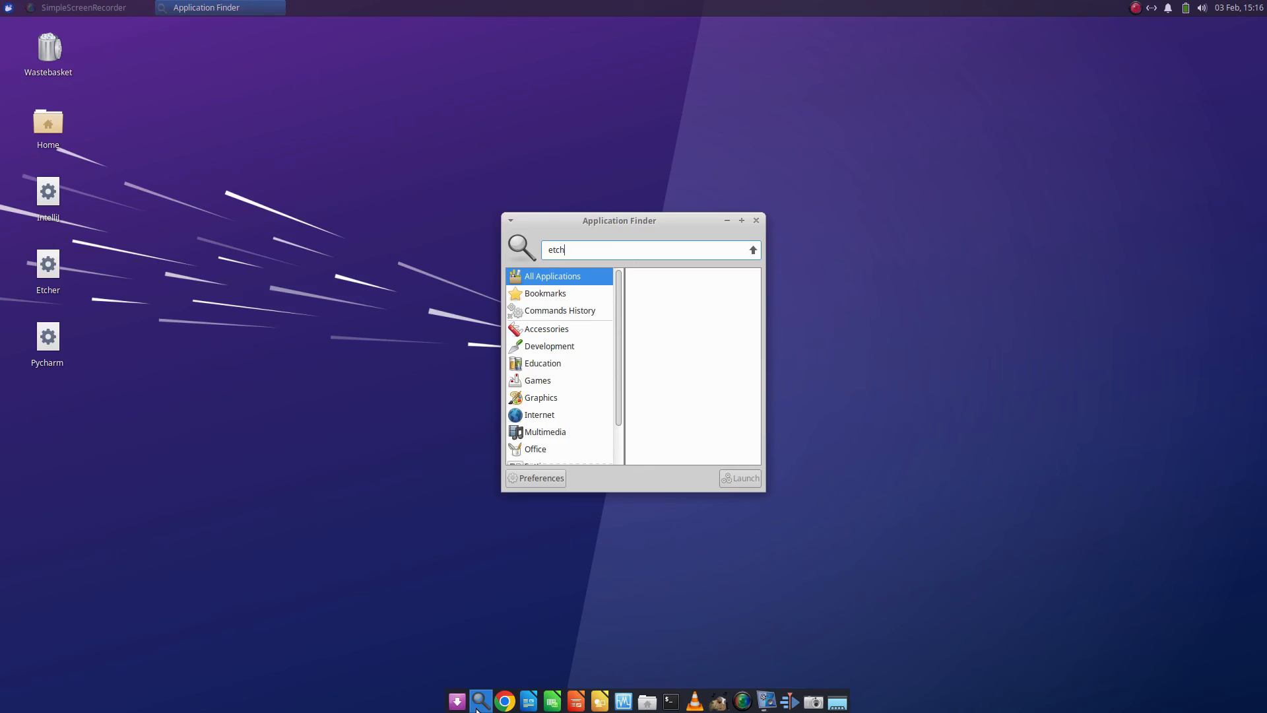
pyautogui.write('er')
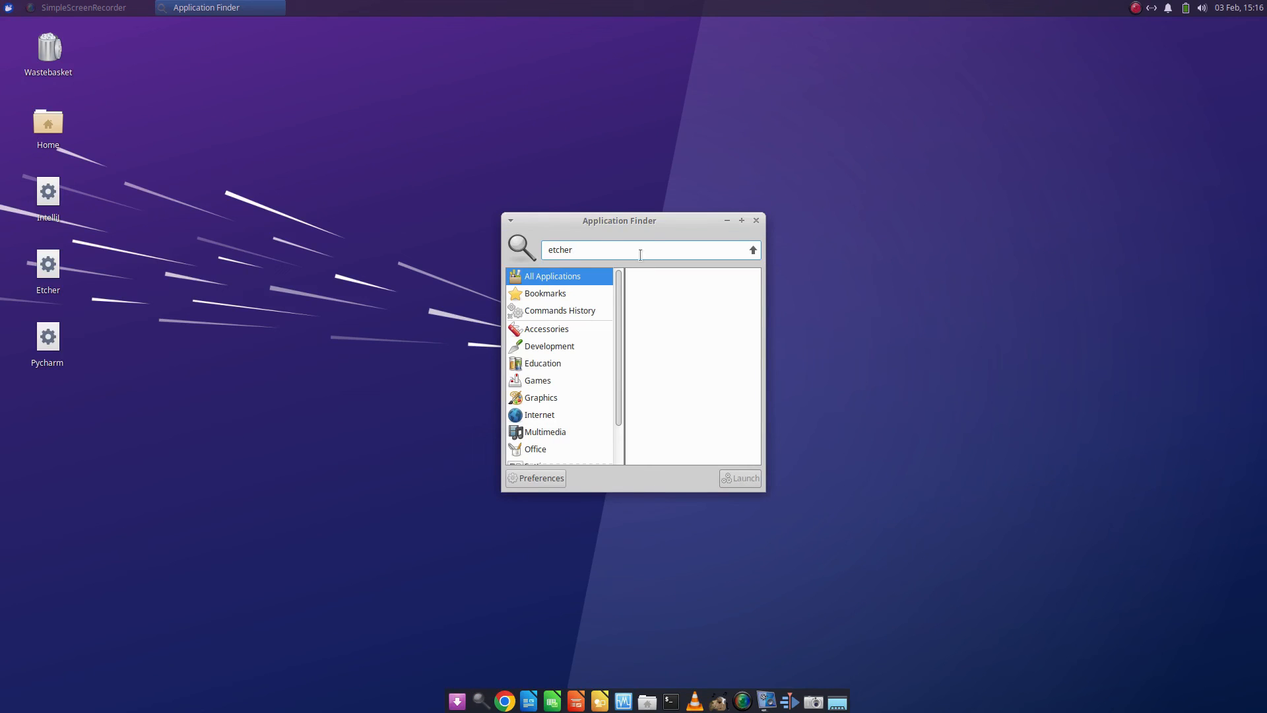
pyautogui.moveTo(772, 406)
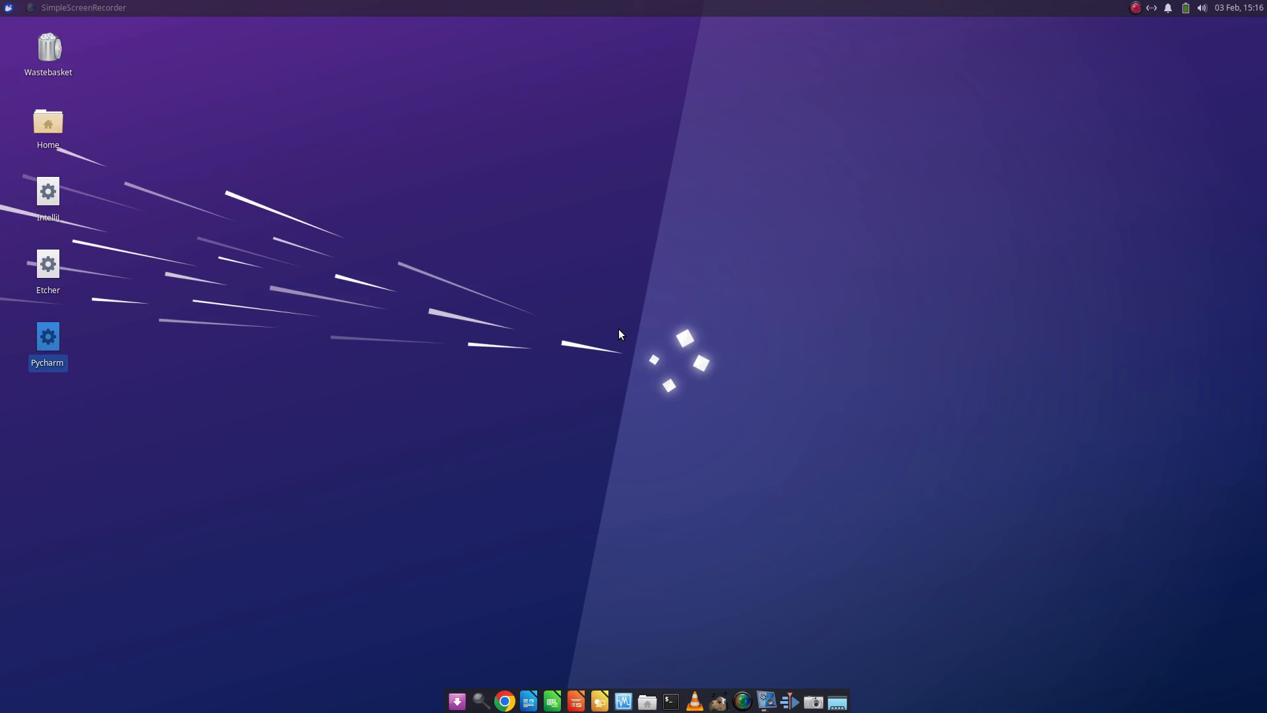
pyautogui.moveTo(434, 328)
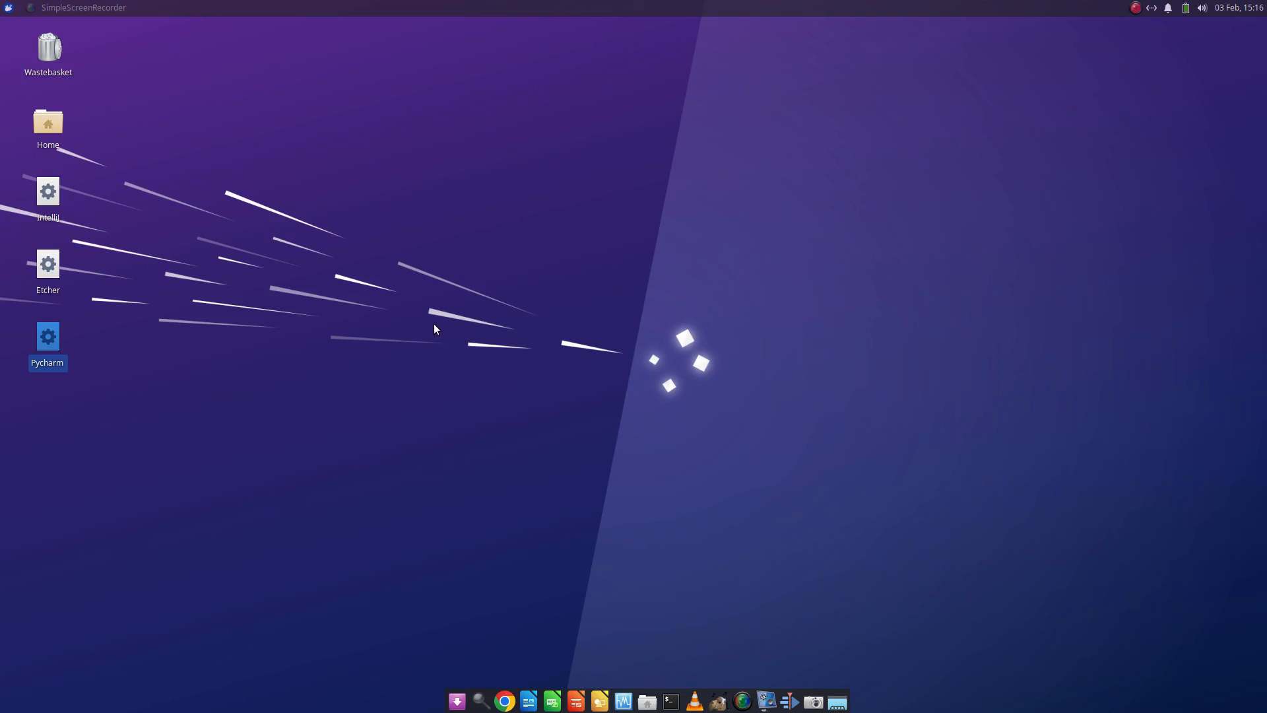
pyautogui.moveTo(435, 316)
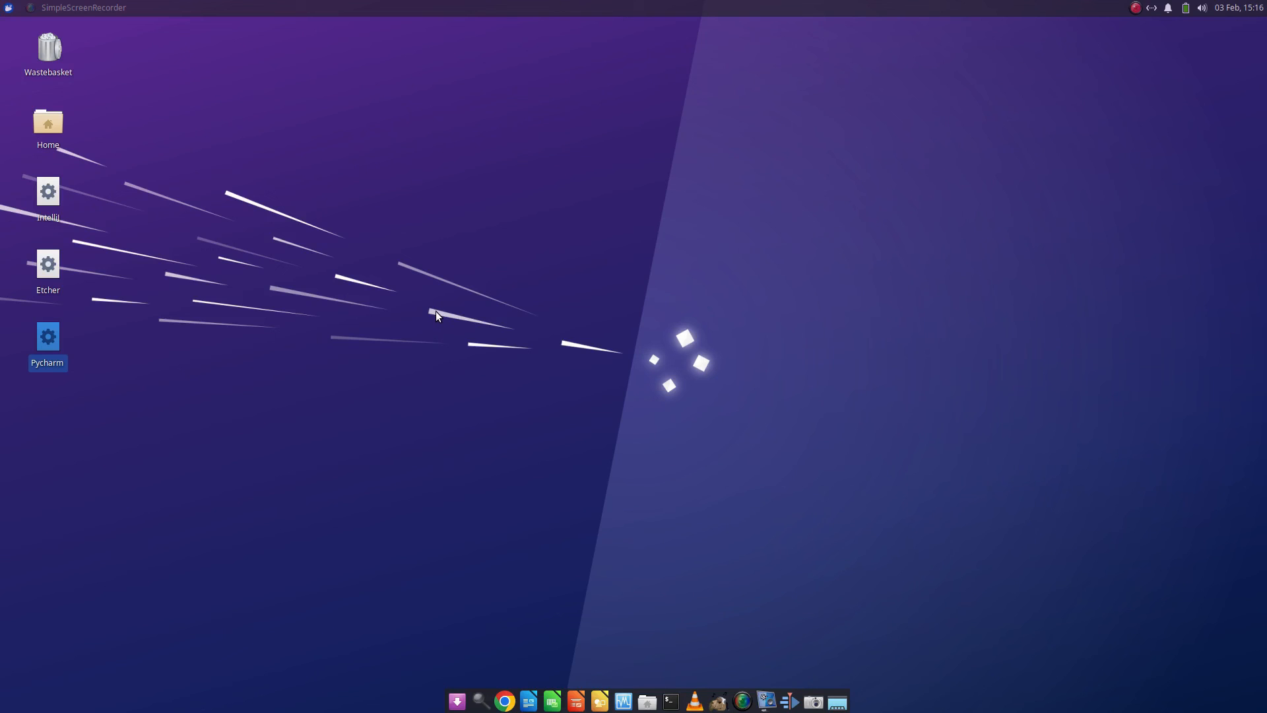